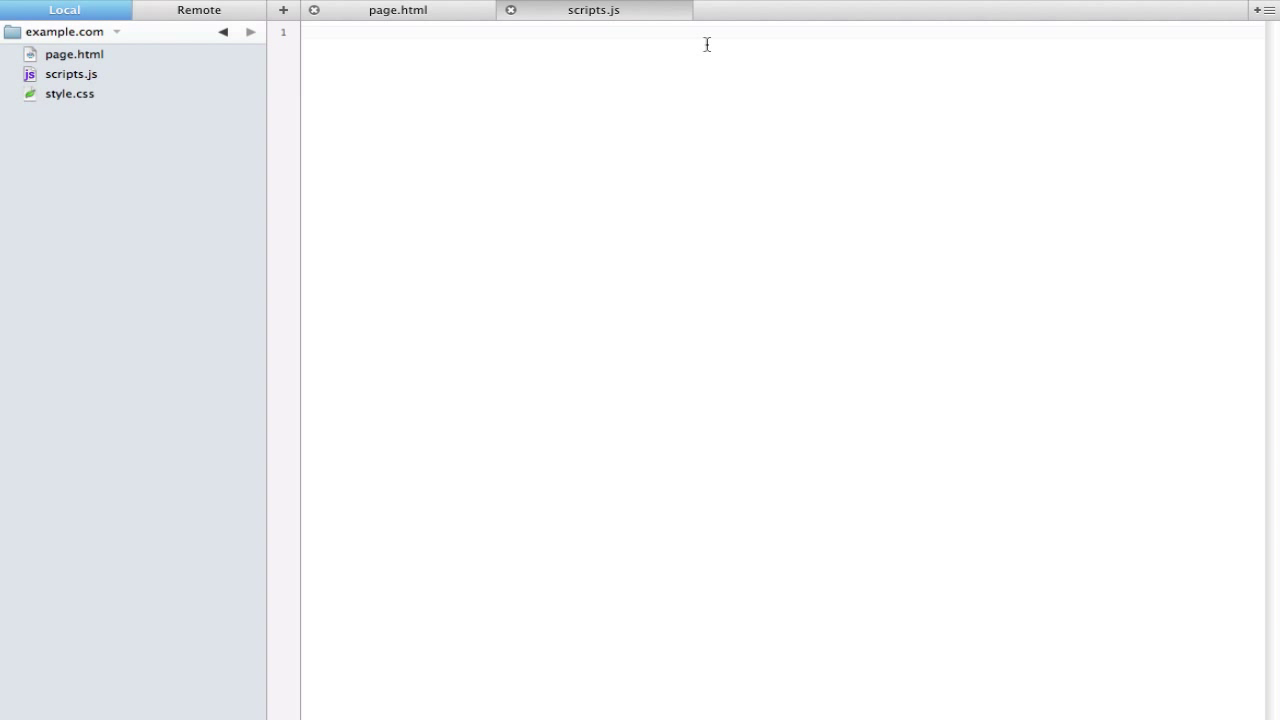
Write var iceCream = ['chocolate', 'vanilla', 'strawberry']; on line 1 of scripts.js
click(307, 32)
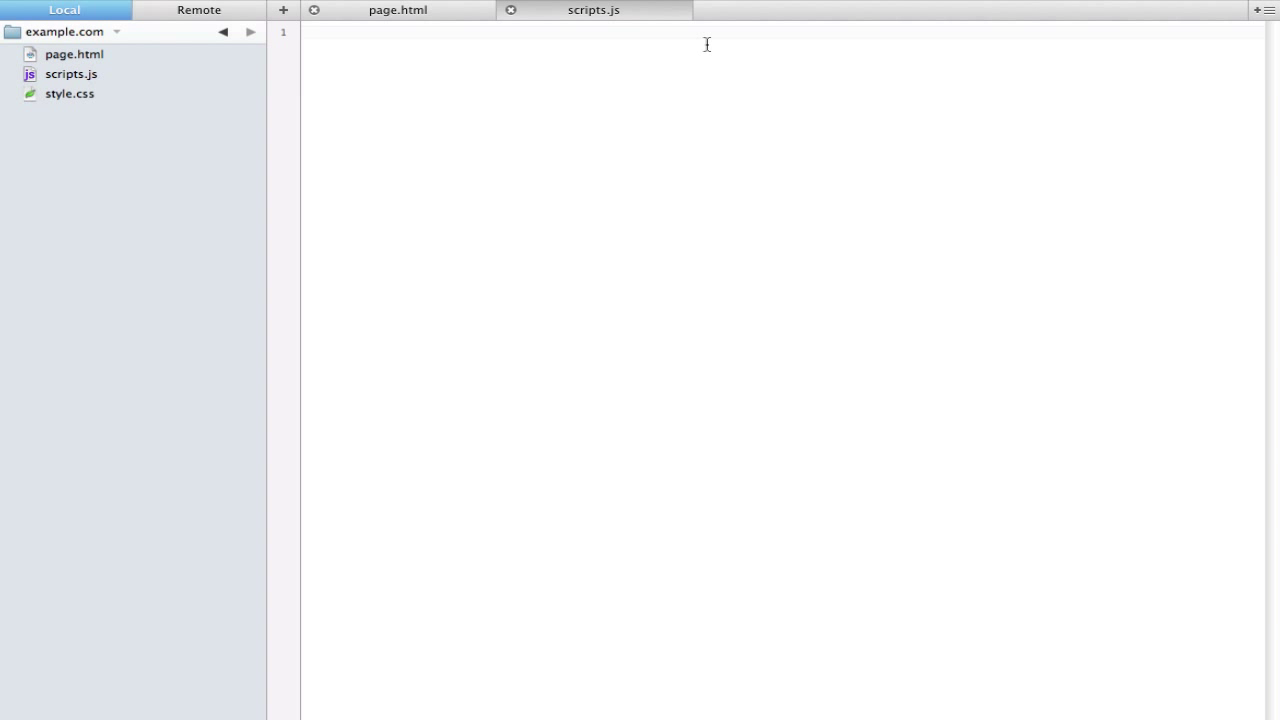
text(var)
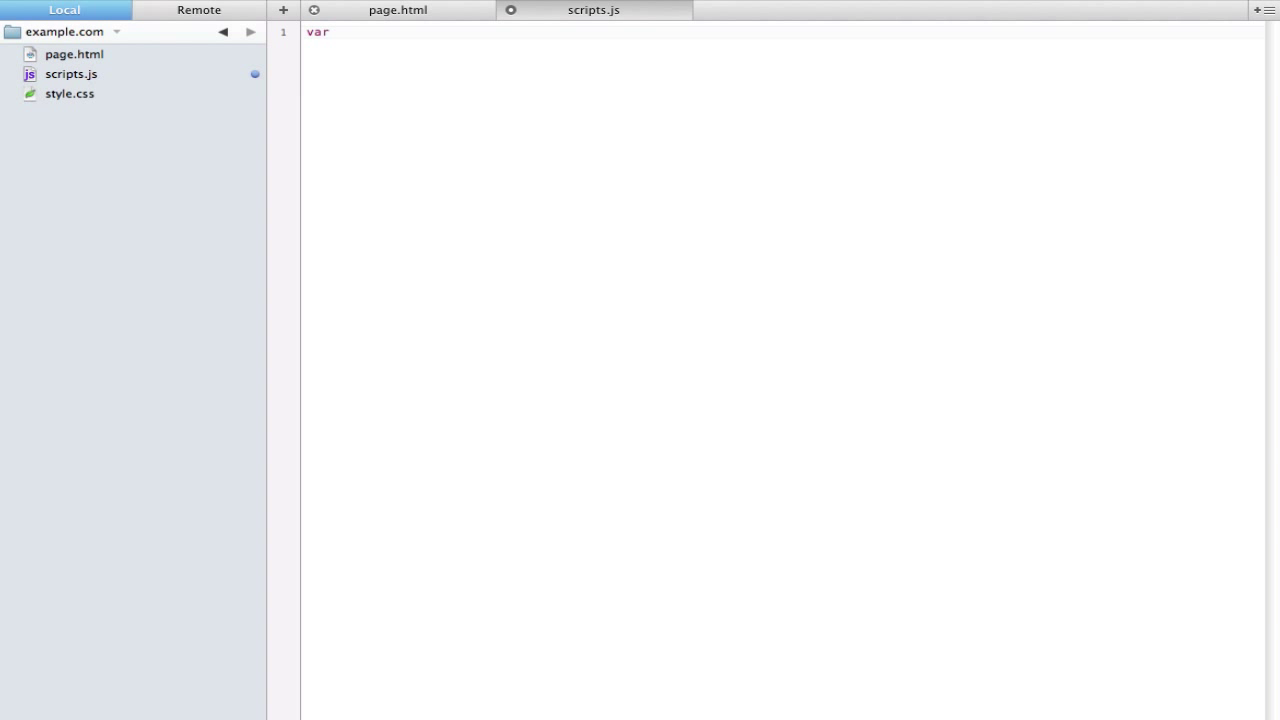
text(ice)
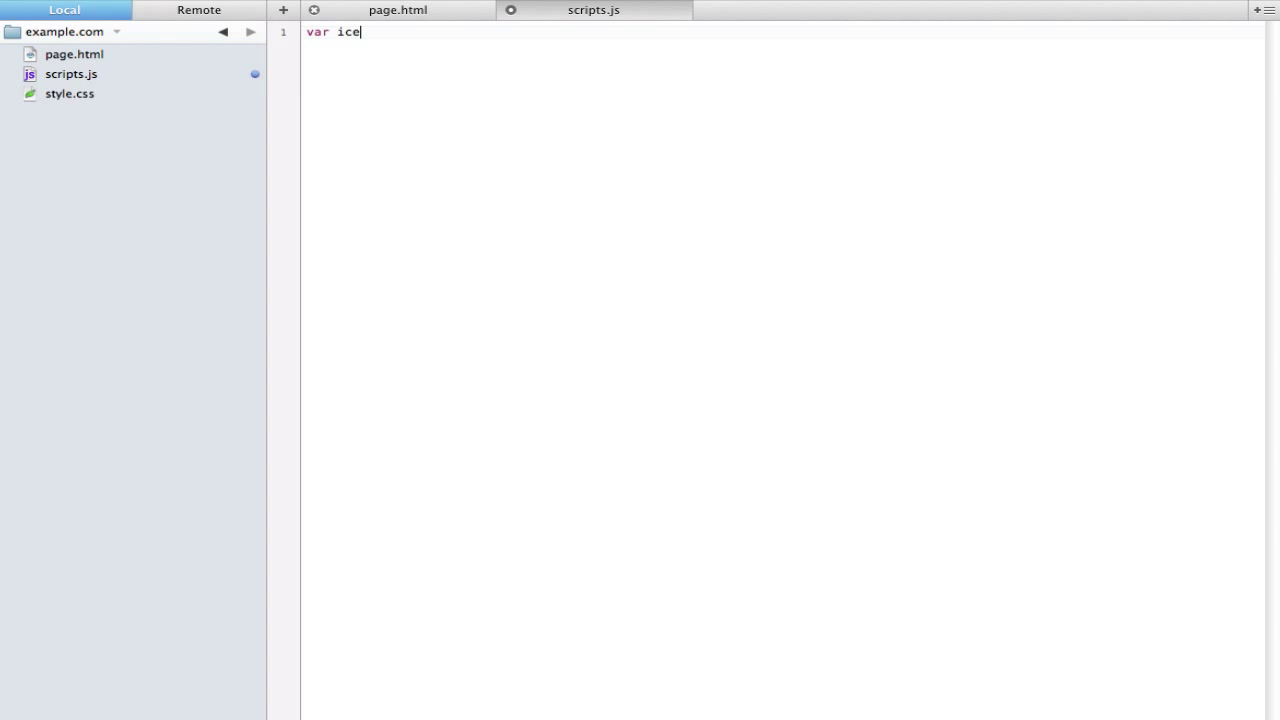
text(Cream =)
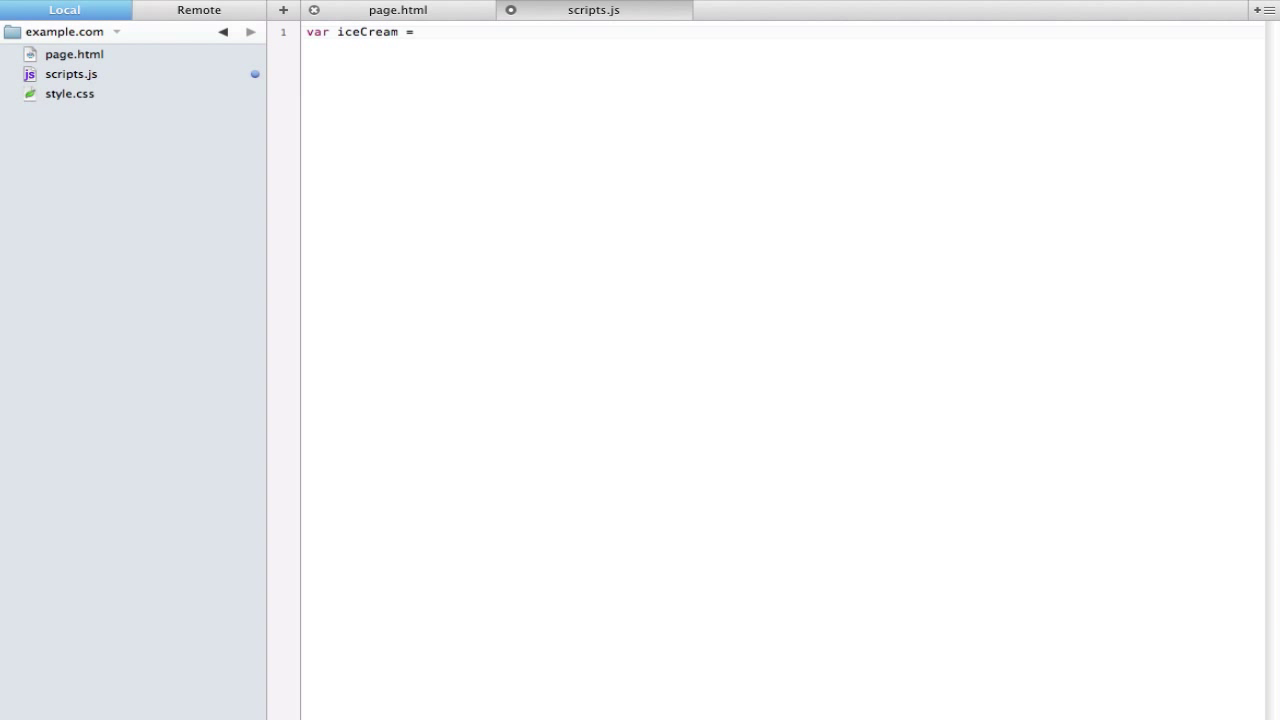
text([)
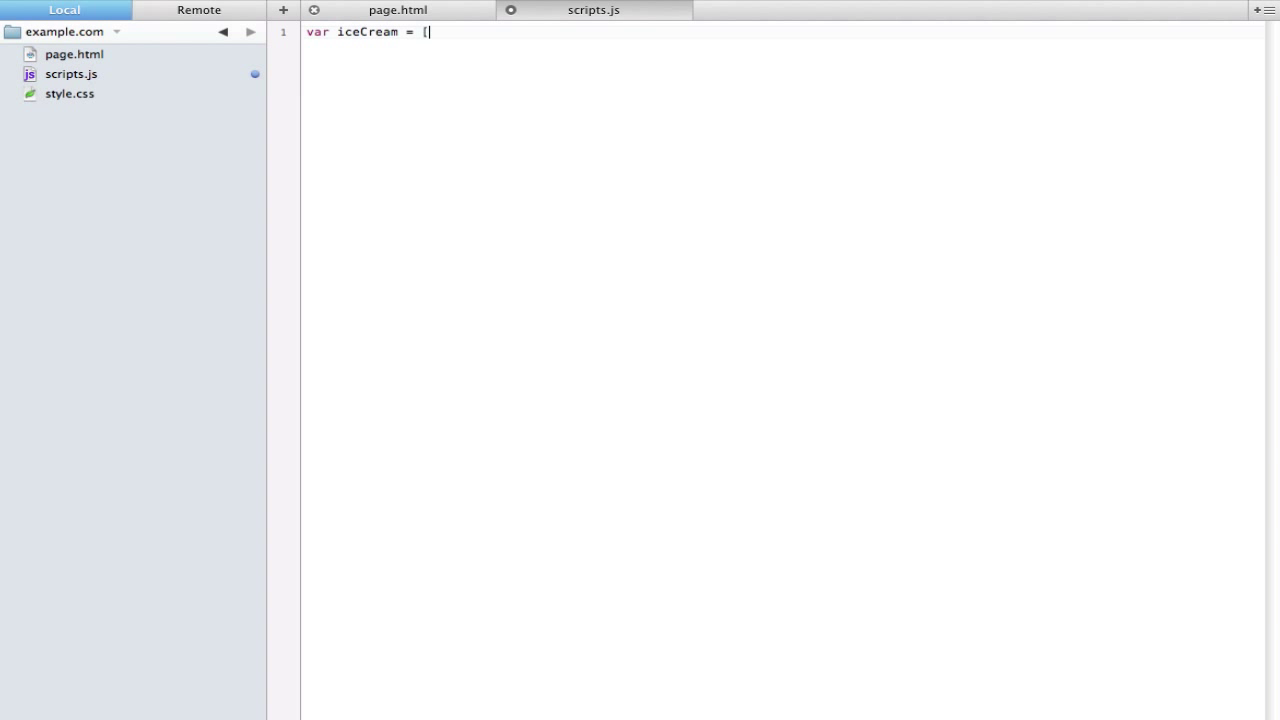
text('choo)
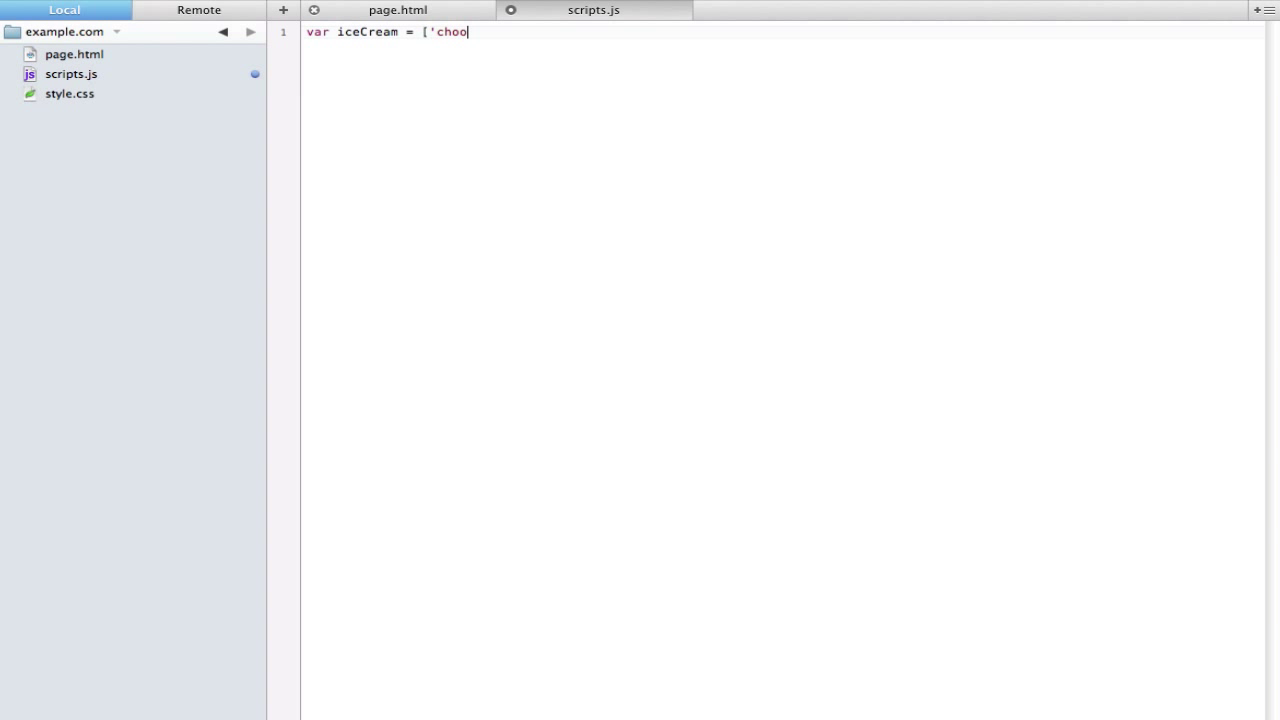
text(colate',)
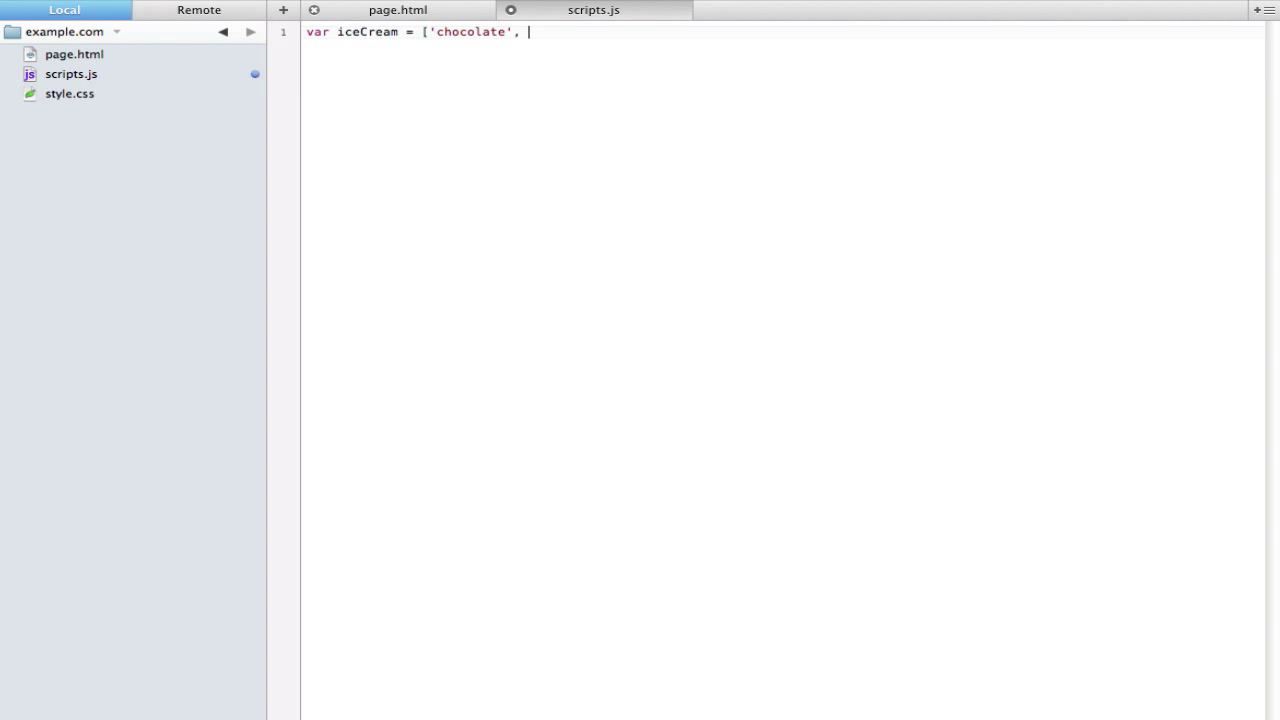
text(')
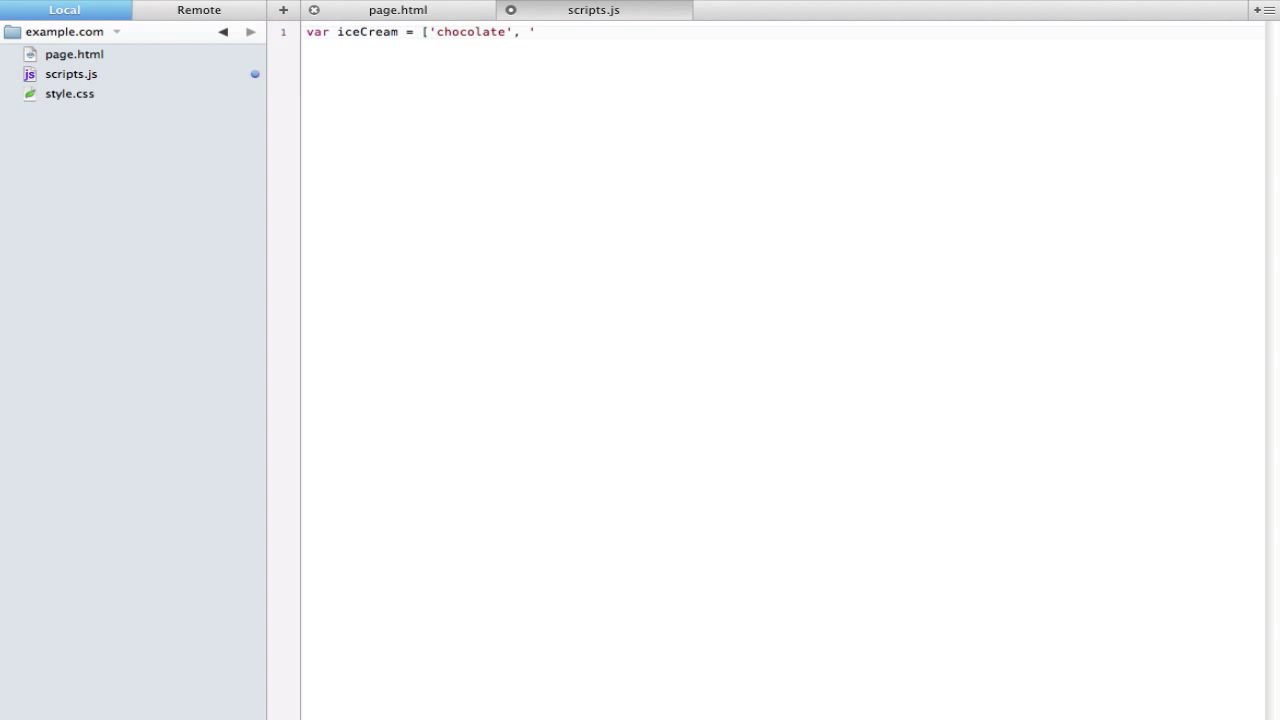
text(vanilla',)
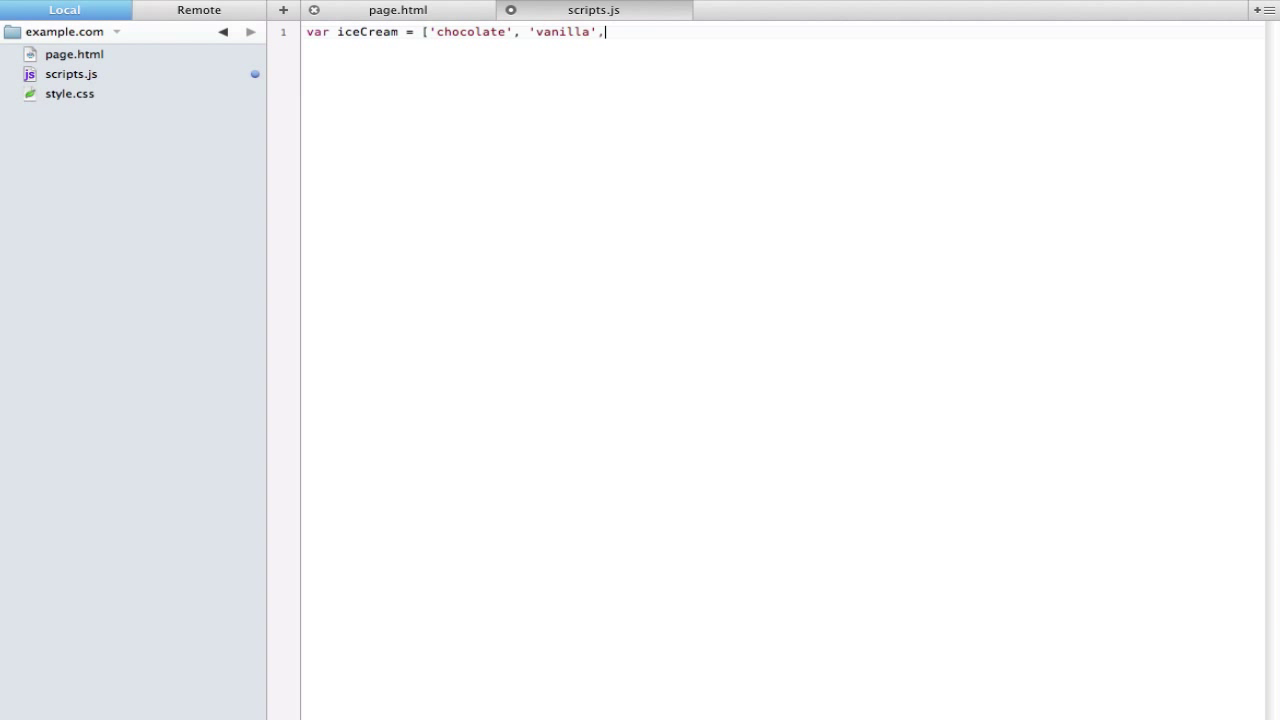
text('stra)
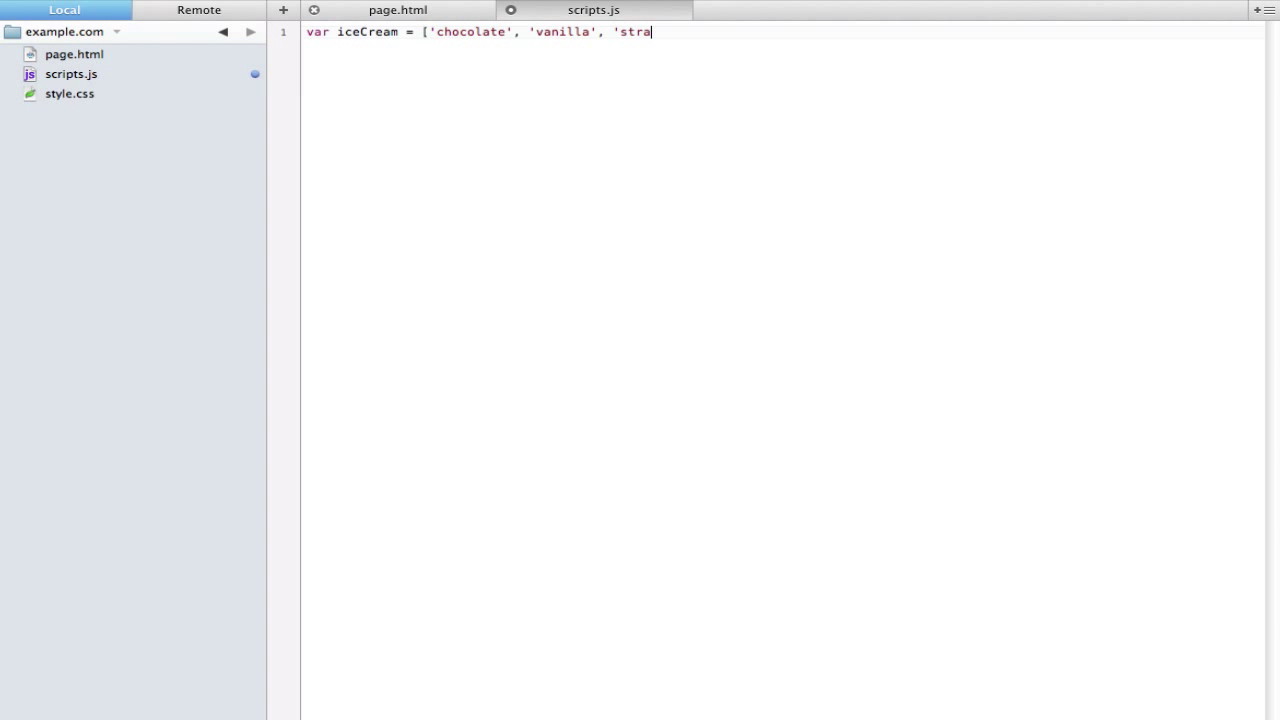
text(wberry')
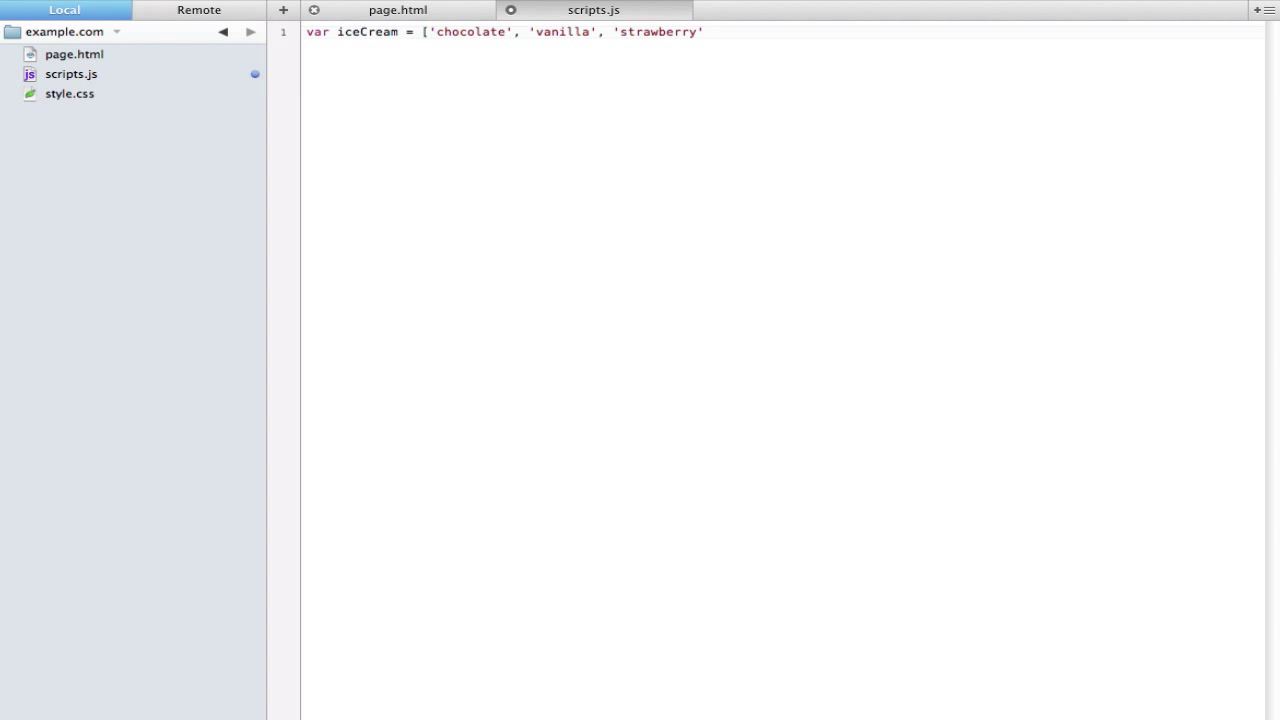
click(705, 31)
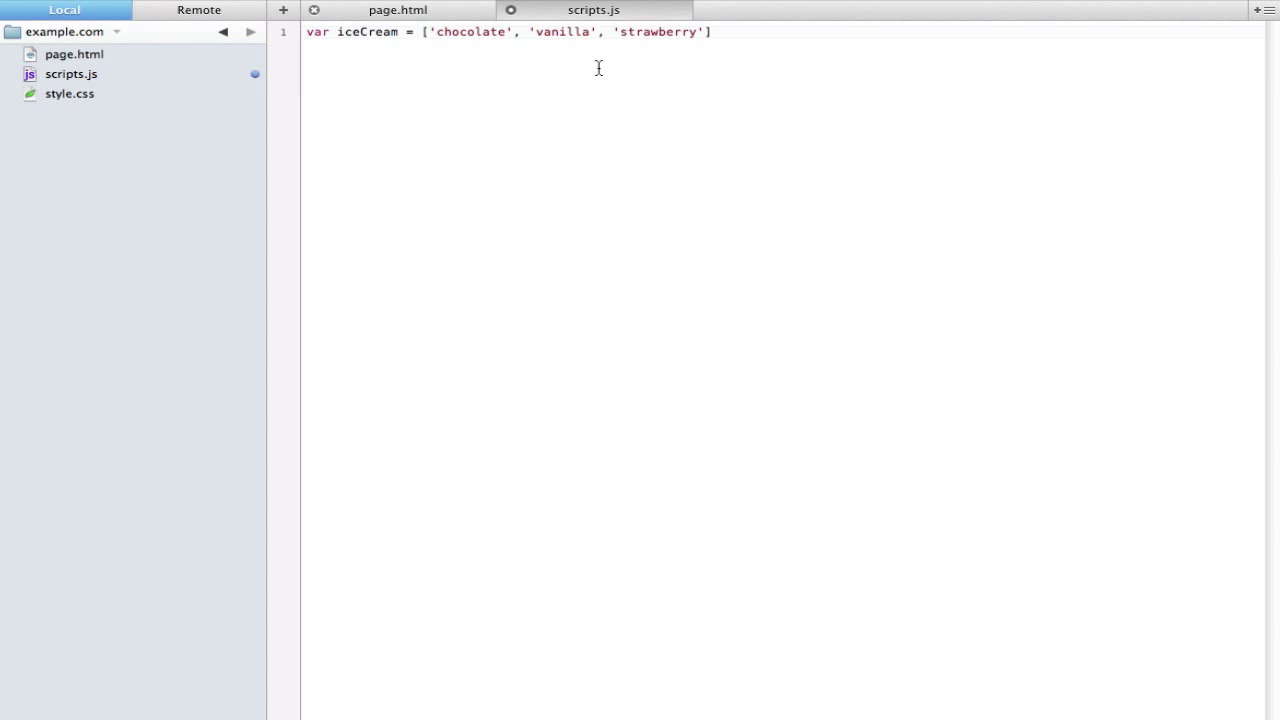
text(;)
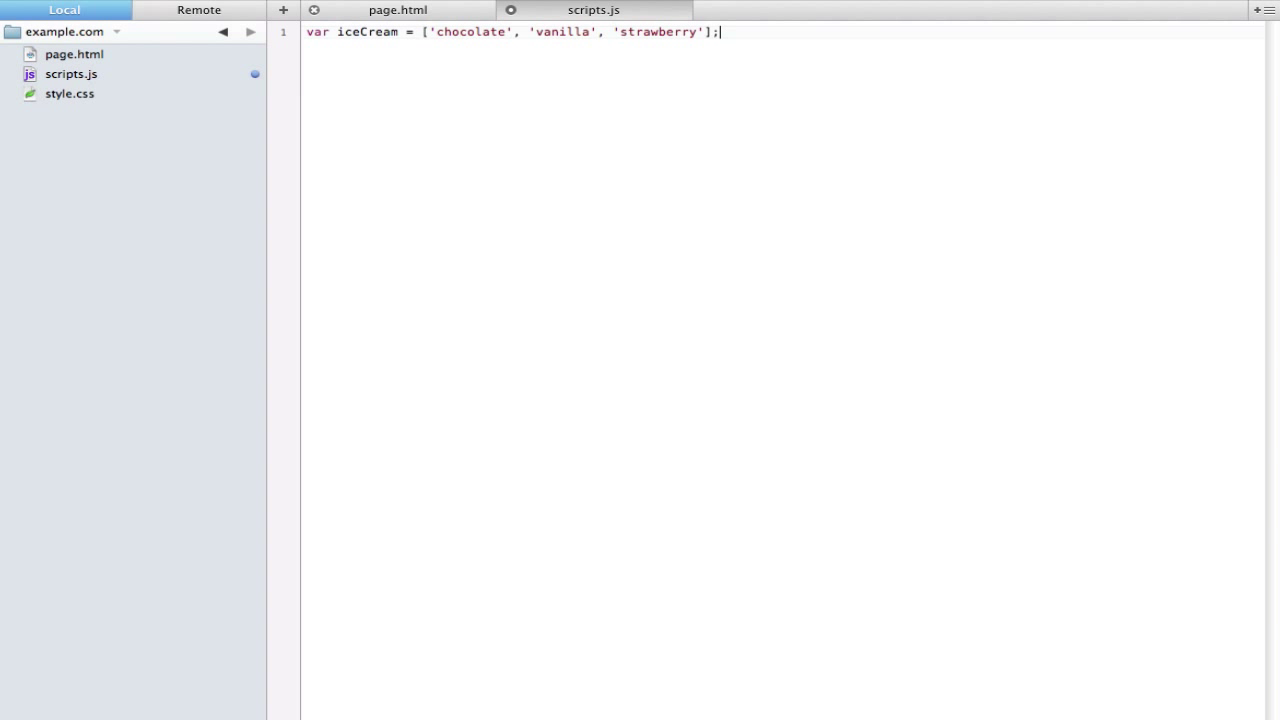
mouse_move(323, 53)
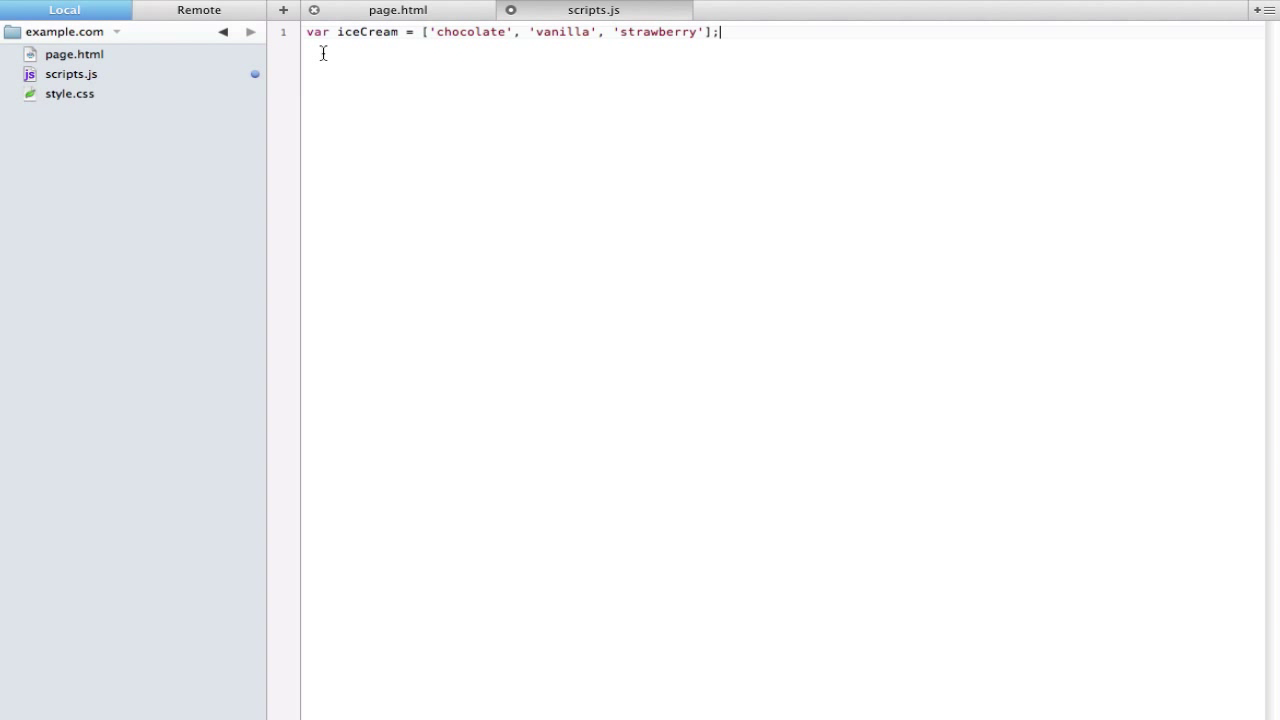
mouse_move(765, 63)
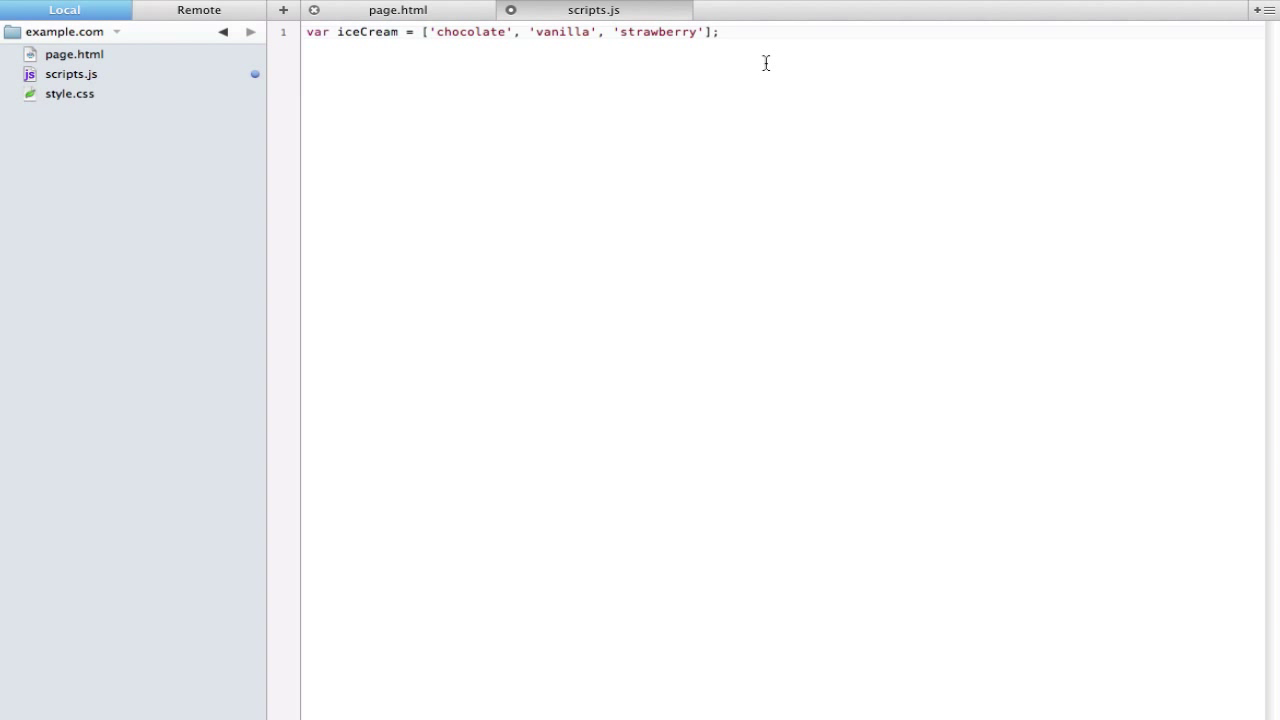
mouse_move(740, 80)
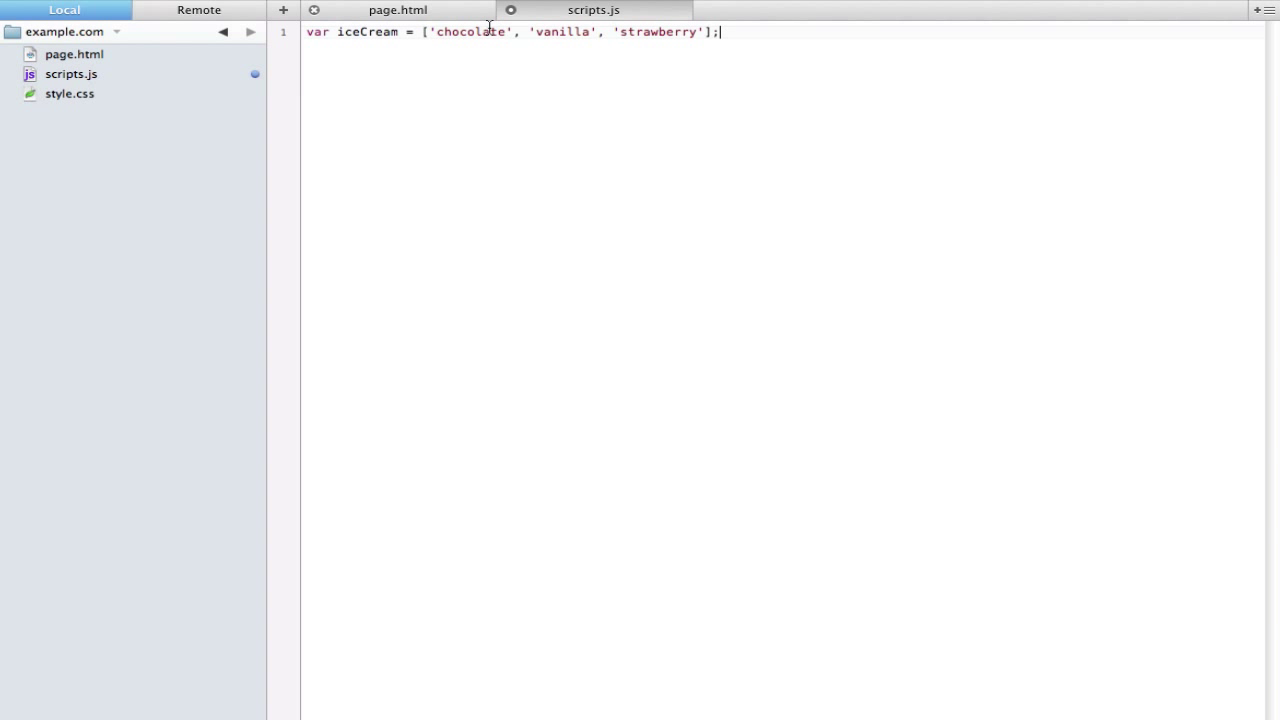
mouse_move(660, 72)
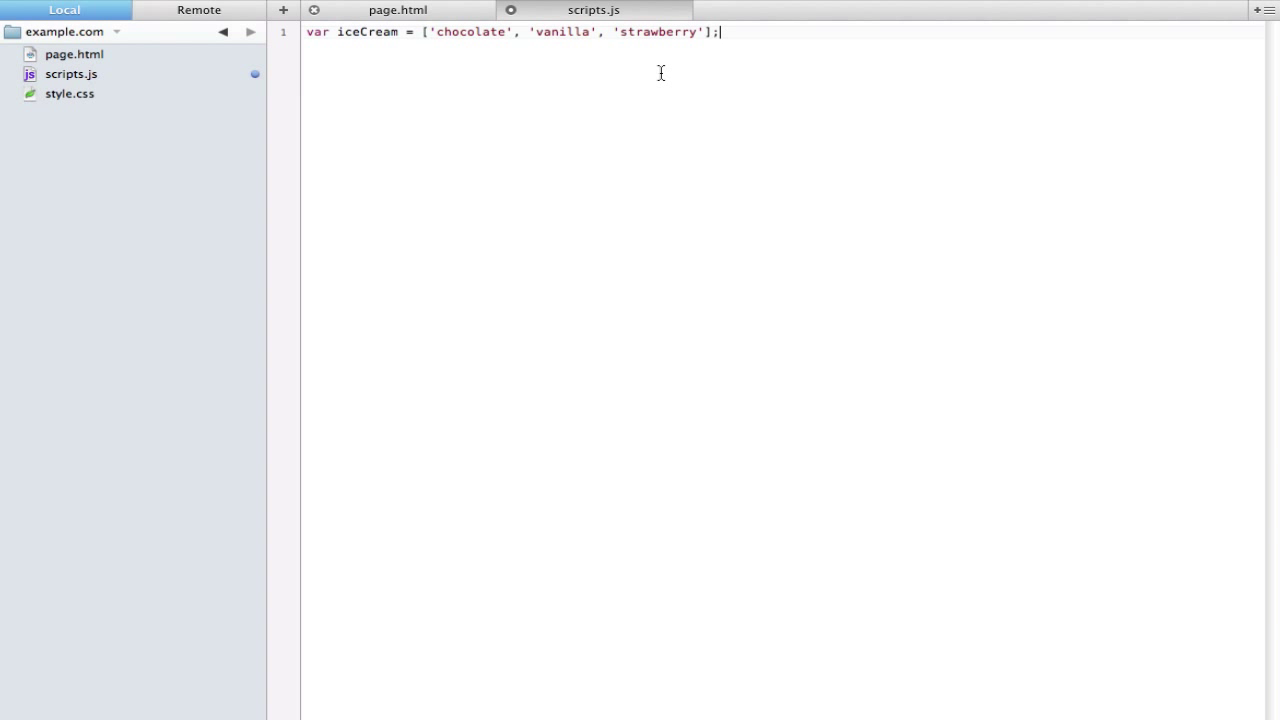
mouse_move(556, 53)
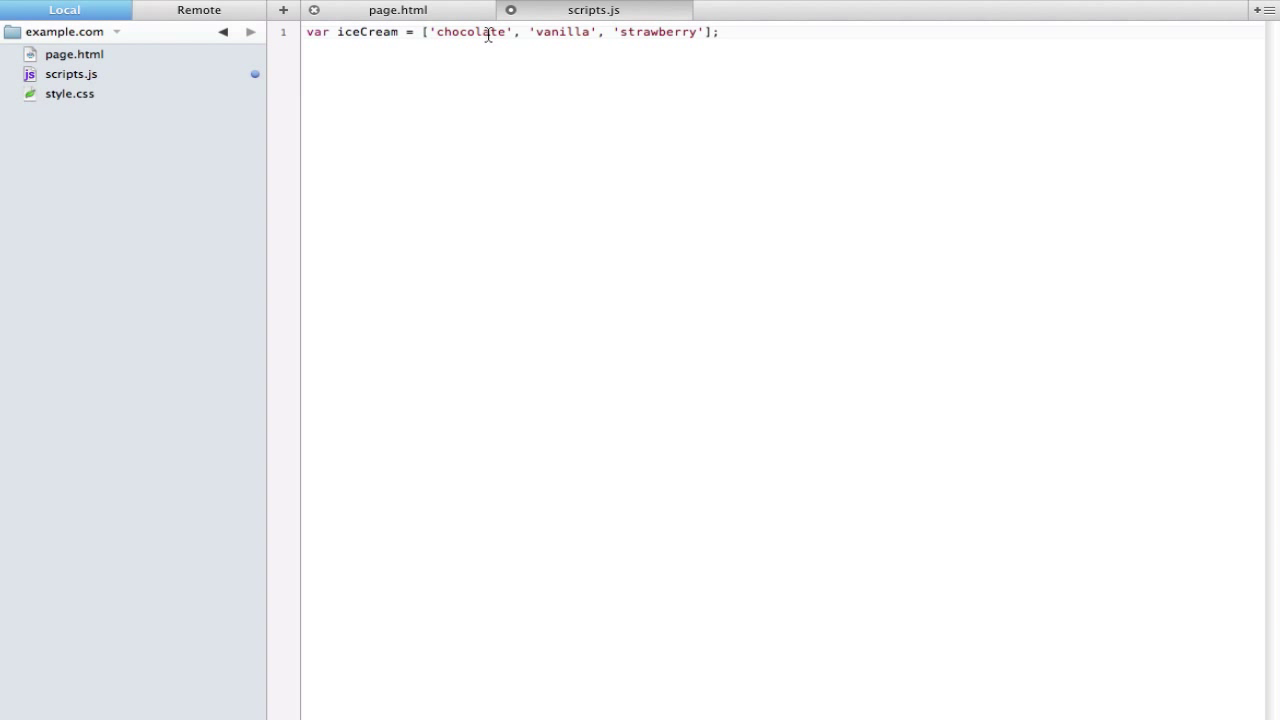
mouse_move(645, 31)
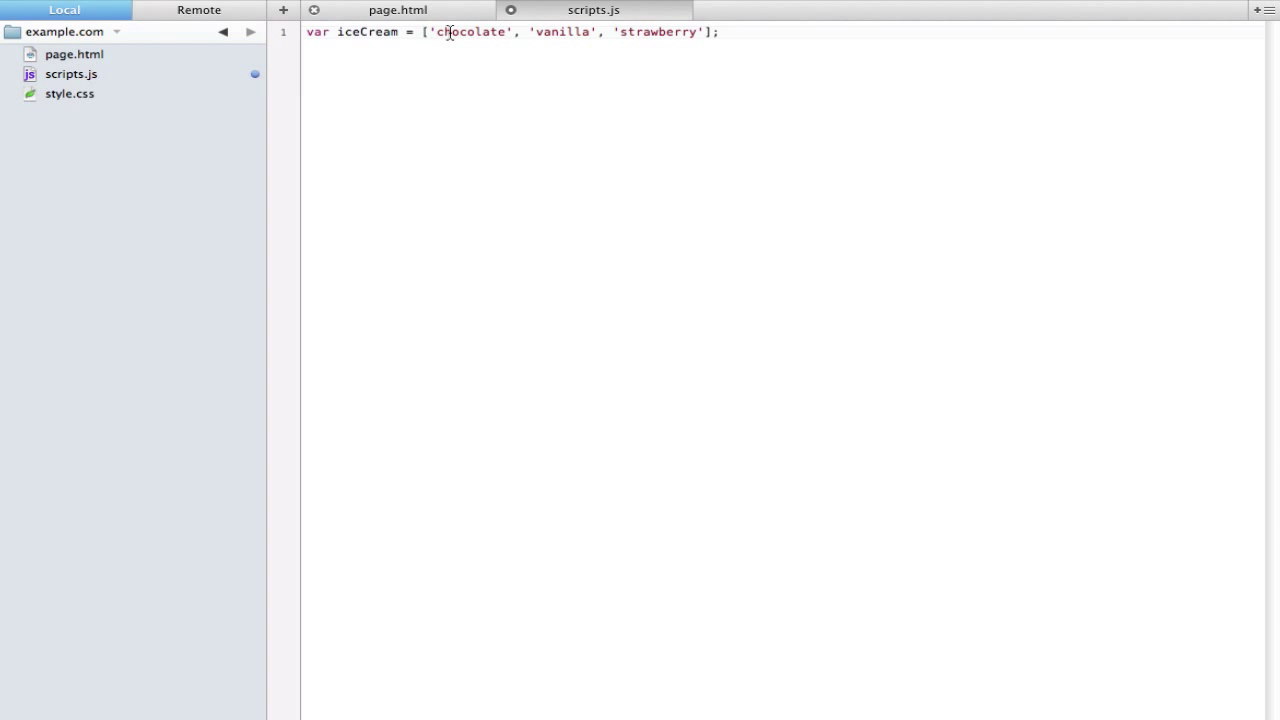
click(720, 31)
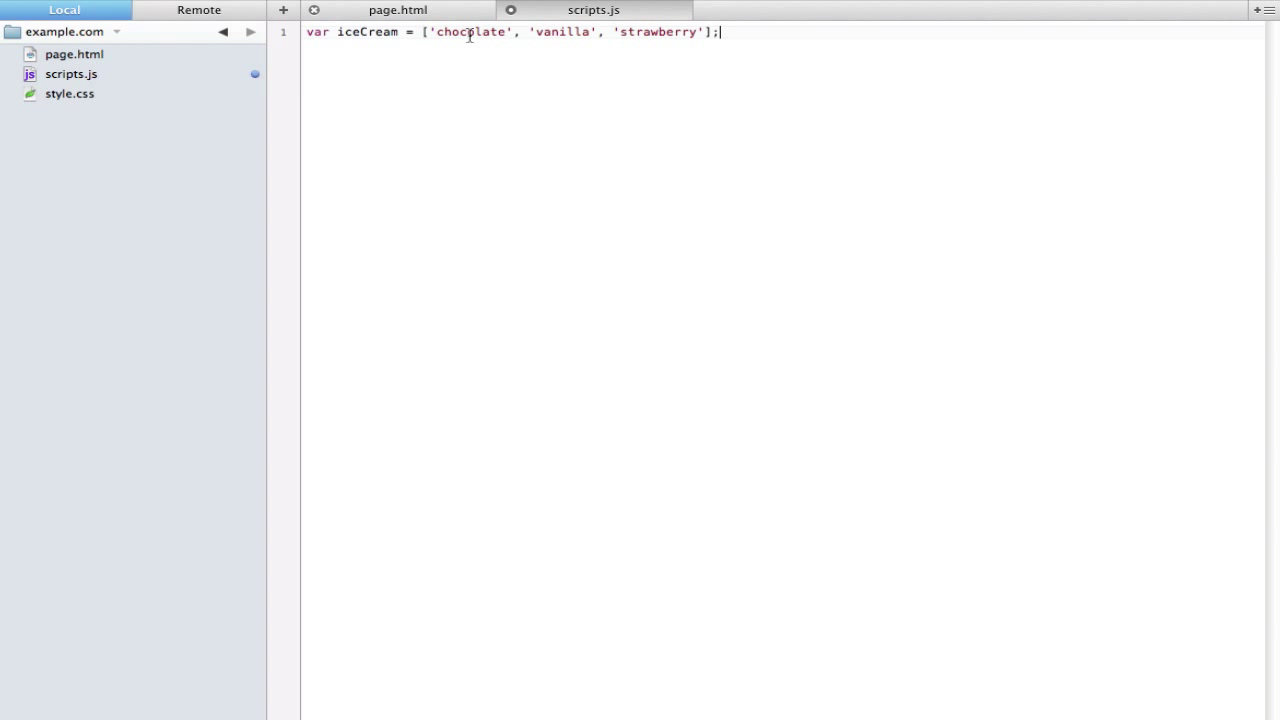
double_click(469, 32)
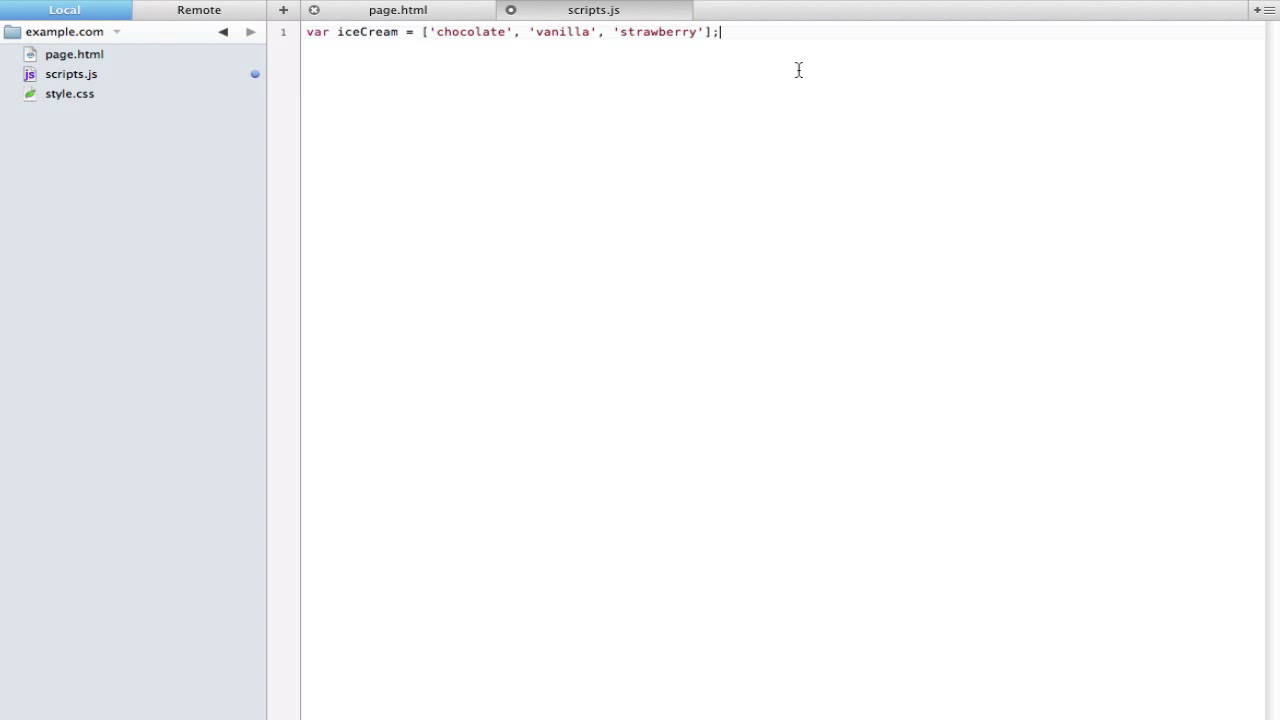
Add alert(iceCream[2]); to scripts.js and dismiss the resulting 'strawberry' alert
text(alert()
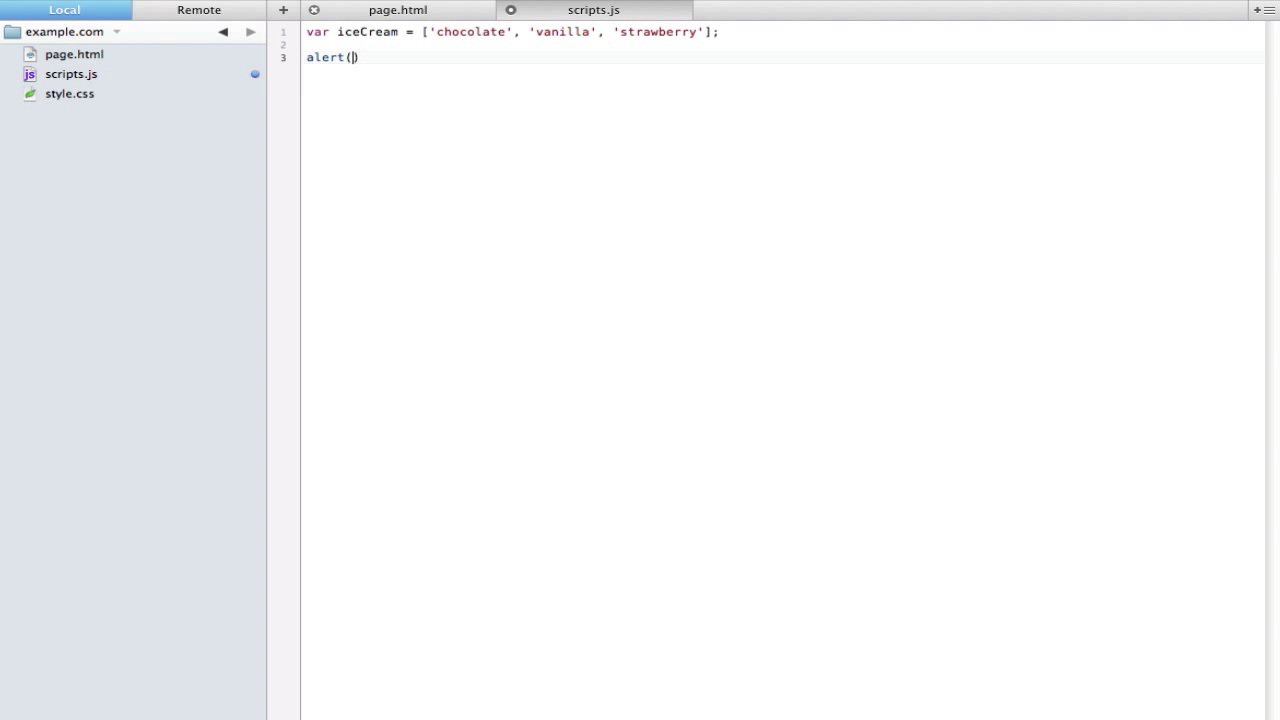
text(iceCream)
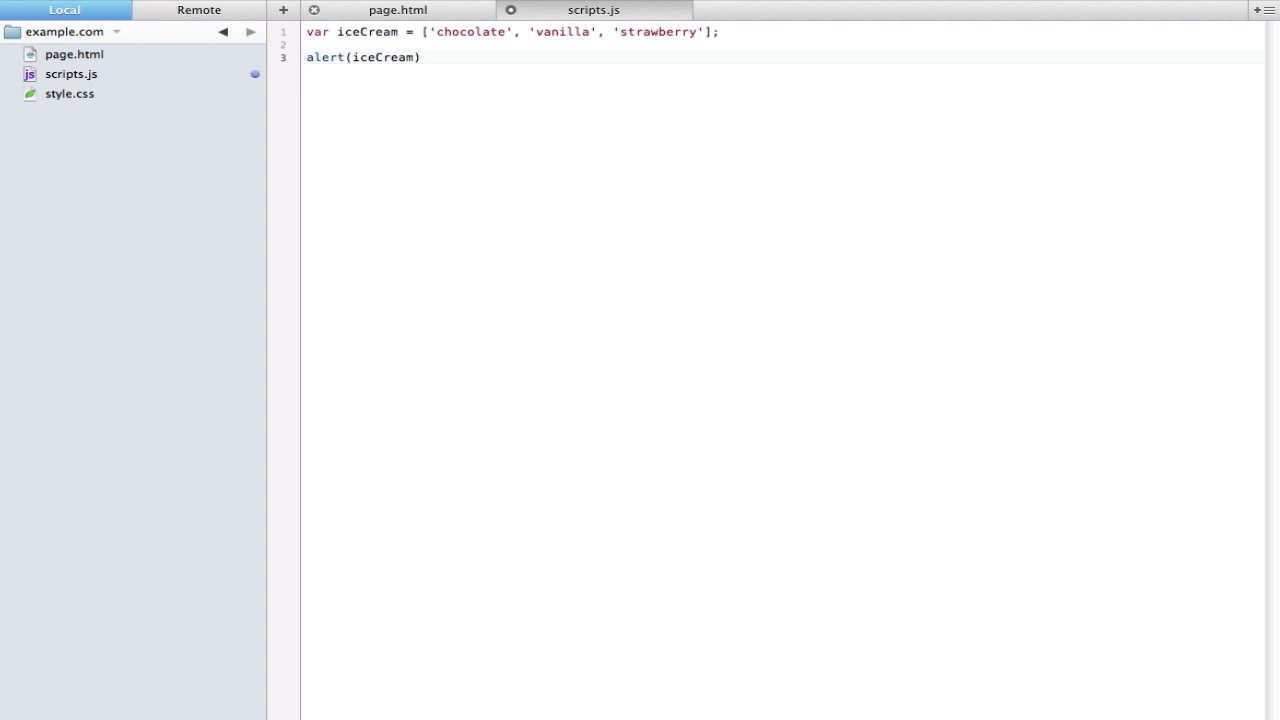
text([2)
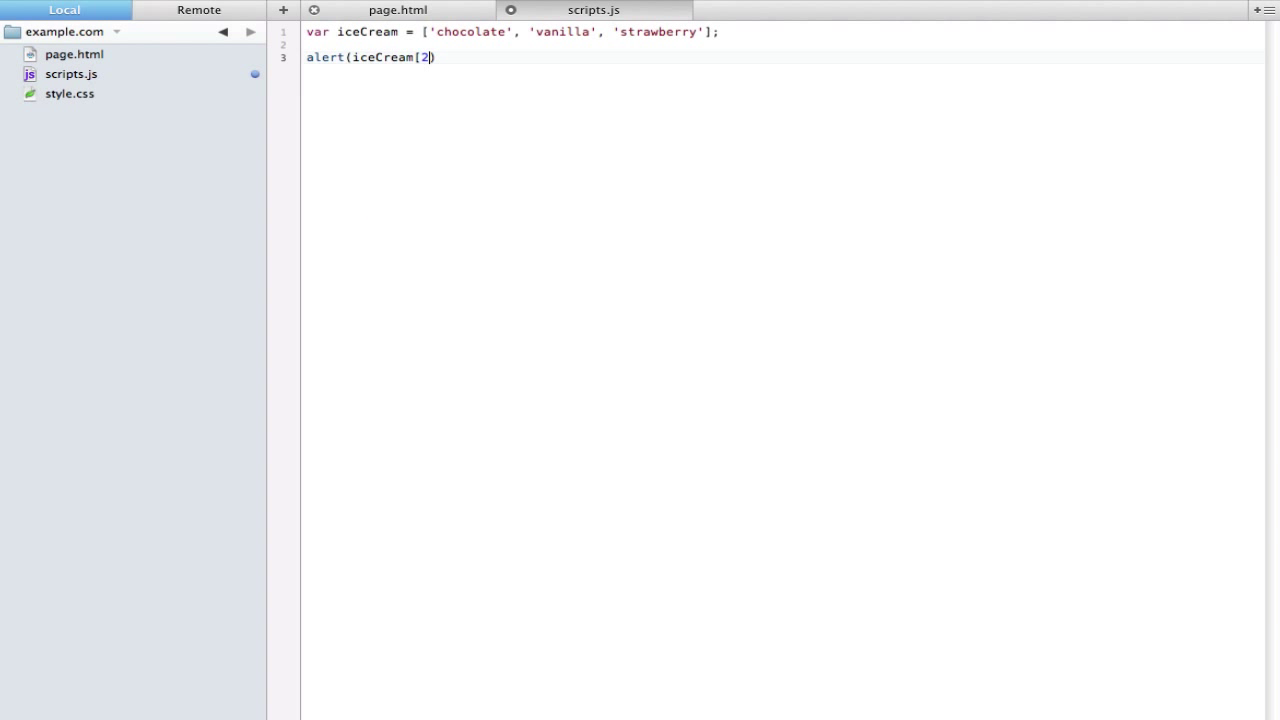
text(];)
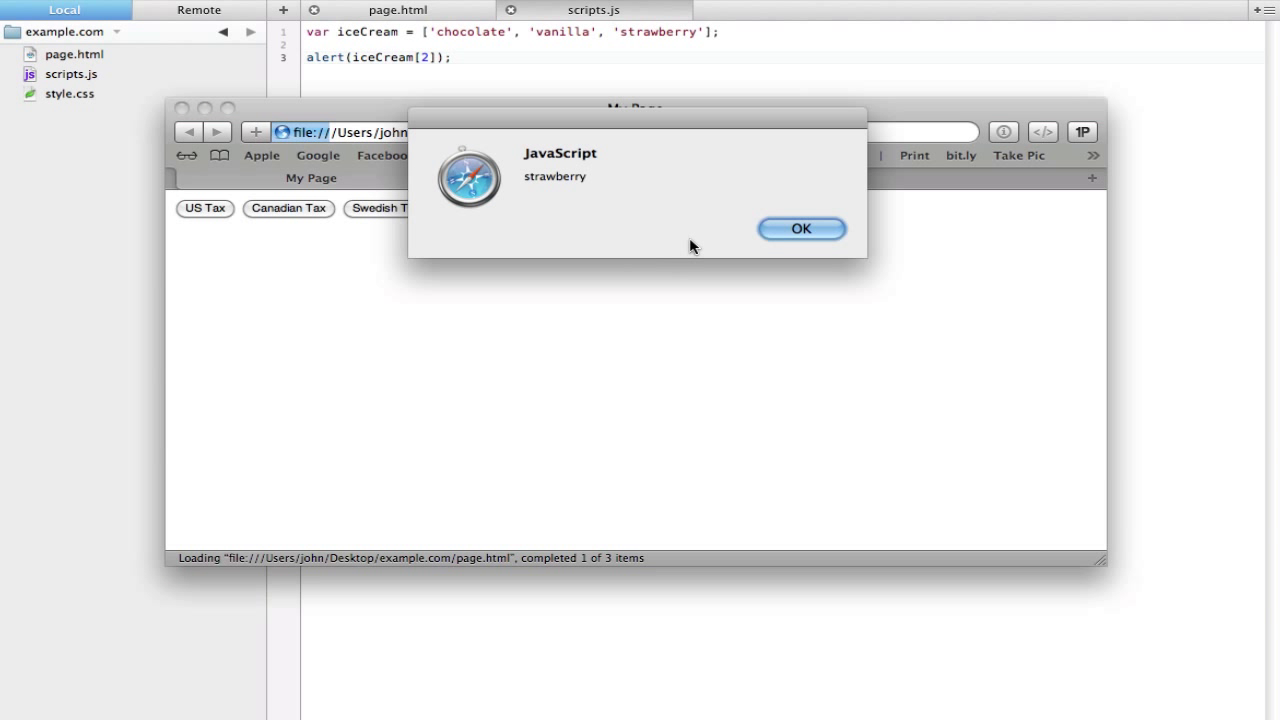
click(800, 228)
text(1)
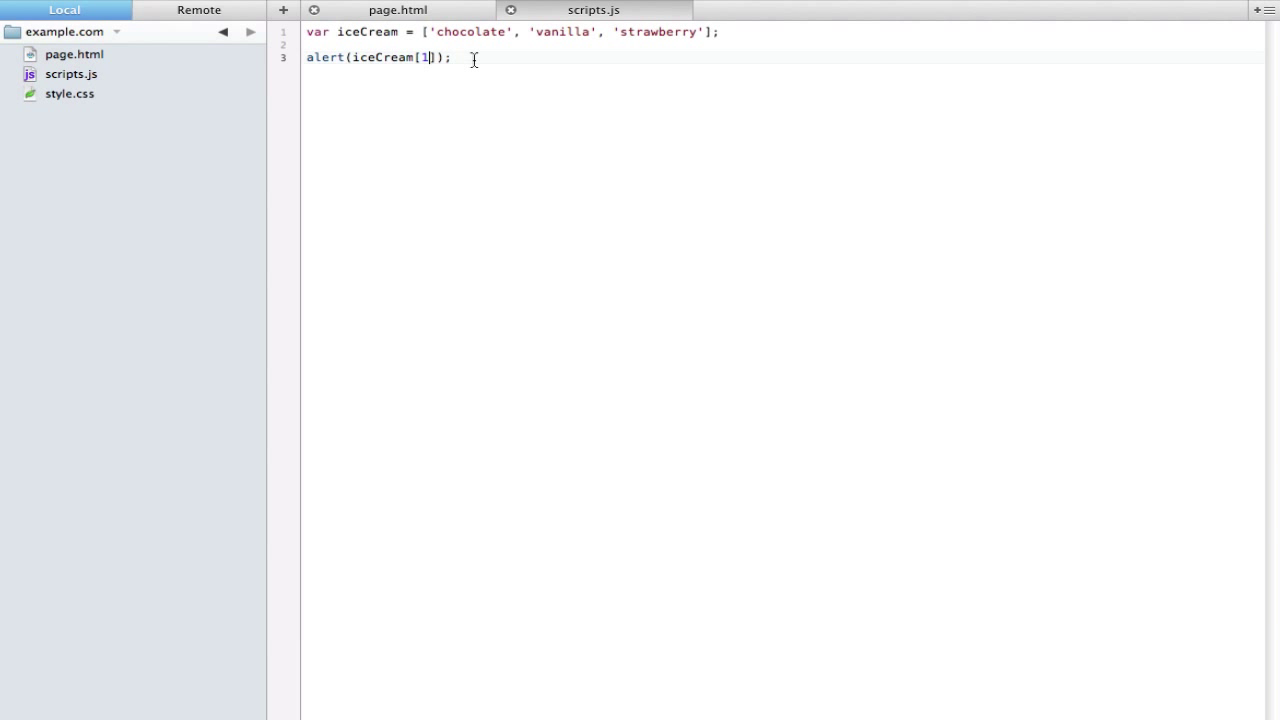
mouse_move(517, 60)
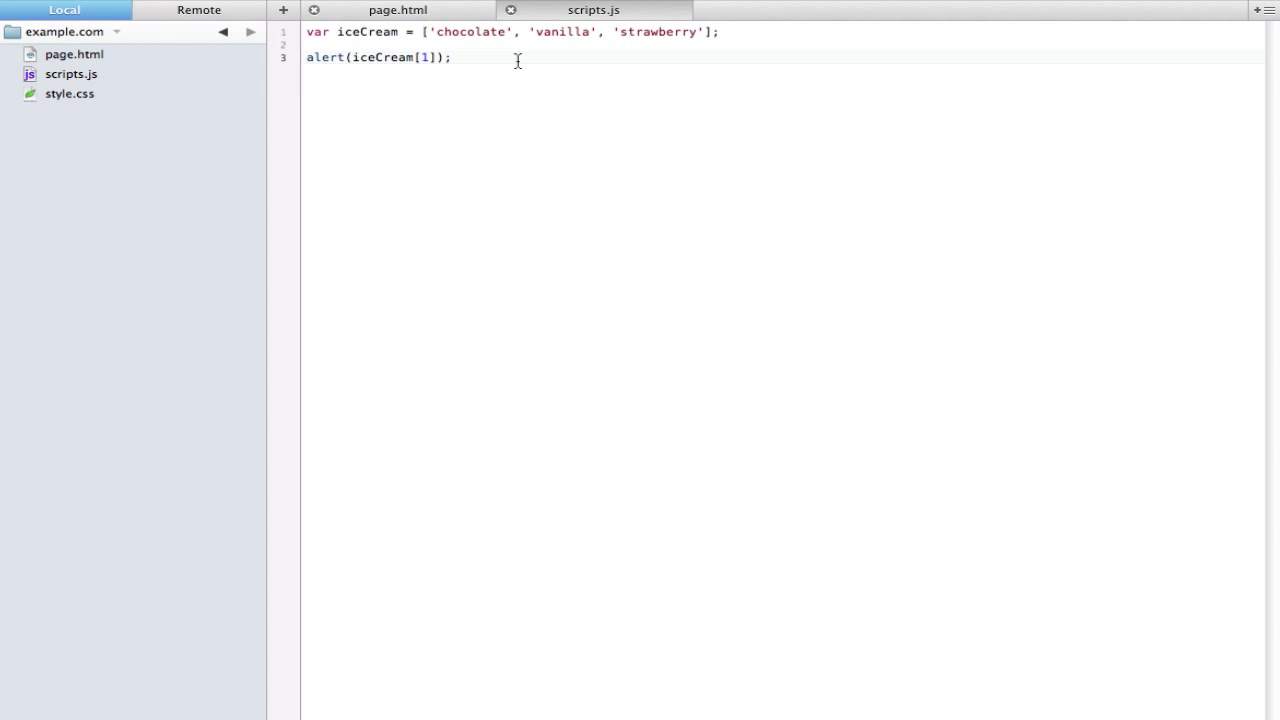
mouse_move(539, 32)
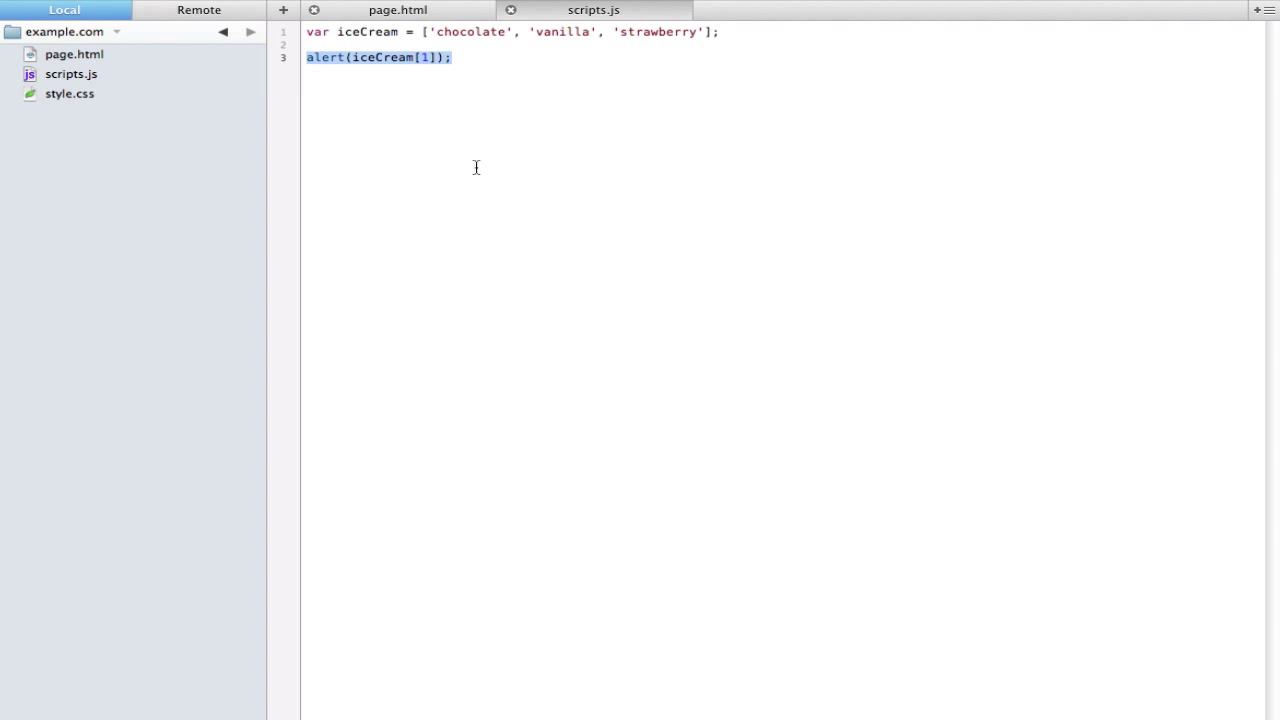
mouse_move(483, 121)
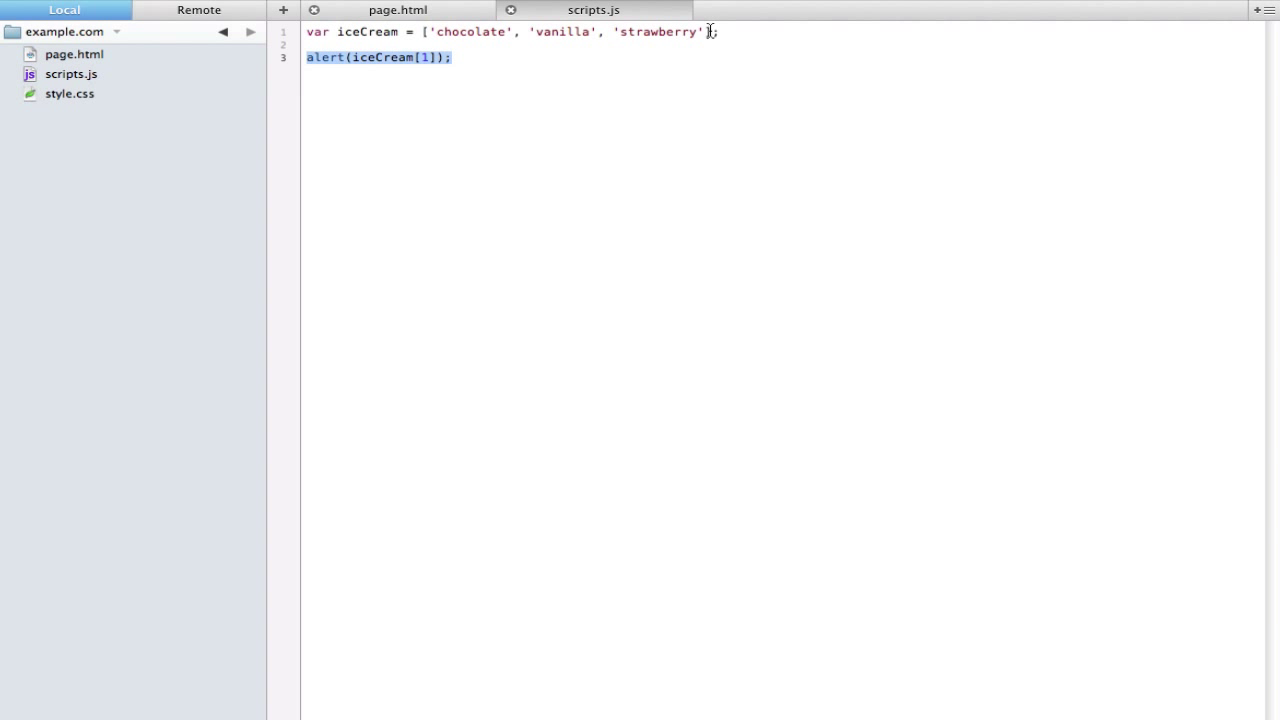
mouse_move(814, 109)
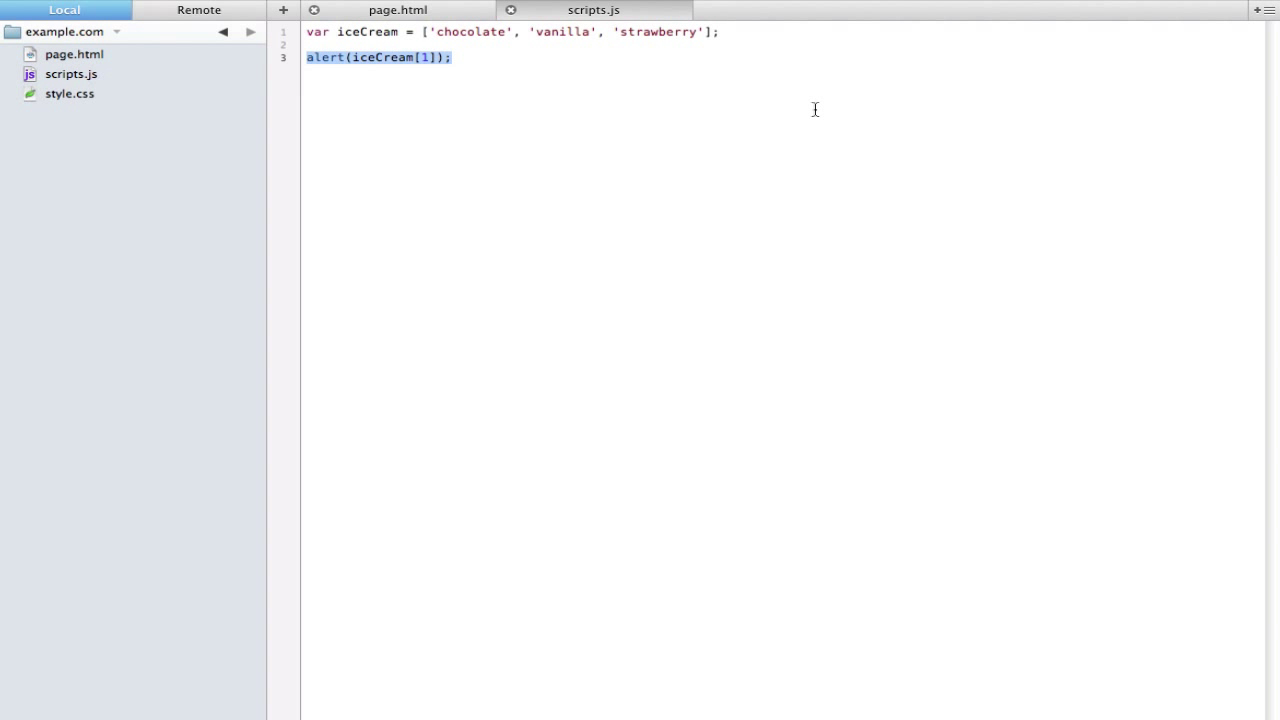
Replace the alert line with an iceCream assignment of 'cookie dough'
key(Delete)
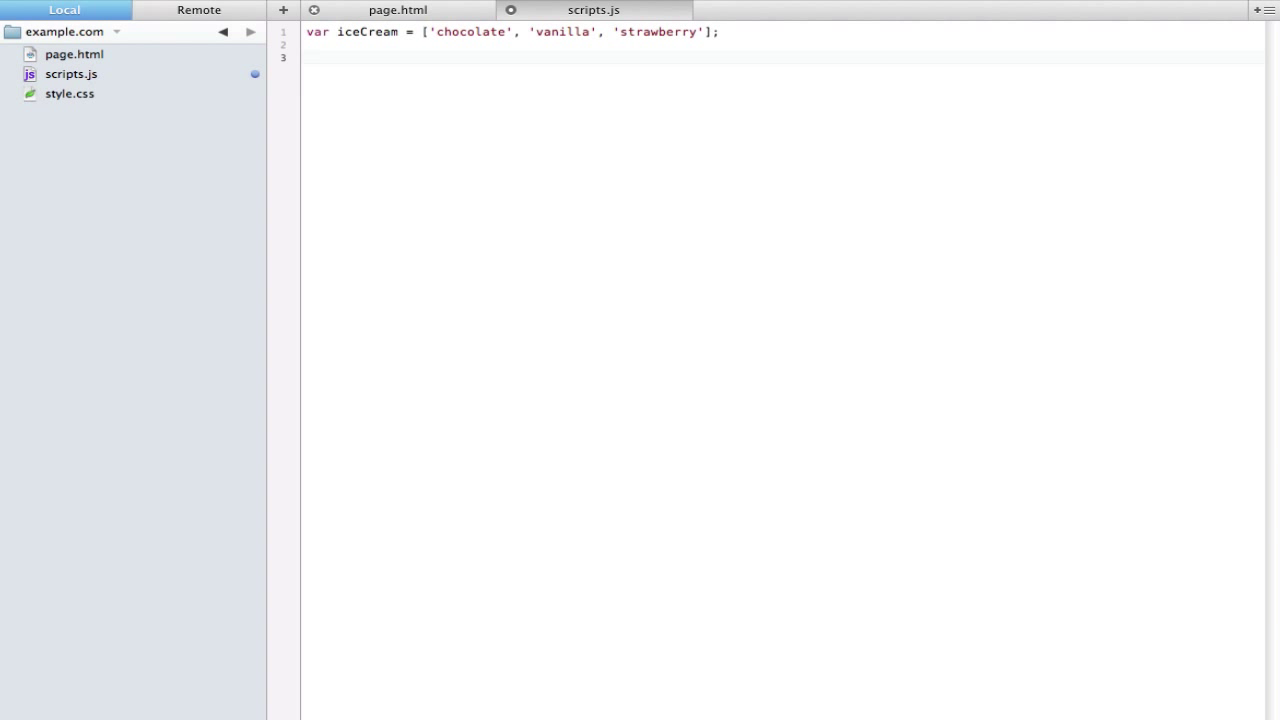
text(iceCre)
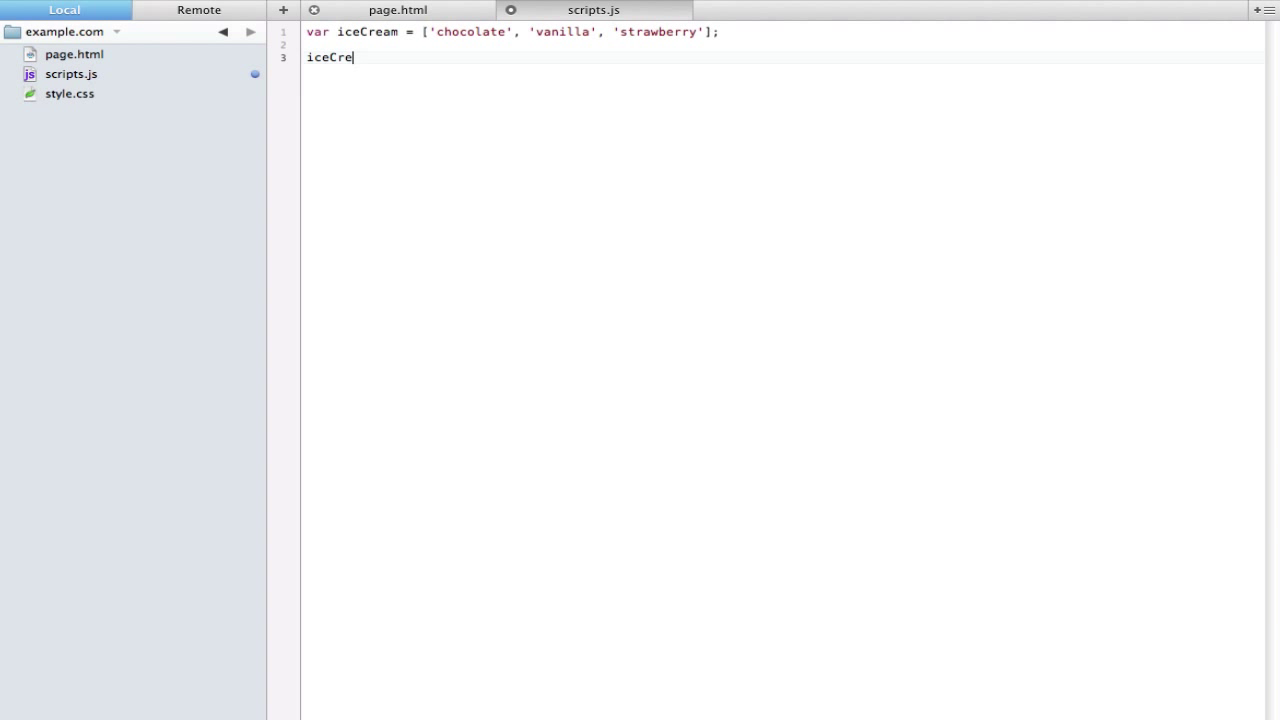
text(am[)
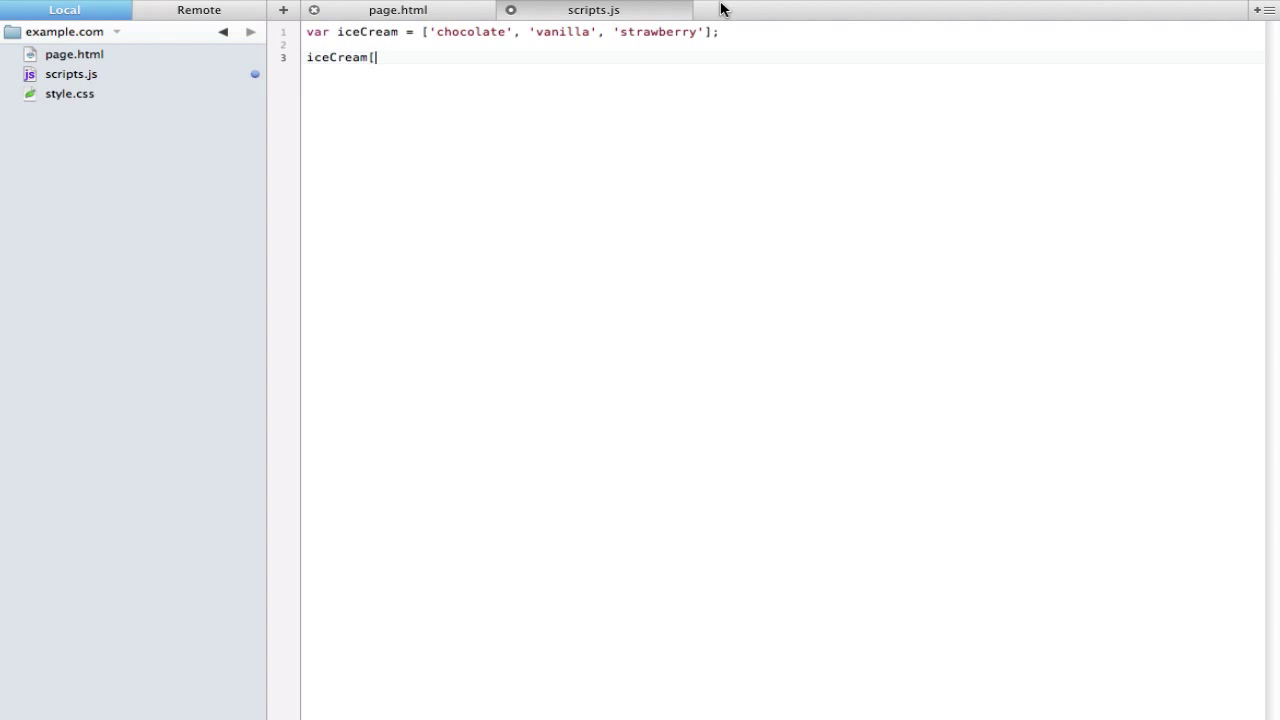
text(0])
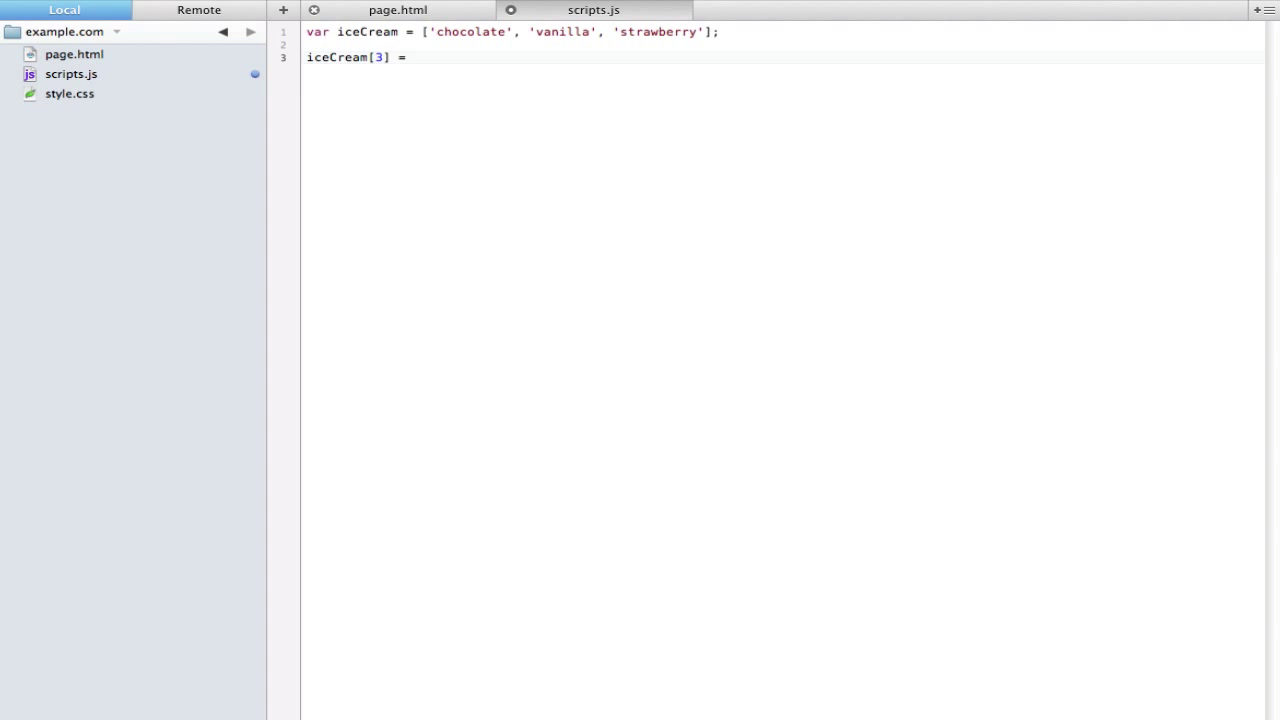
text('c')
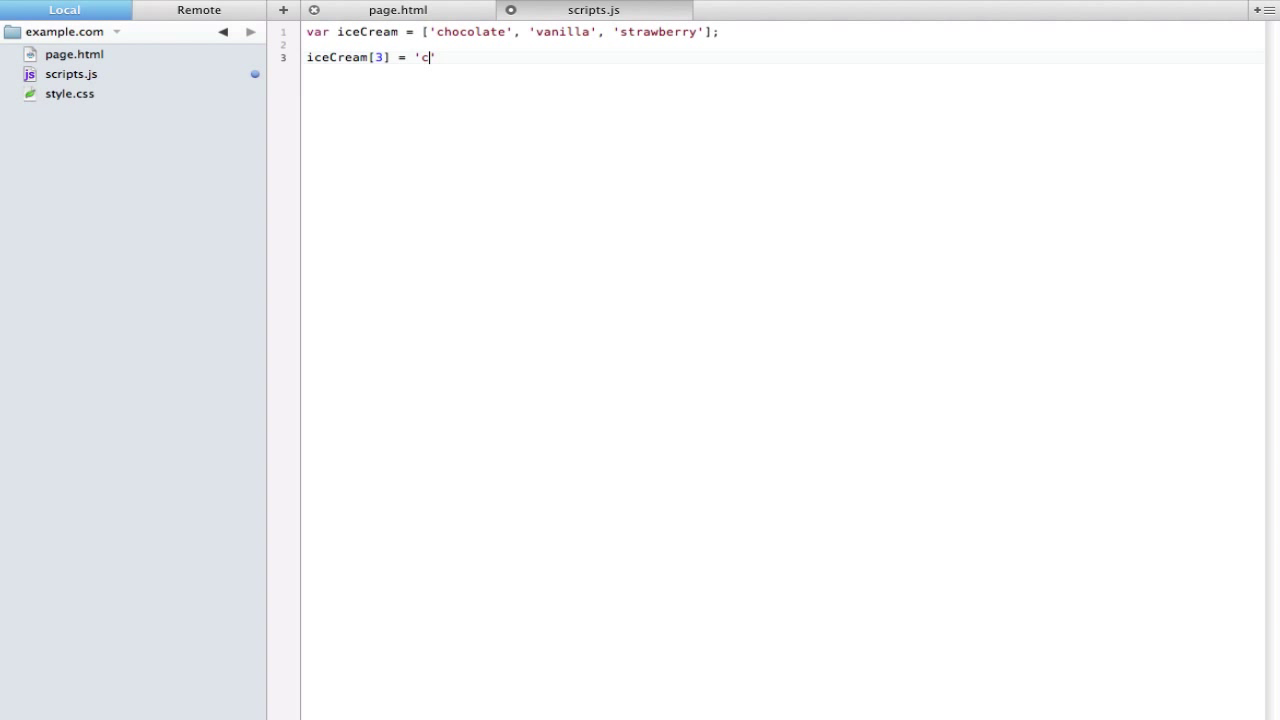
text(ookie dough')
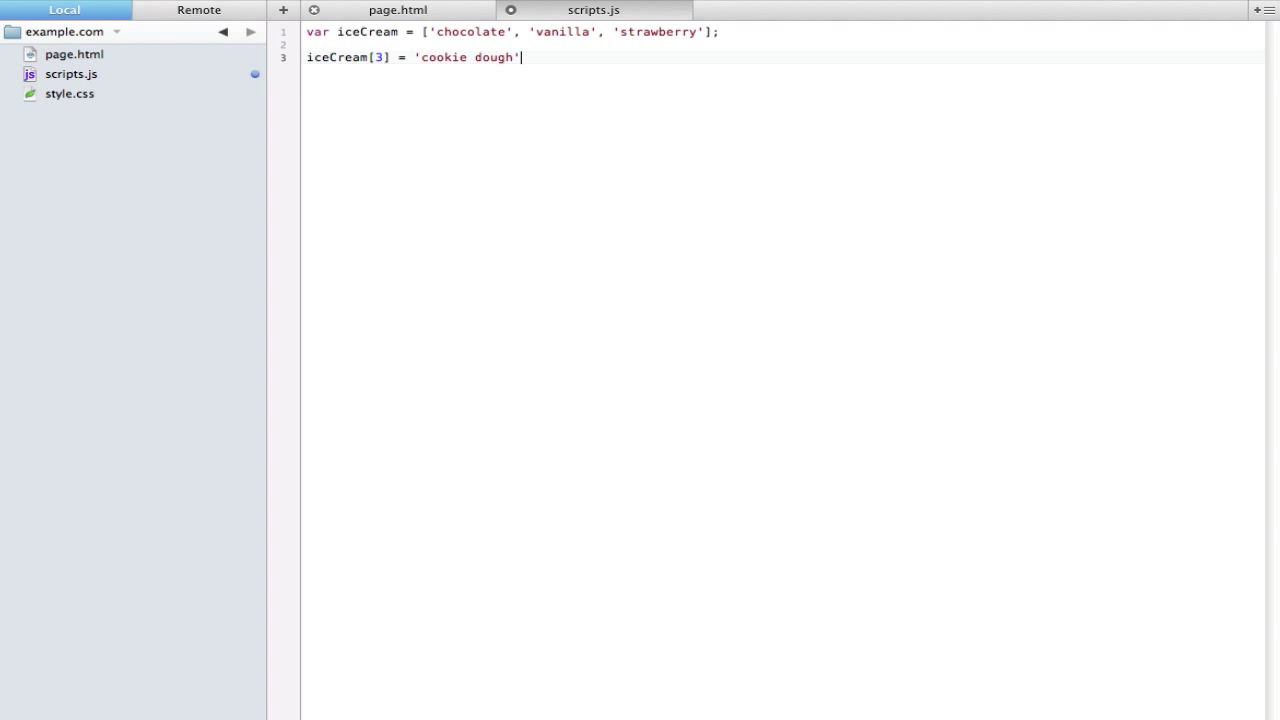
text(;)
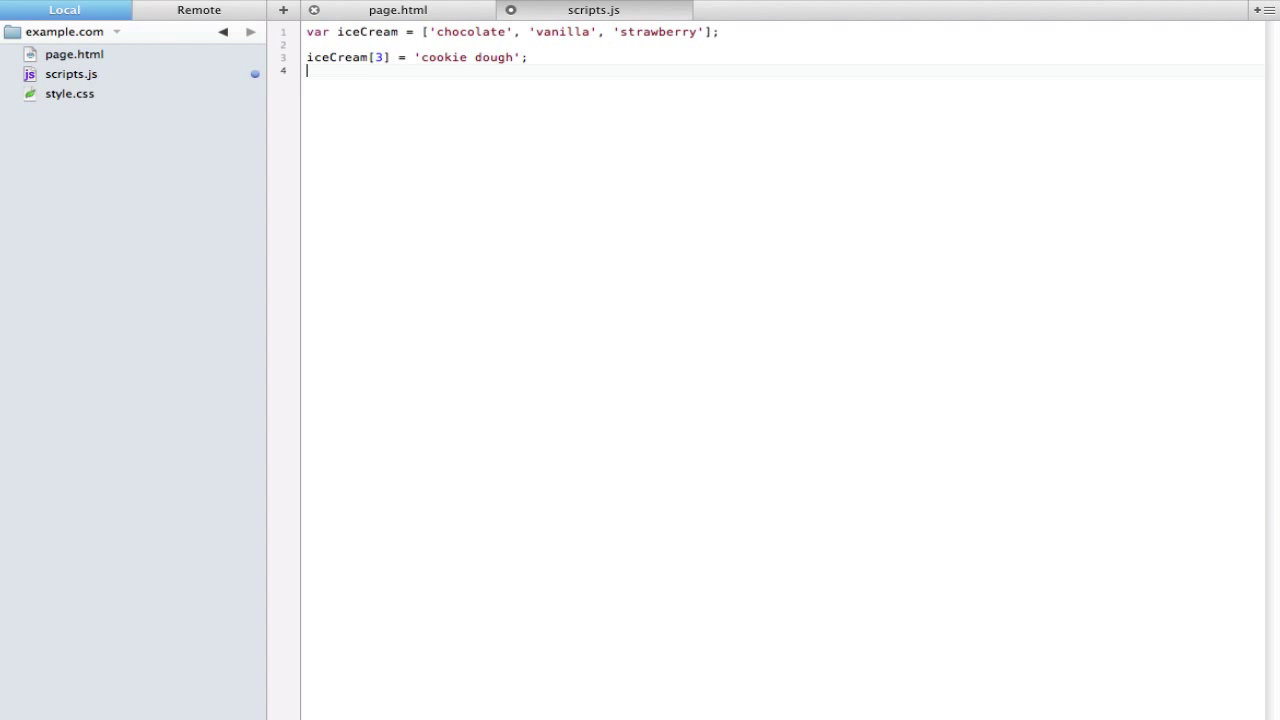
Add alert(iceCream[3]); to show the new flavour
text(alert()
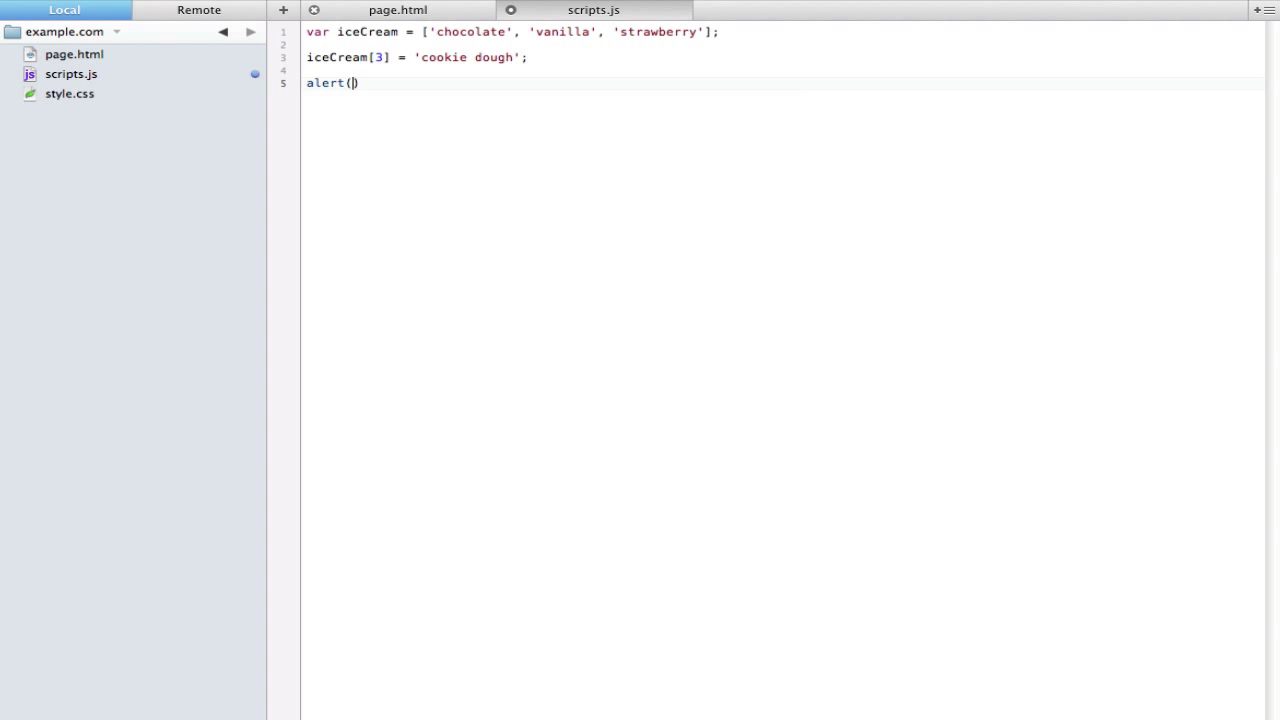
text(iceCream[)
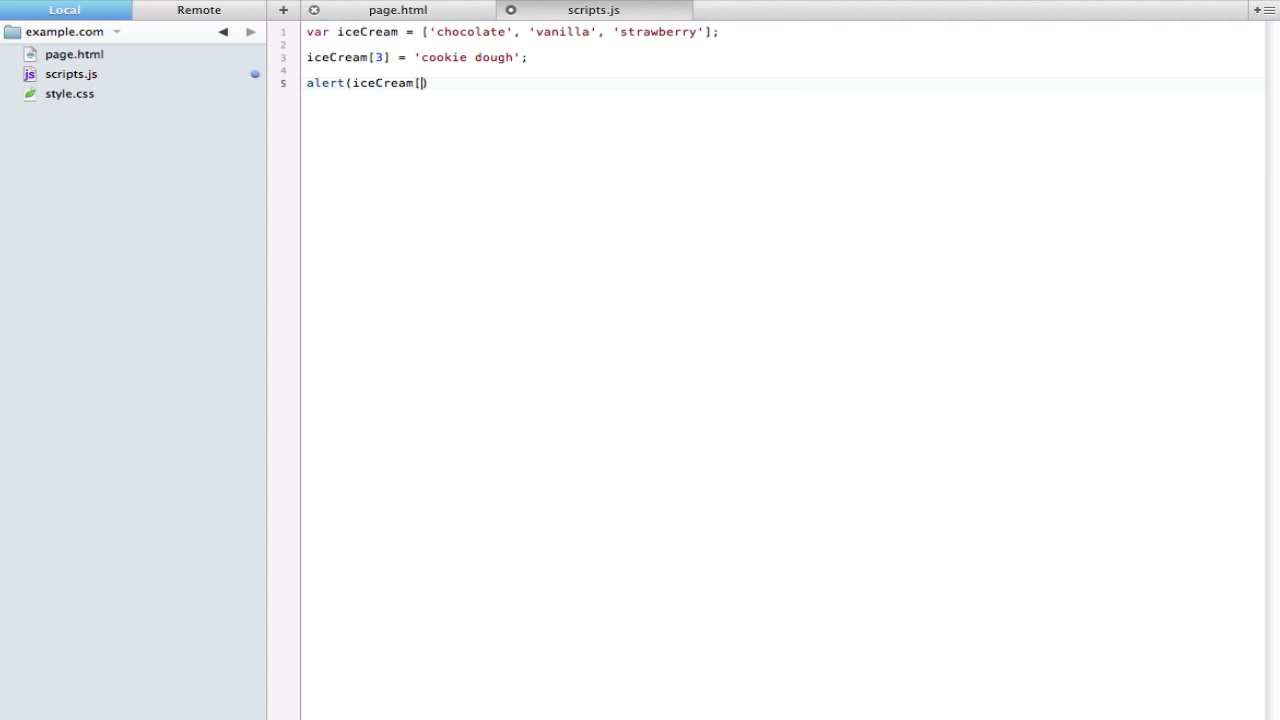
text(3];)
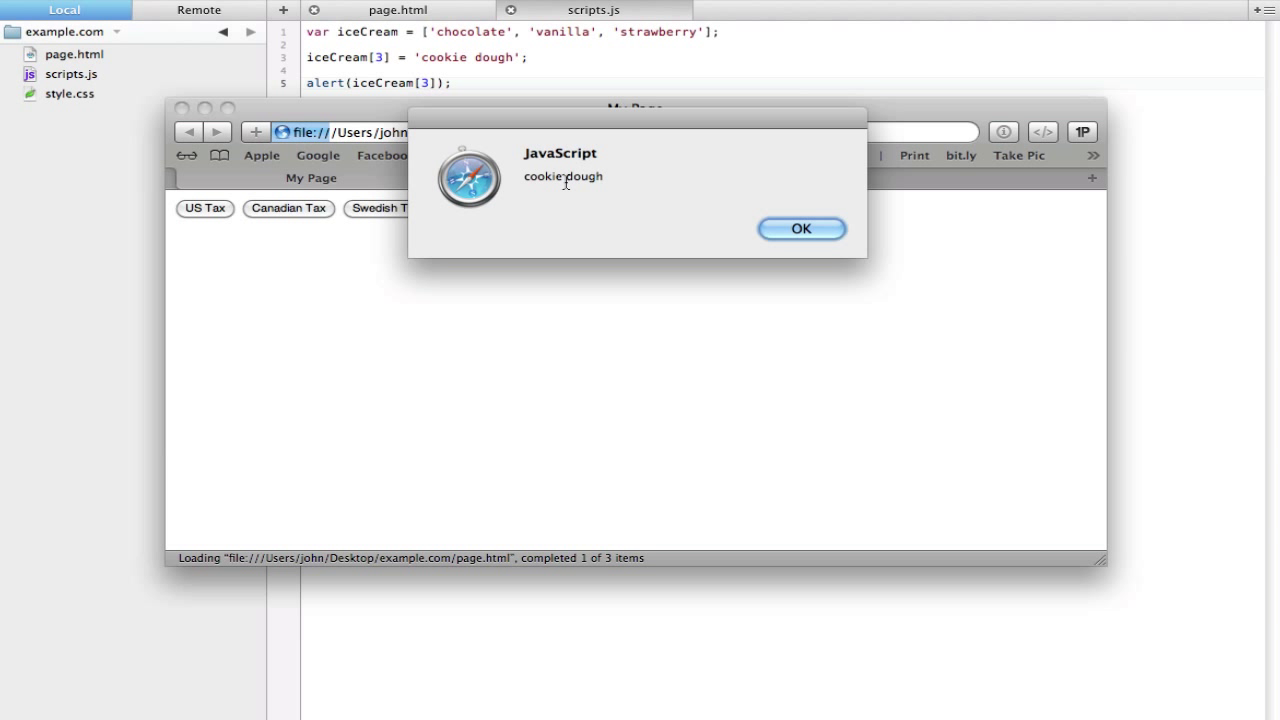
Dismiss the 'cookie dough' and 'chocolate' alerts in Safari
click(800, 228)
text(0)
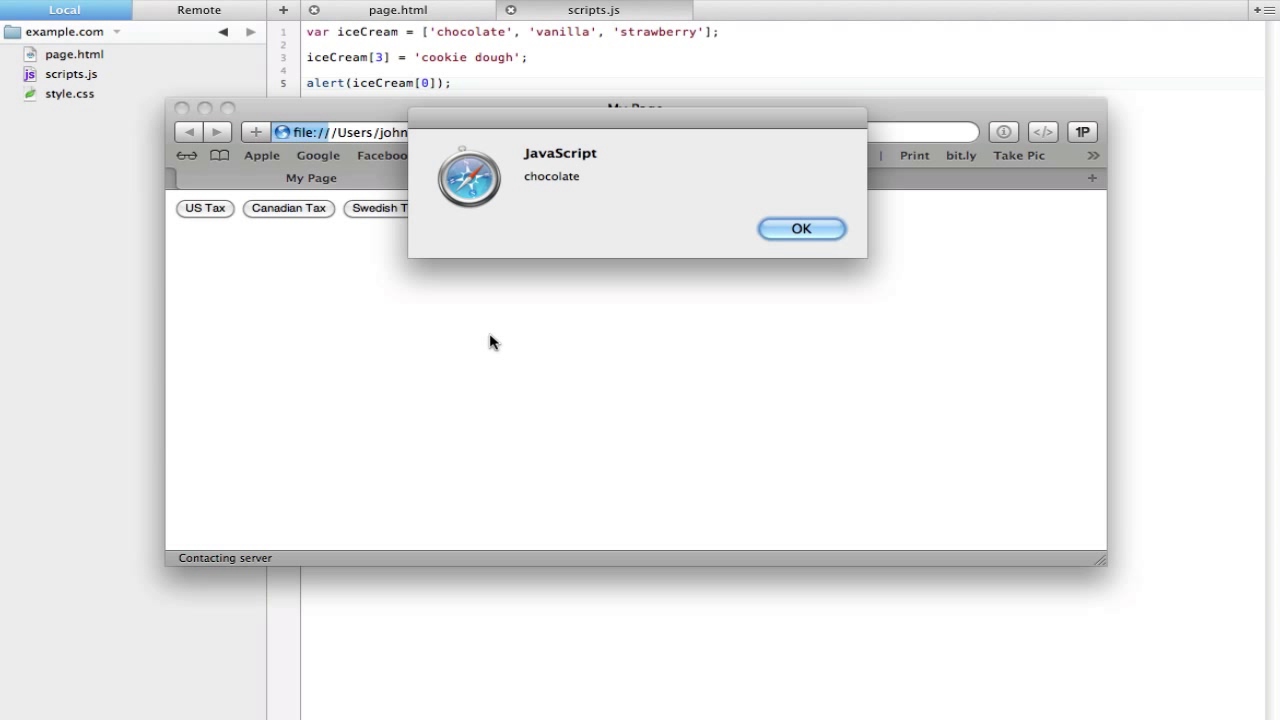
mouse_move(800, 228)
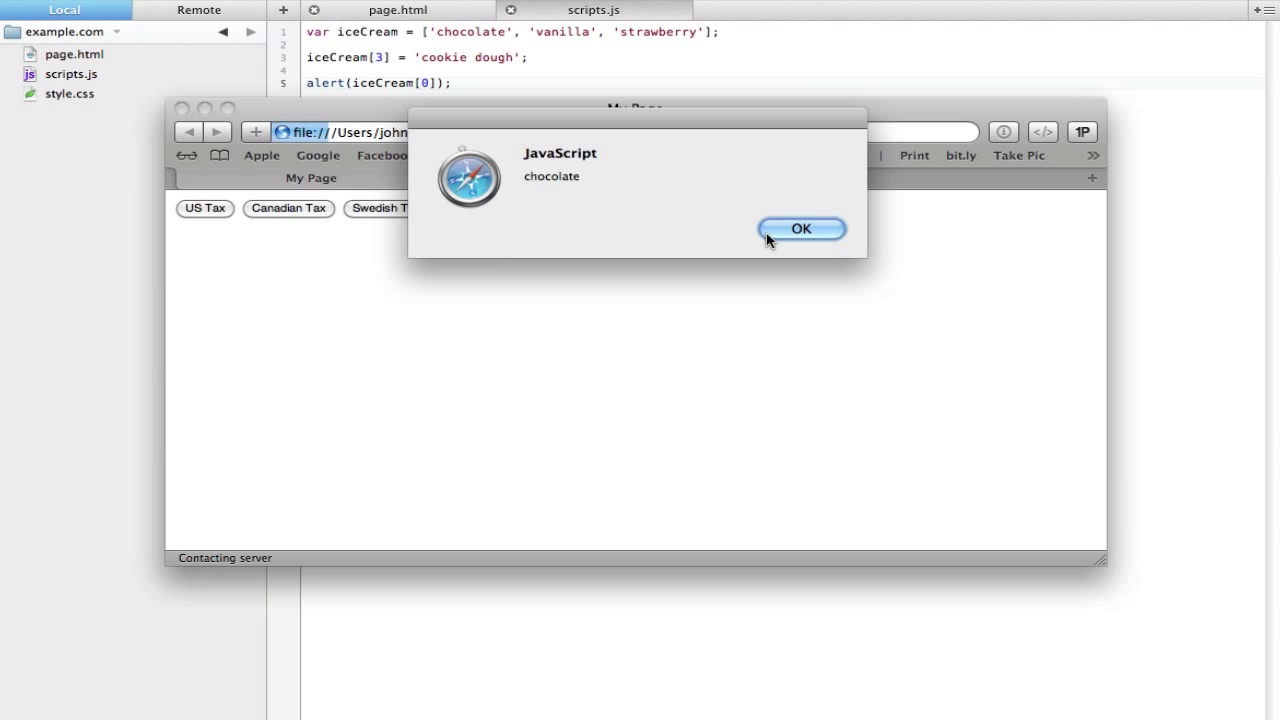
click(800, 228)
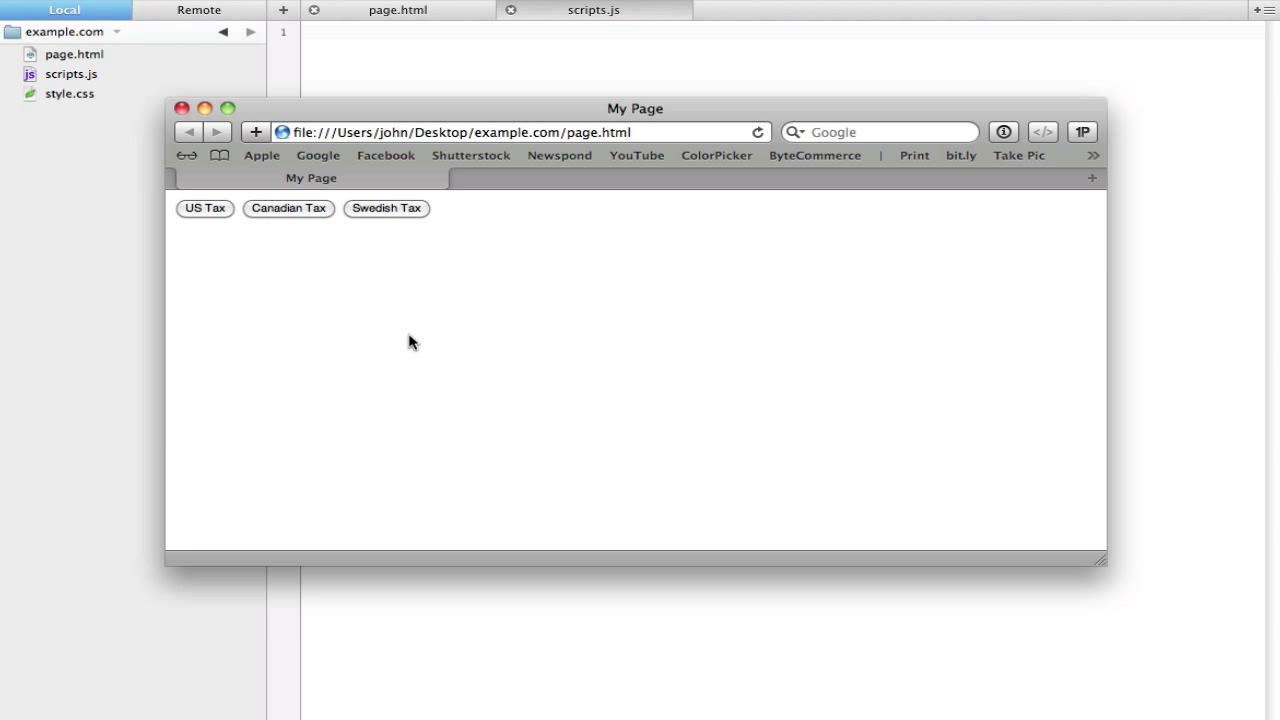
mouse_move(285, 220)
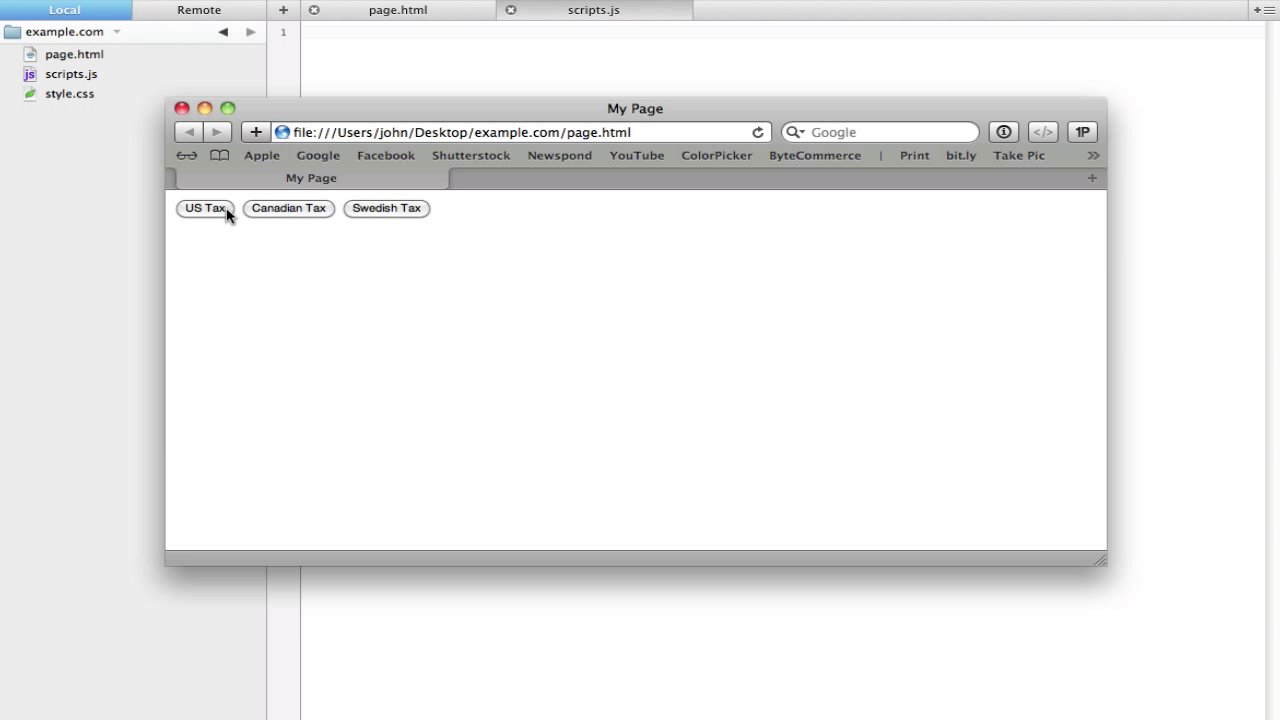
mouse_move(349, 214)
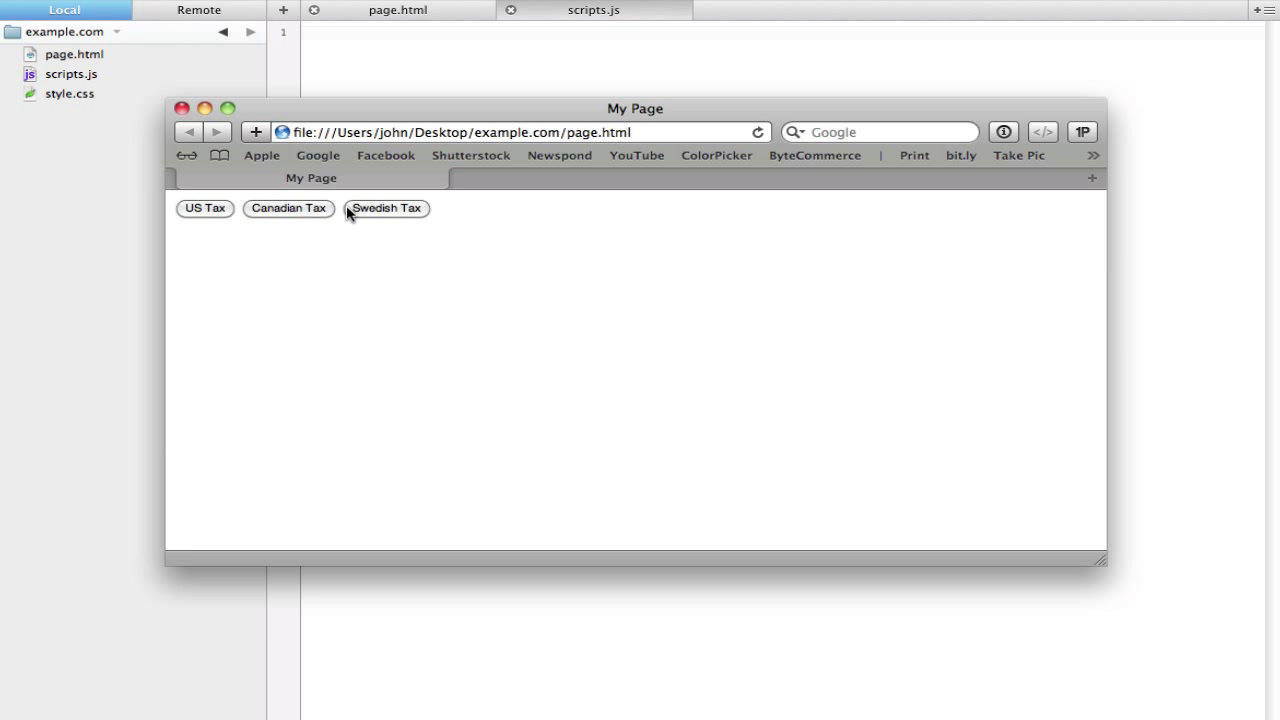
mouse_move(325, 217)
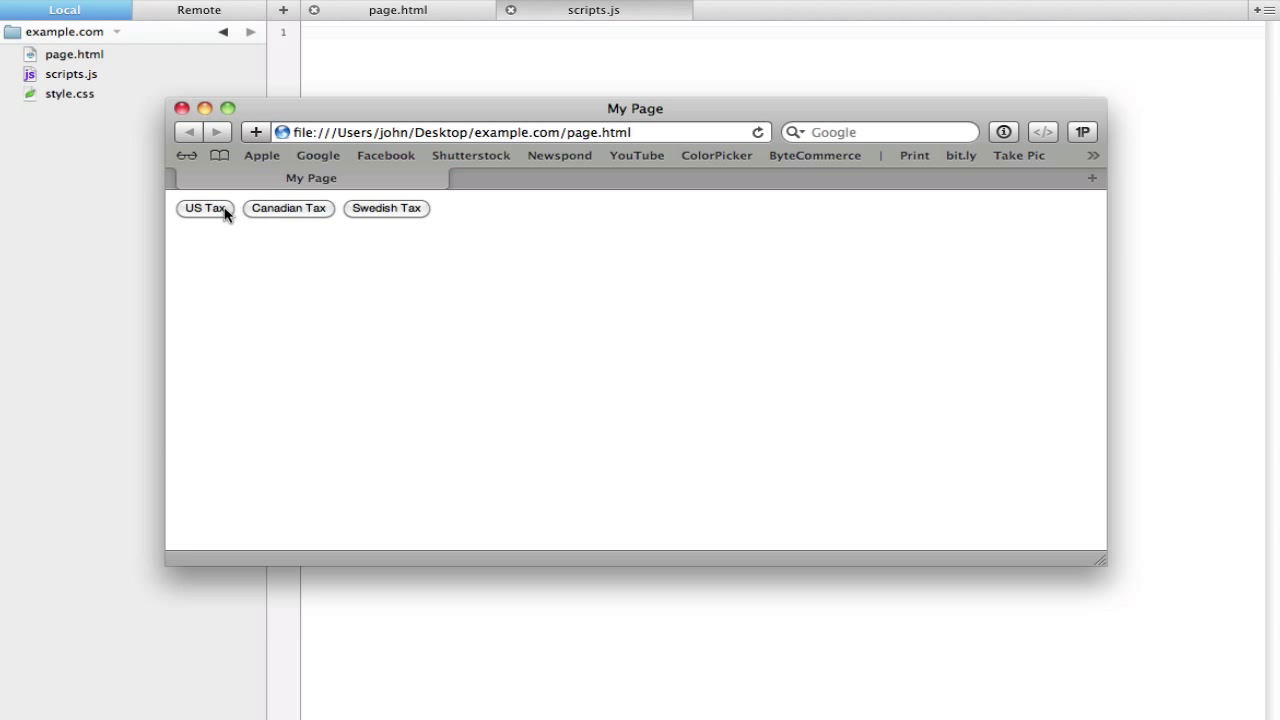
mouse_move(212, 218)
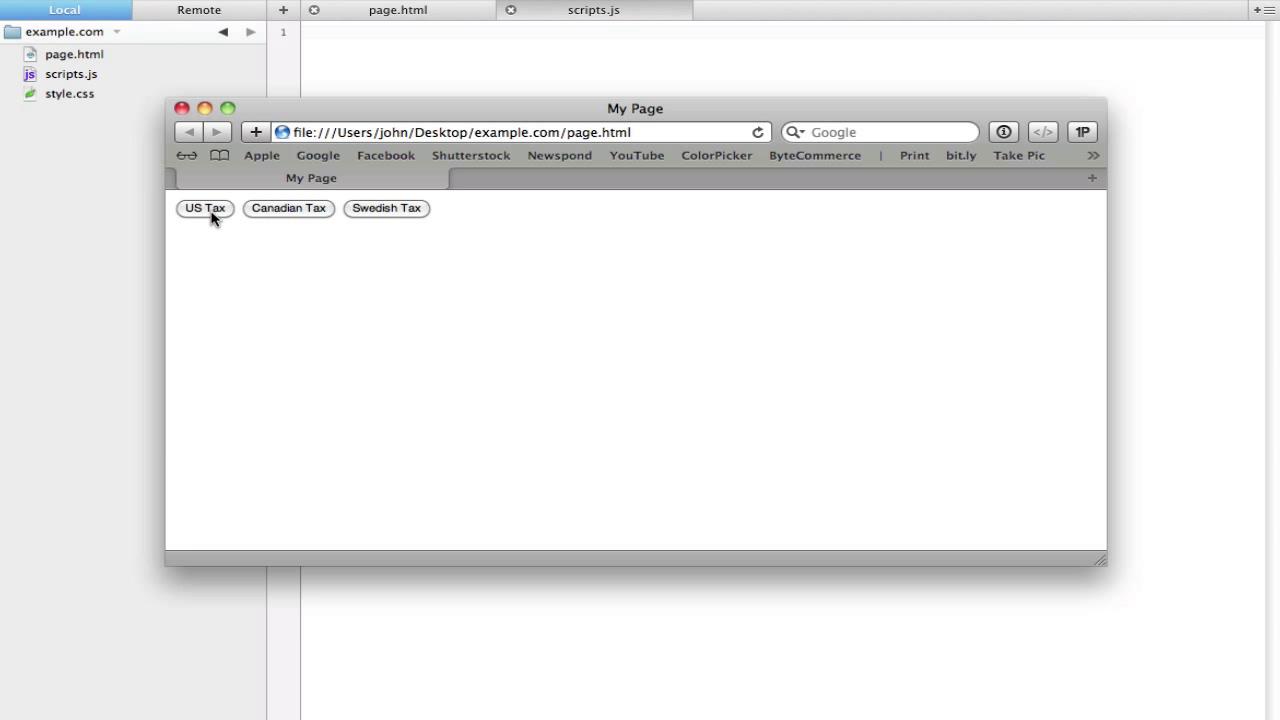
mouse_move(420, 225)
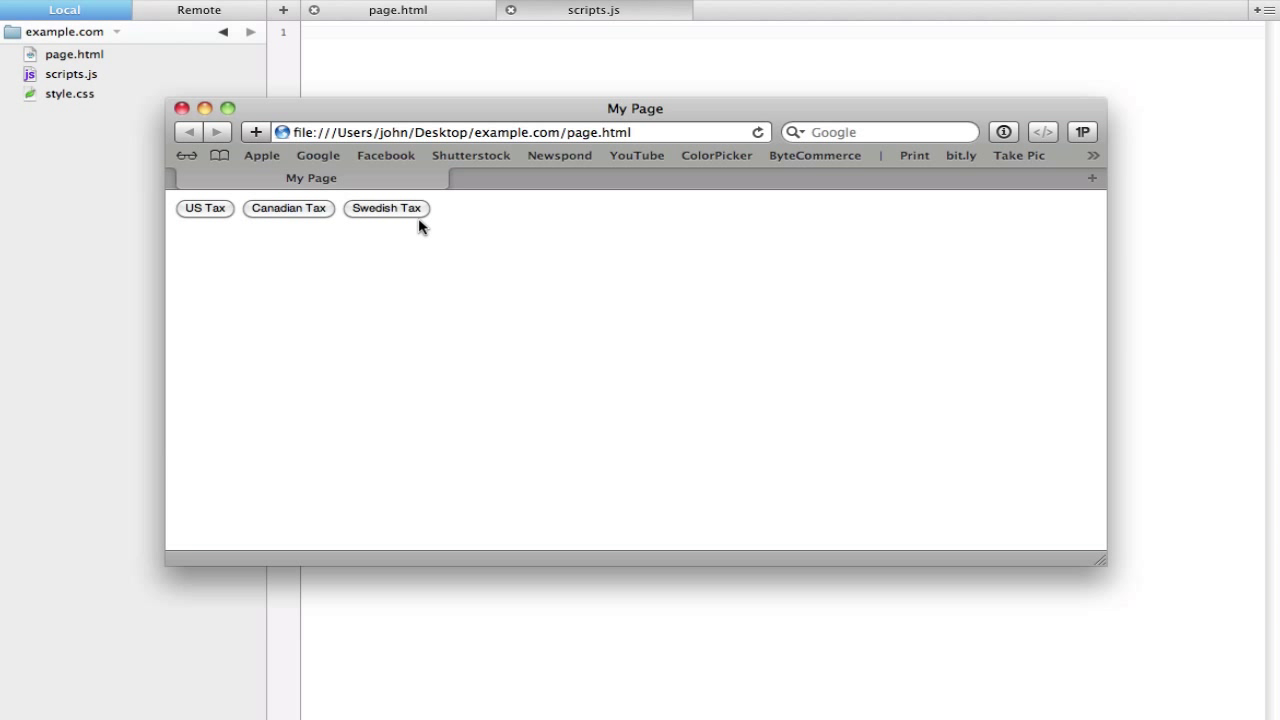
mouse_move(560, 38)
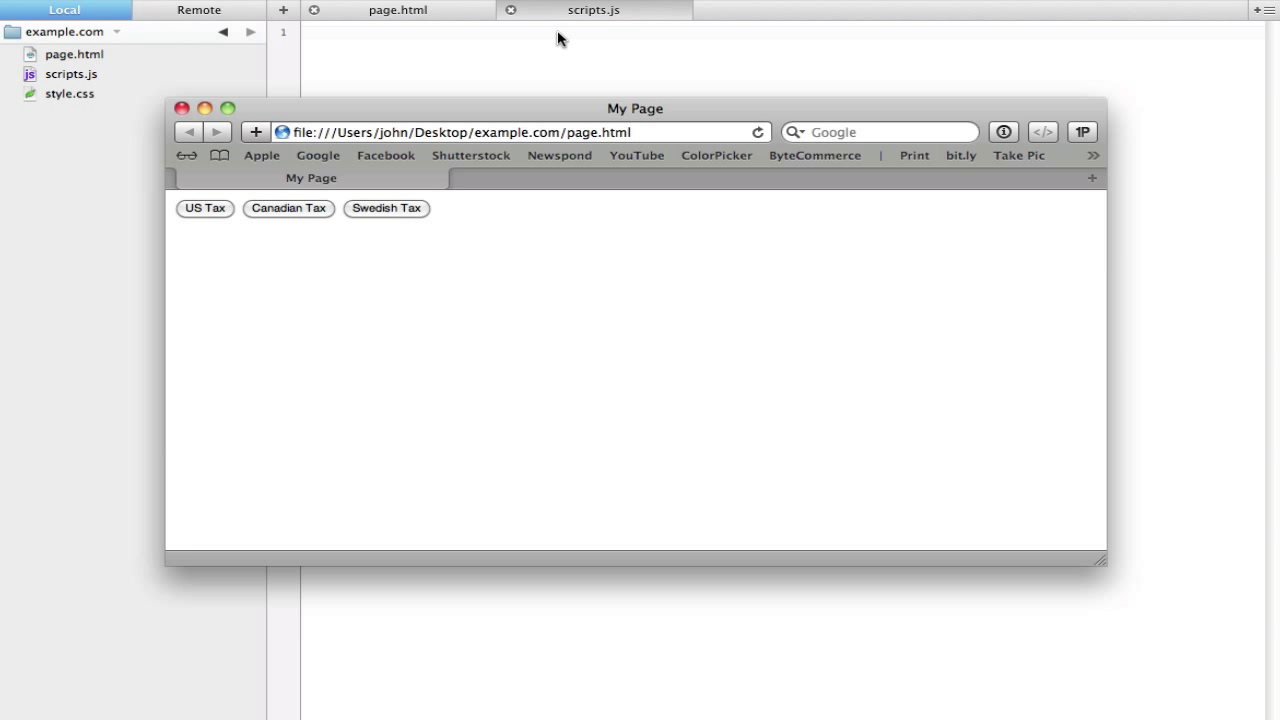
Switch from the tax buttons page back to scripts.js in Coda
click(183, 108)
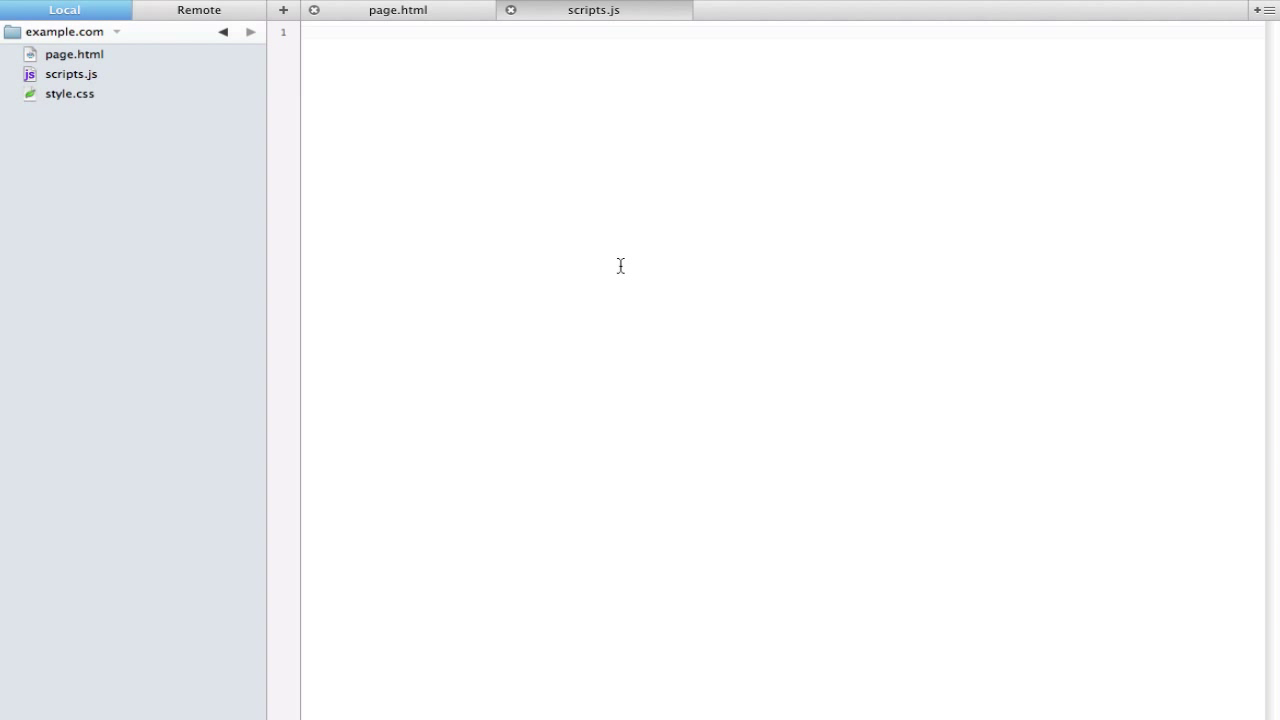
Write var tax = new Array(); on the first line of scripts.js
text(var)
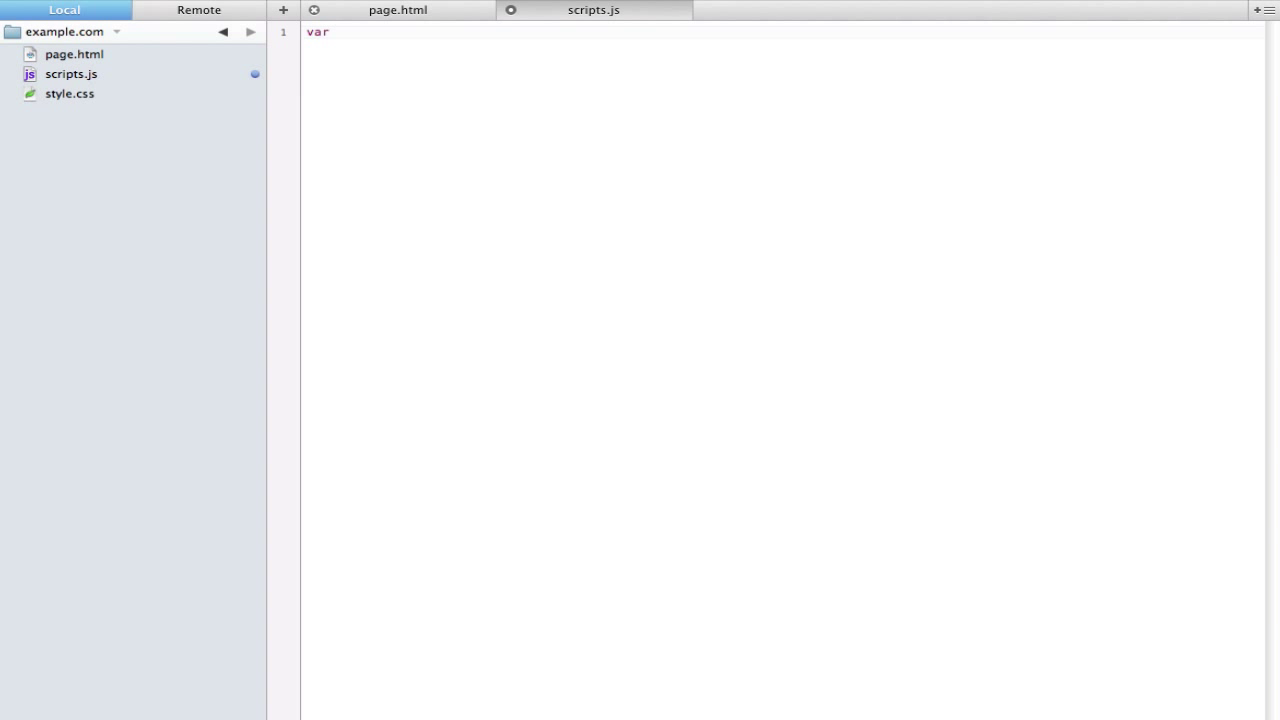
text(tax =)
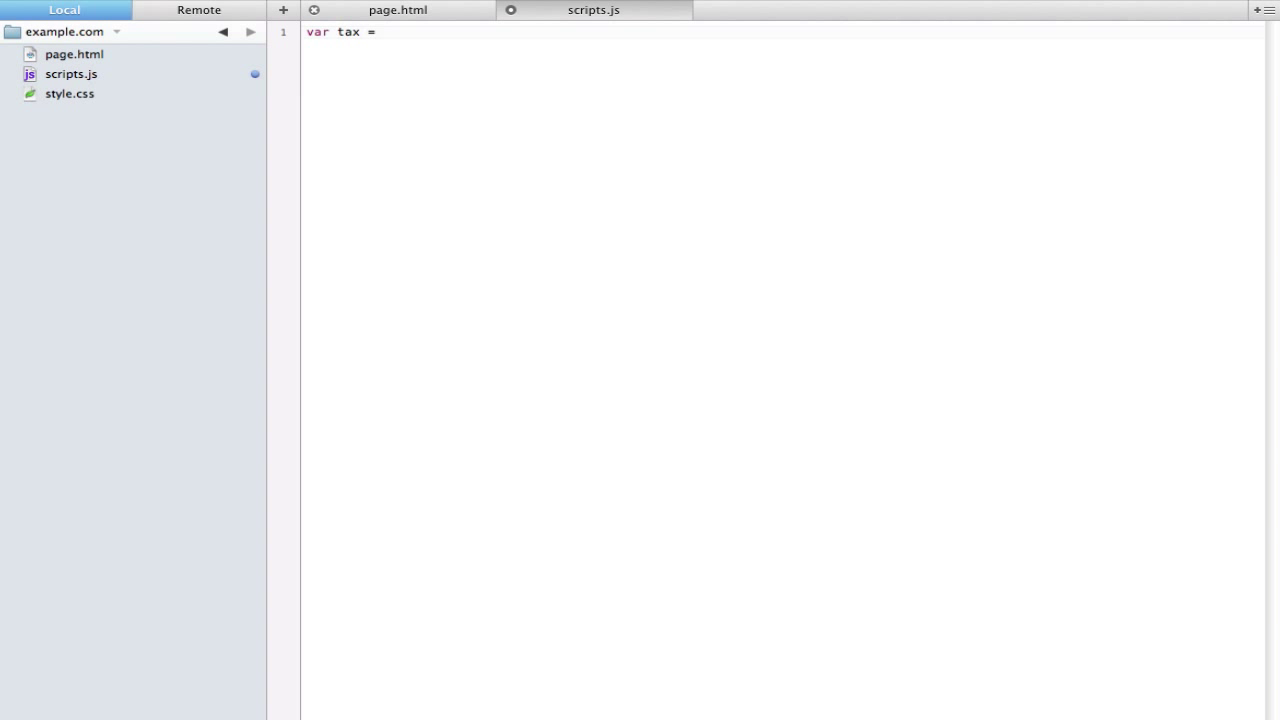
text(new)
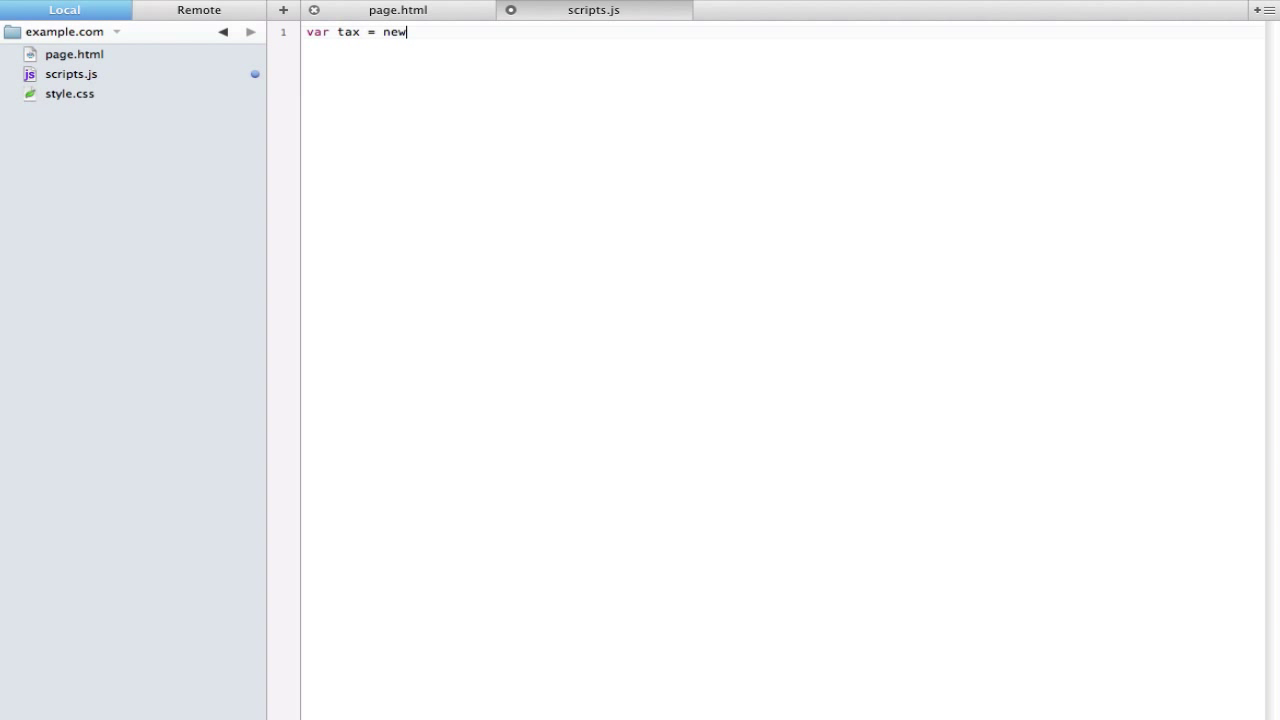
text(Array())
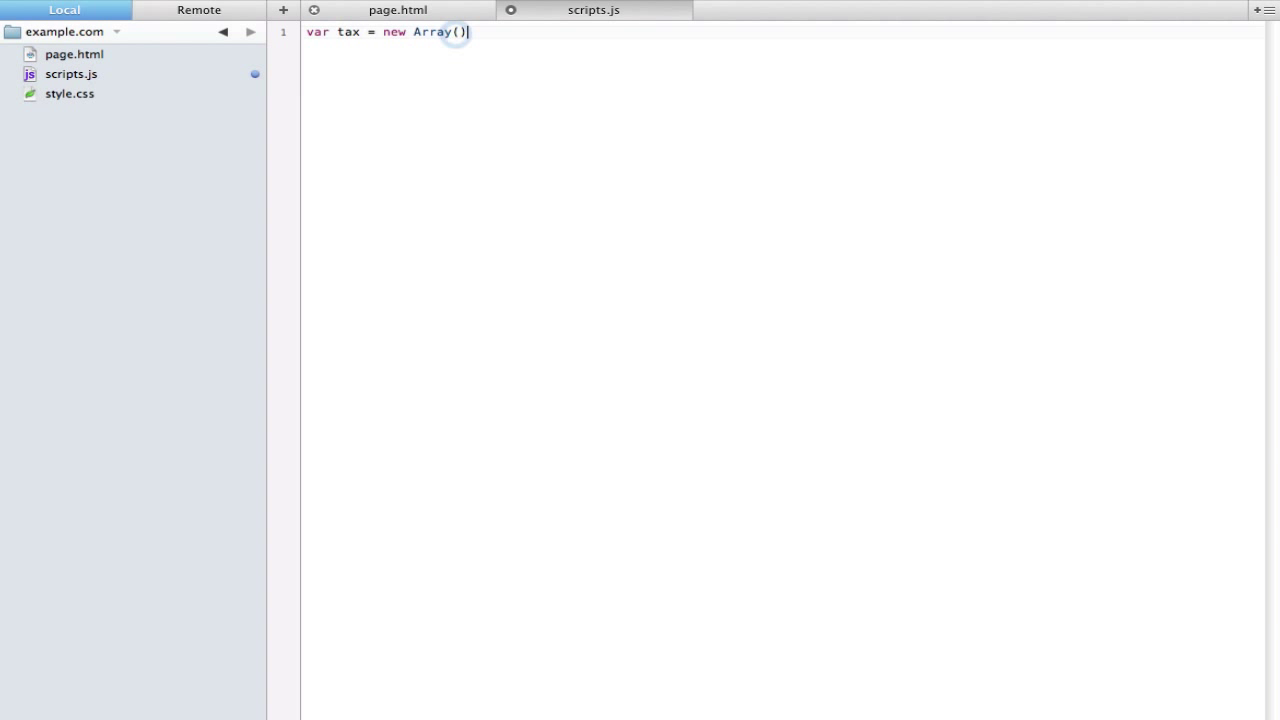
text(;)
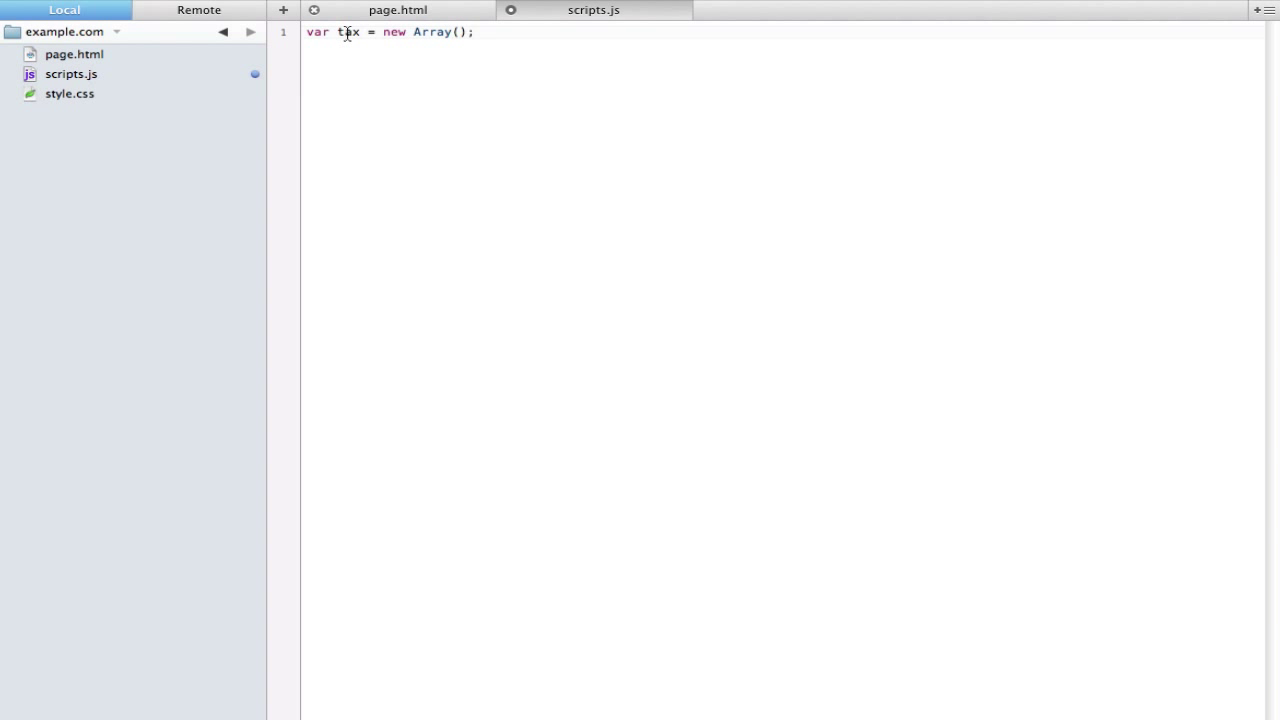
double_click(349, 32)
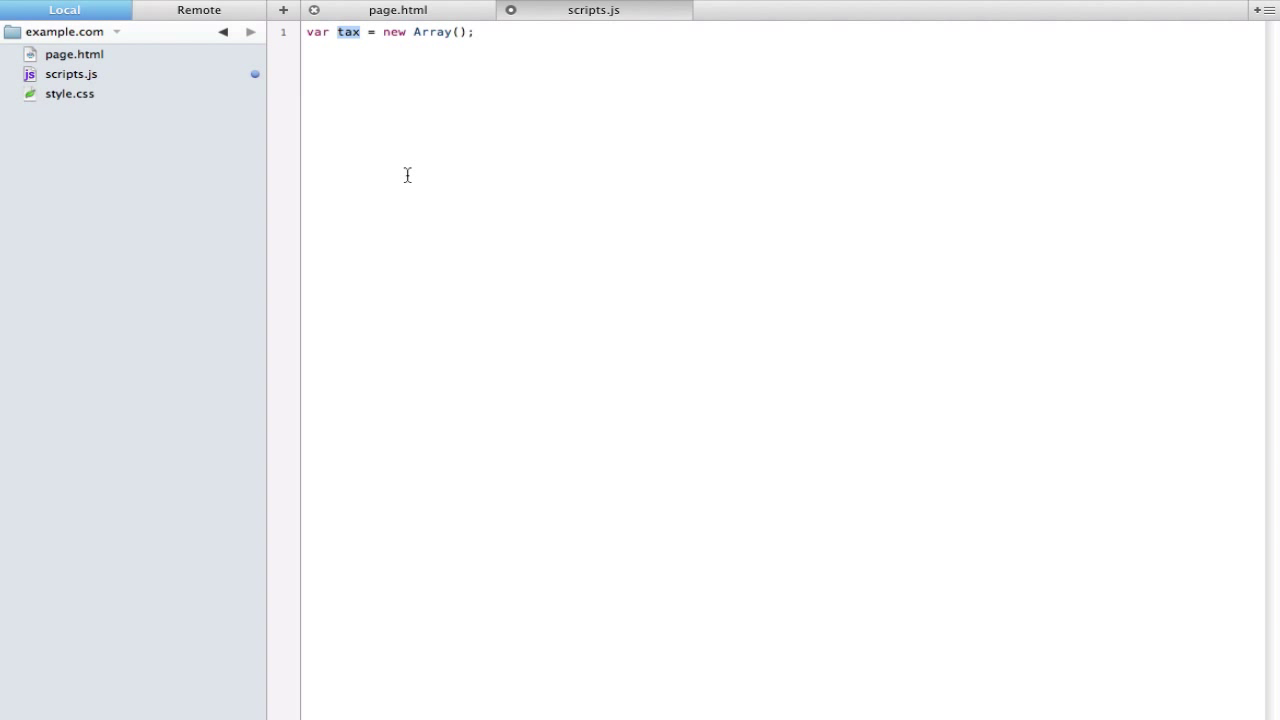
click(476, 31)
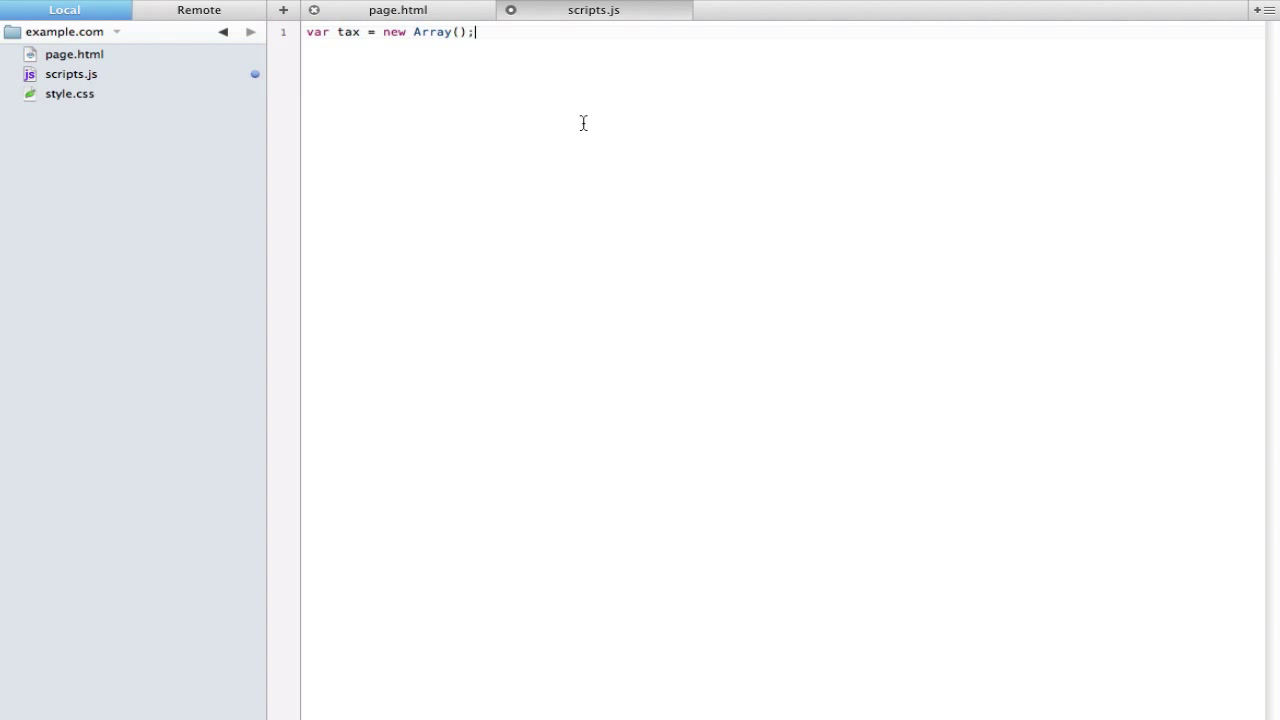
Add a trial tax[1] = 25; line below the declaration
key(Return)
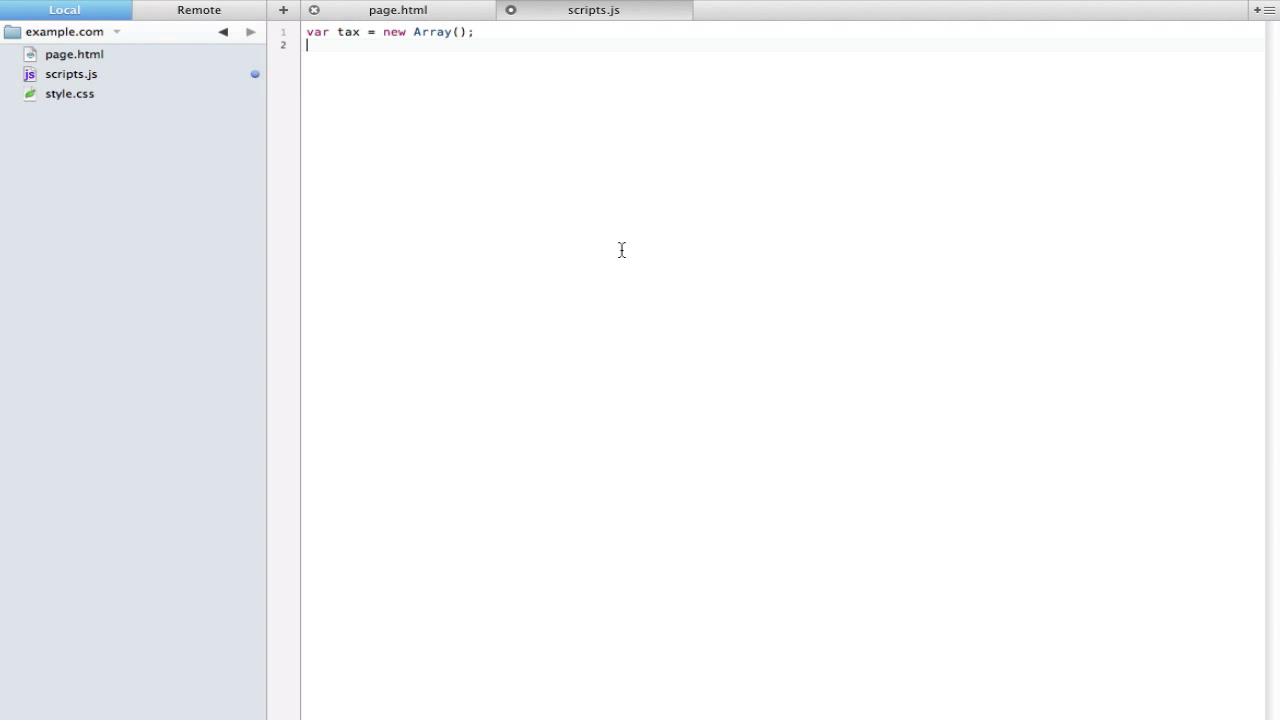
text(tax)
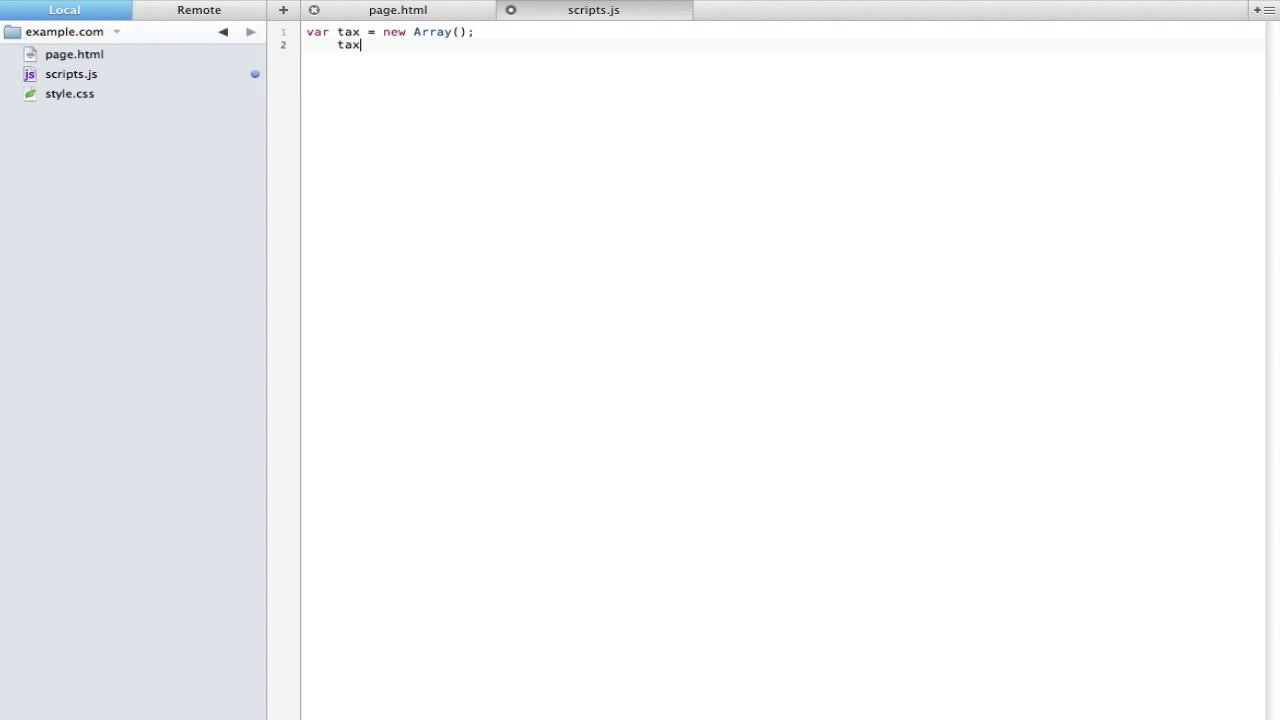
text([1] = 25)
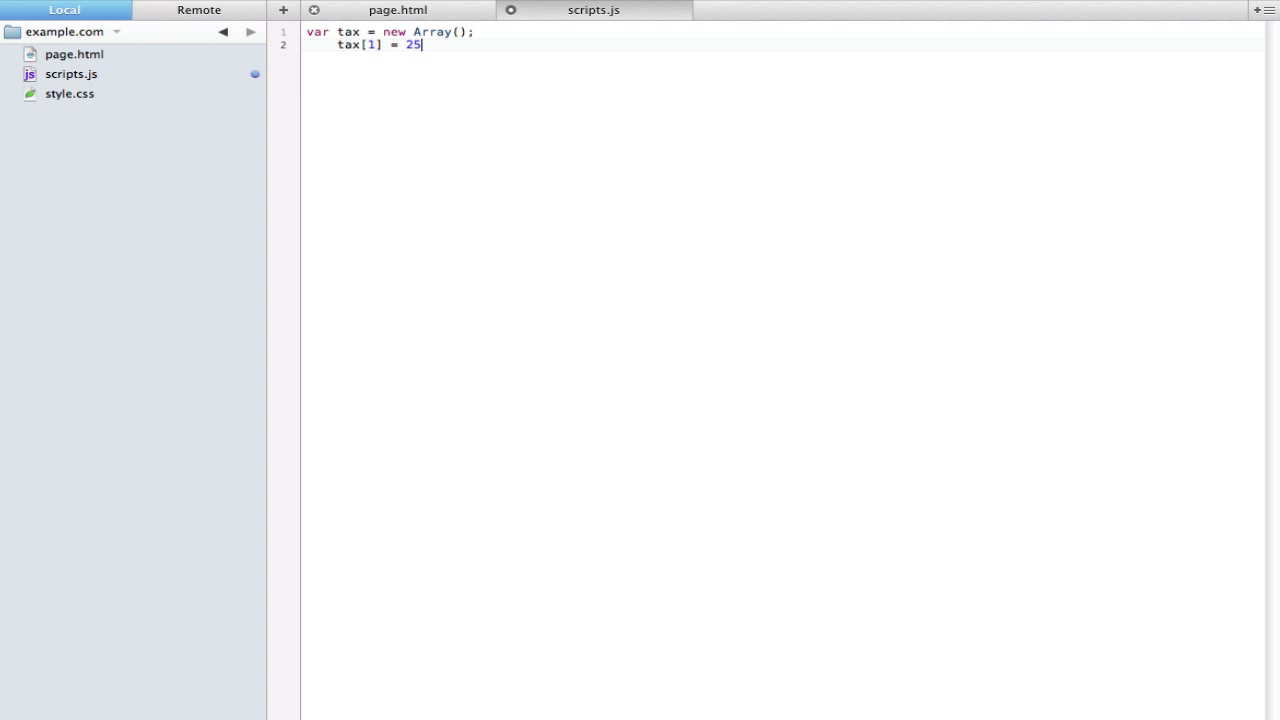
text(;)
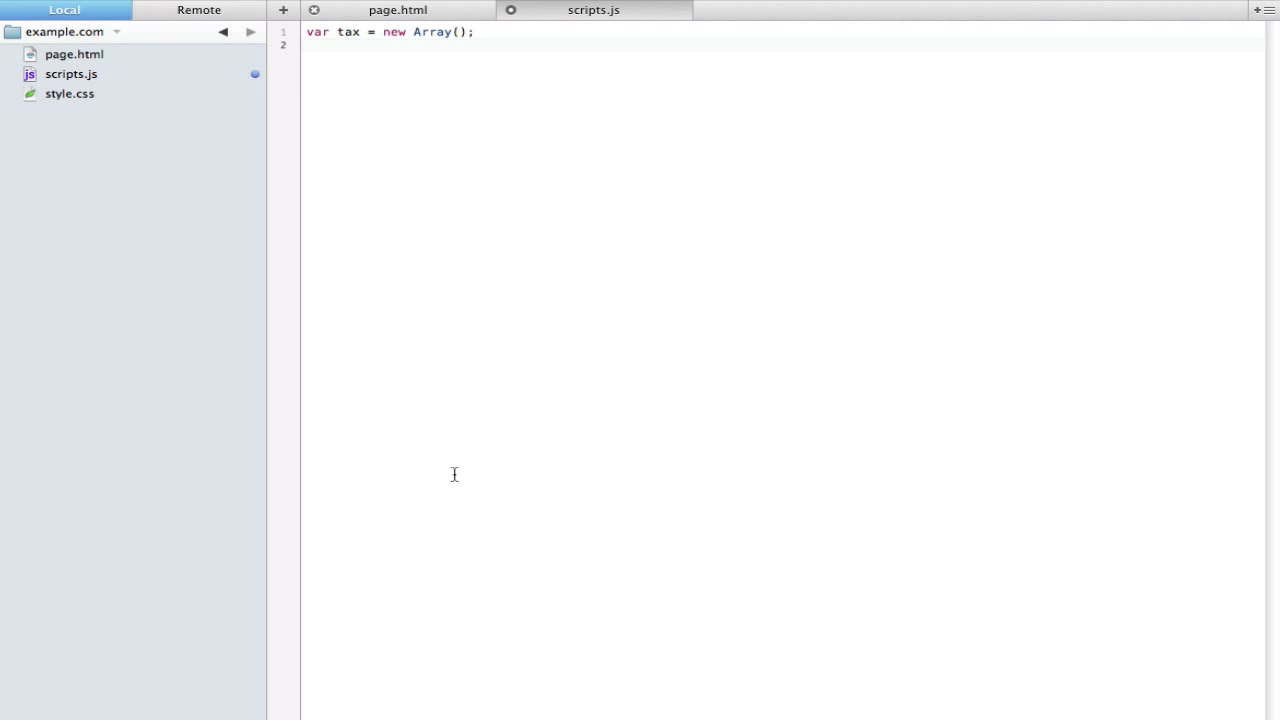
Add tax['US'] = 0.07; to scripts.js
text(tax)
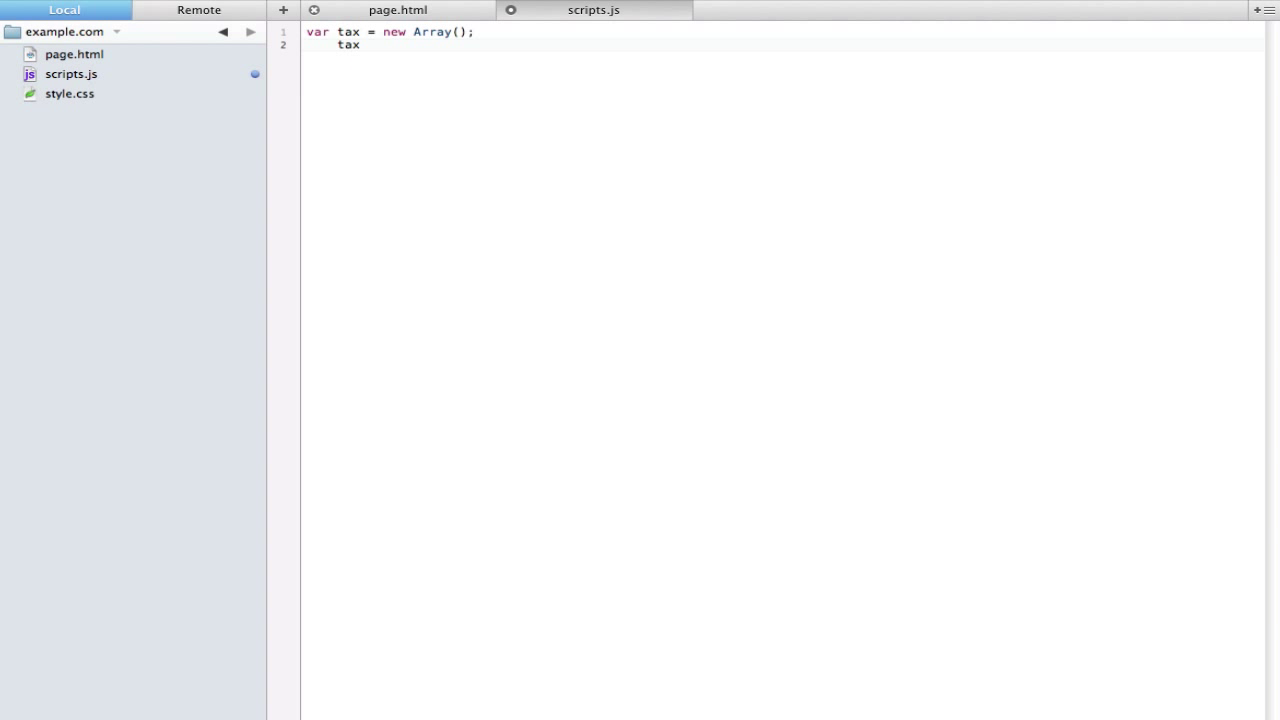
text([''])
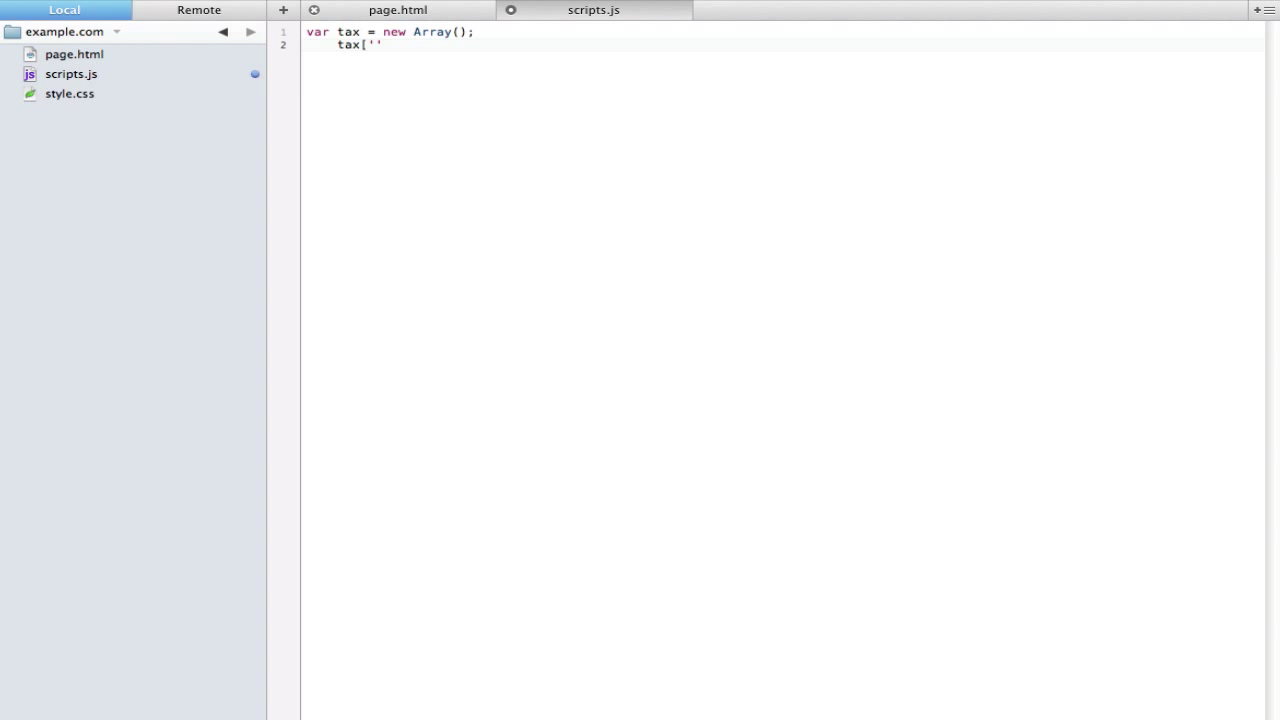
text(US)
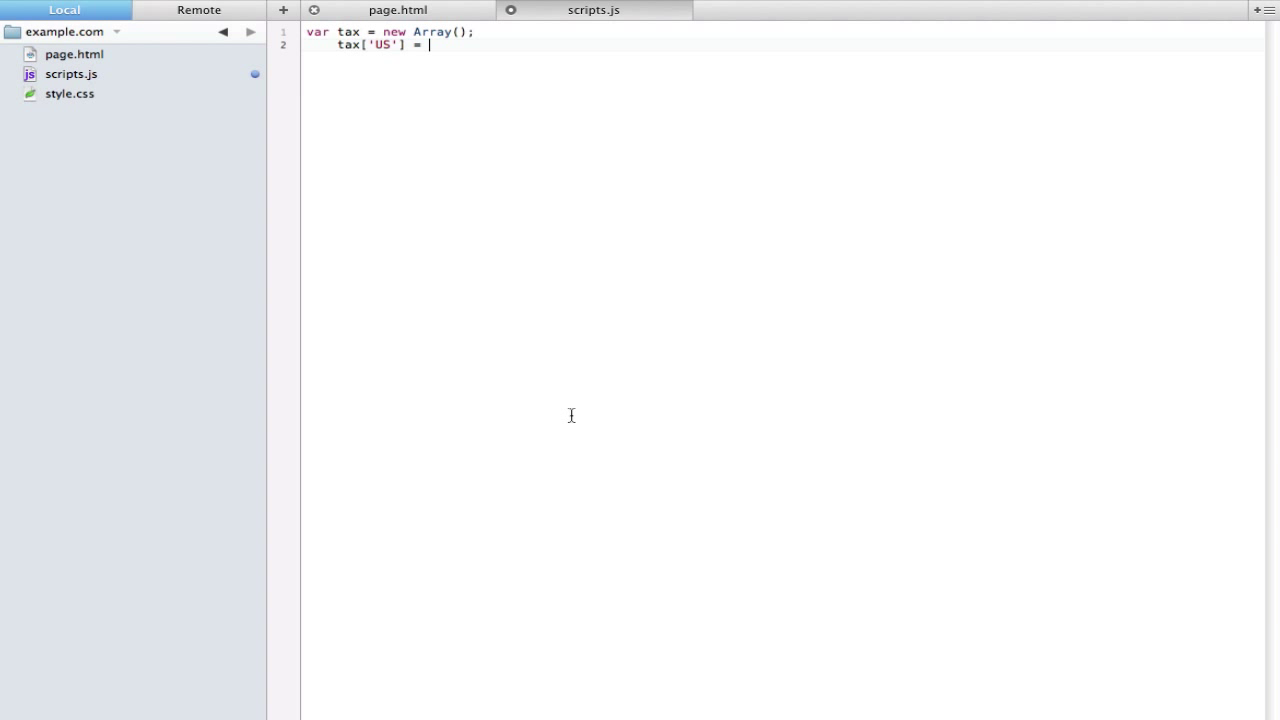
text(0/.)
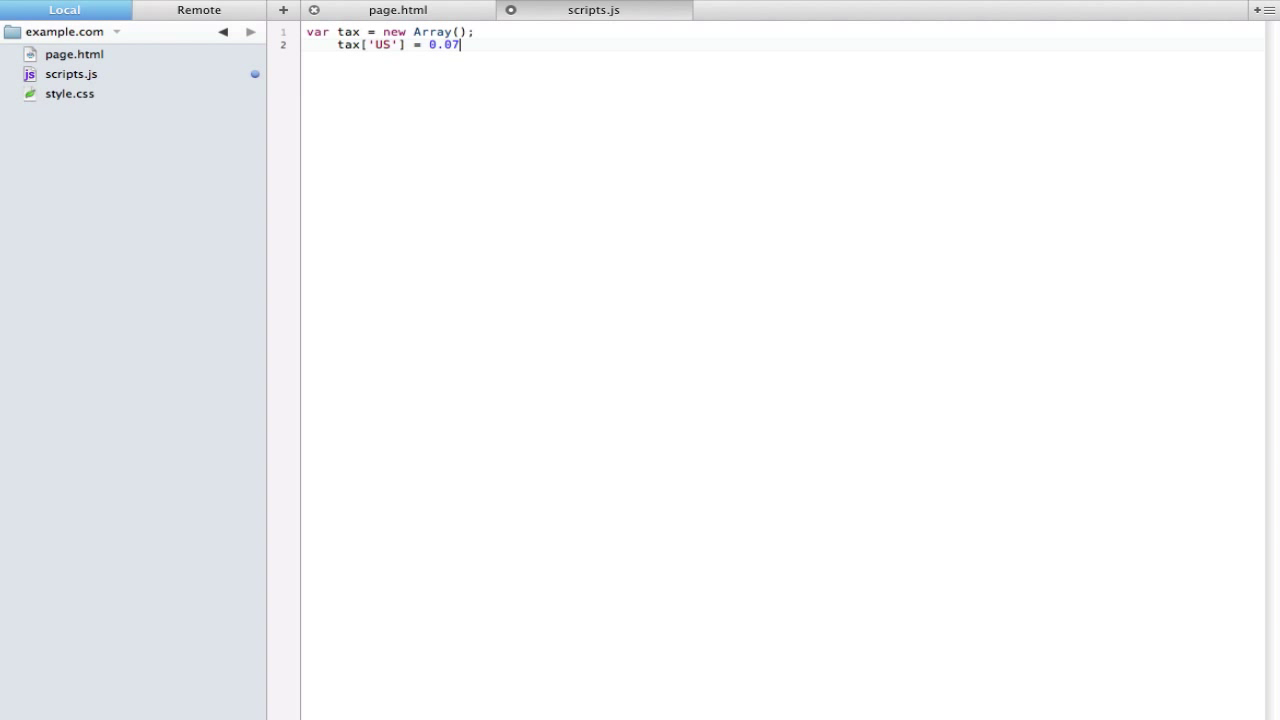
text(;)
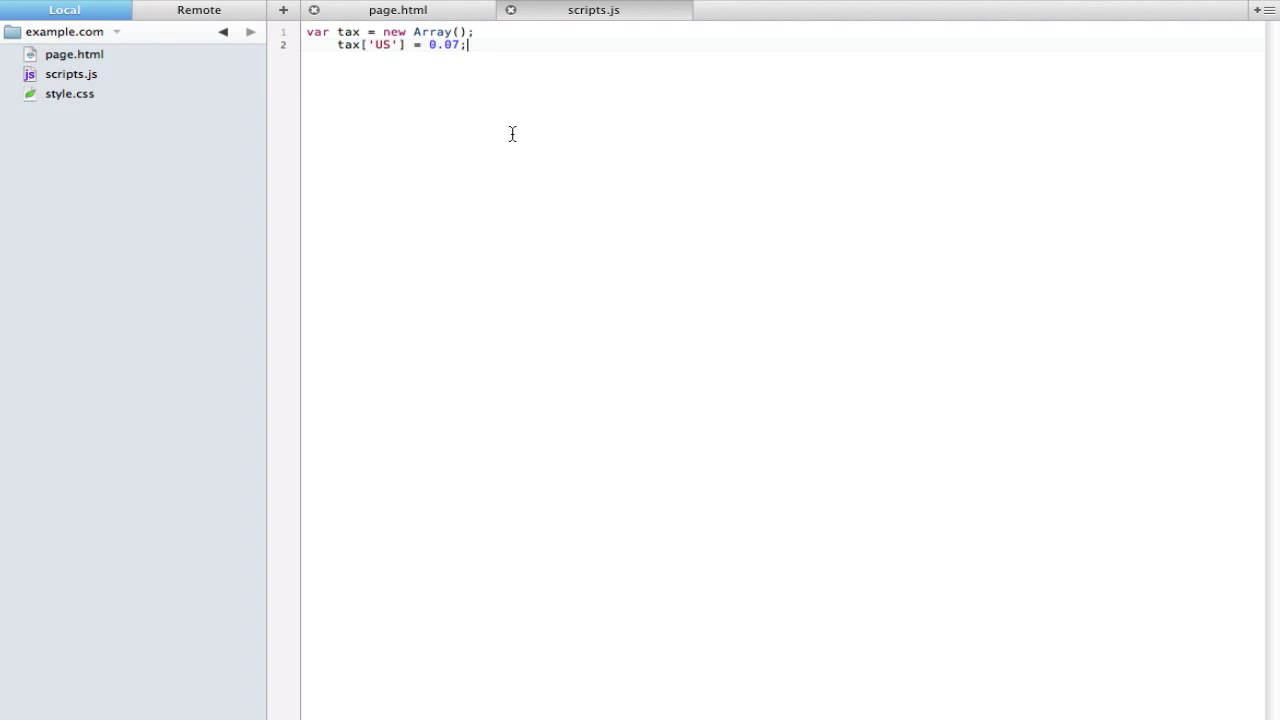
Add alert(tax['US']); to display the US rate
text(a)
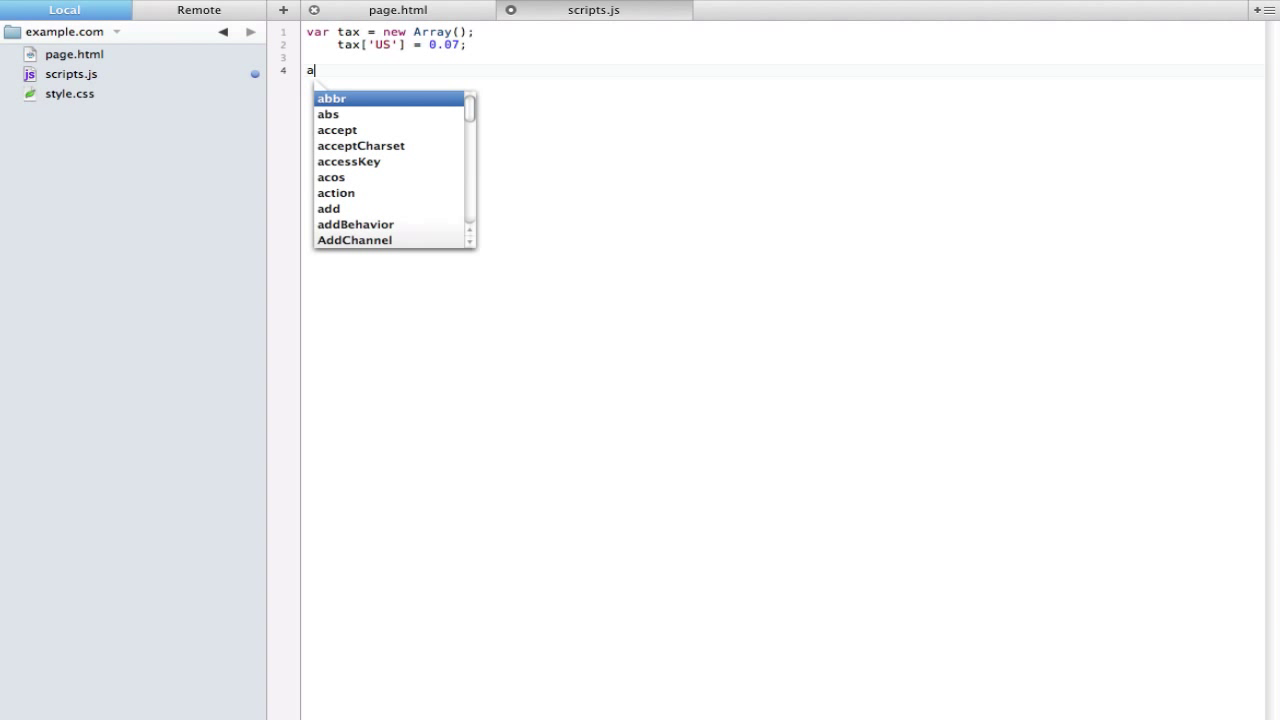
text(lert())
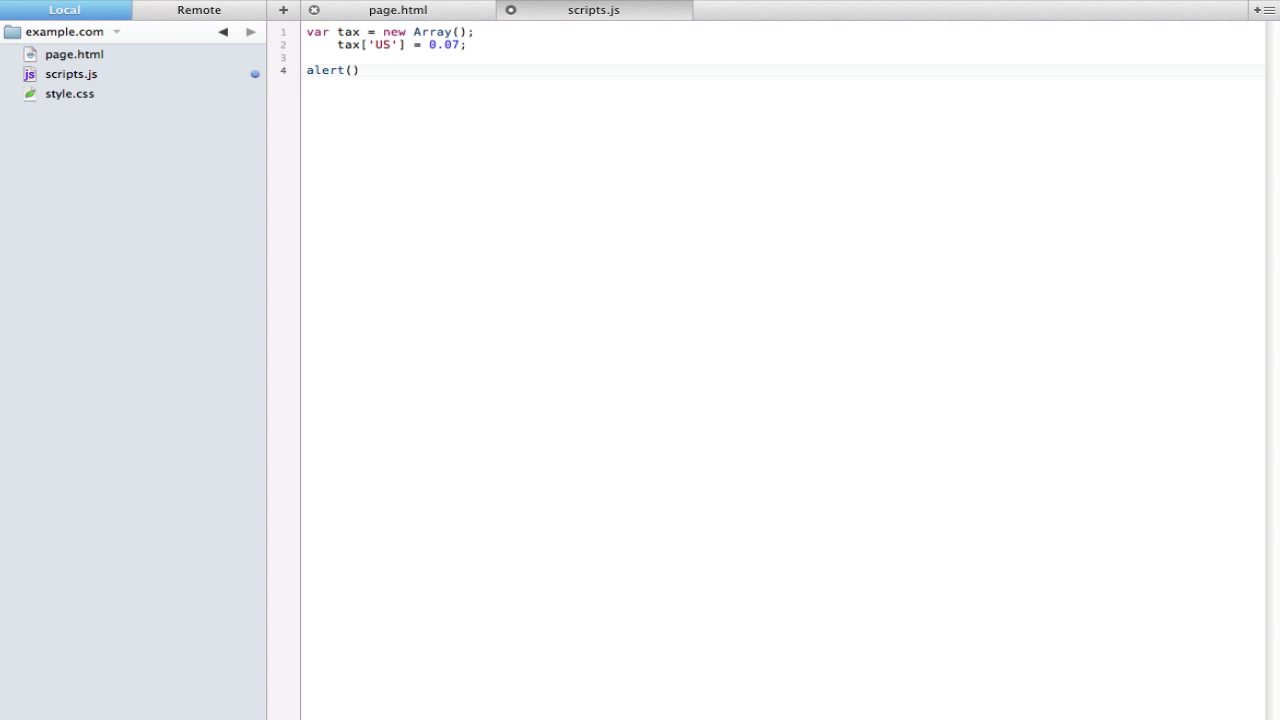
text(tax[')
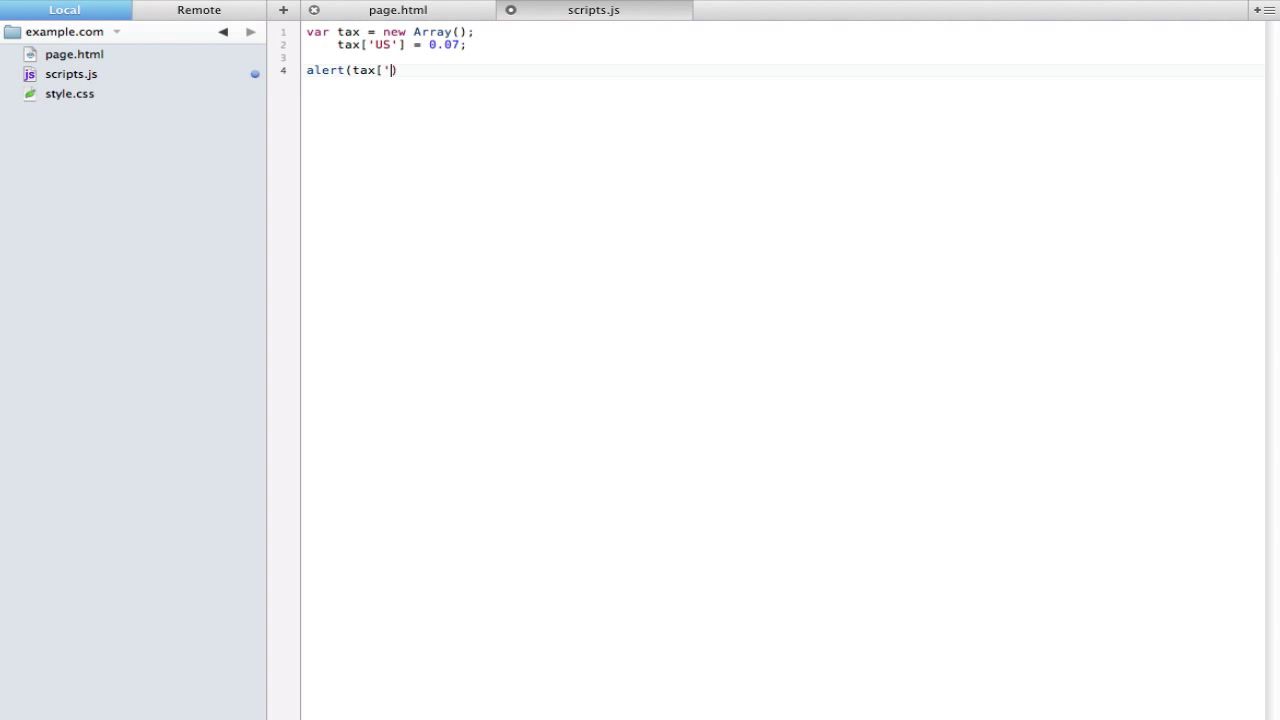
text(US'])
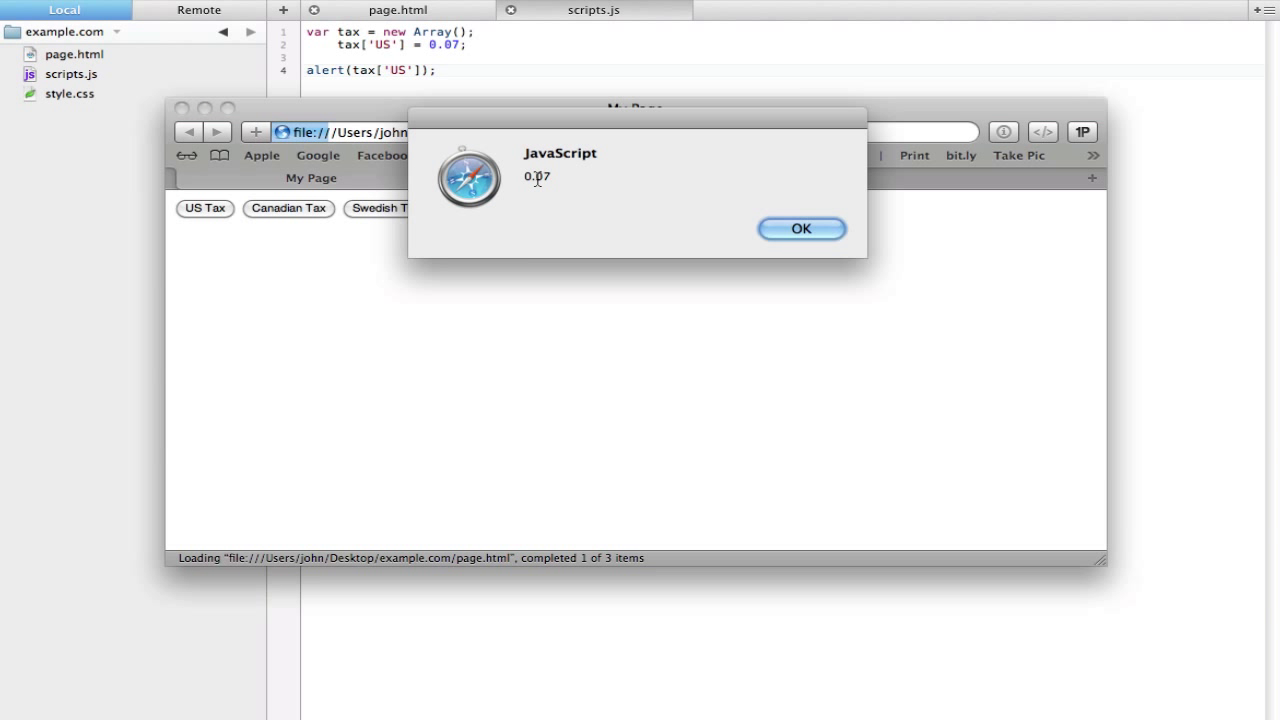
Dismiss the 0.07 alert and delete the alert(tax['US']); line
click(800, 228)
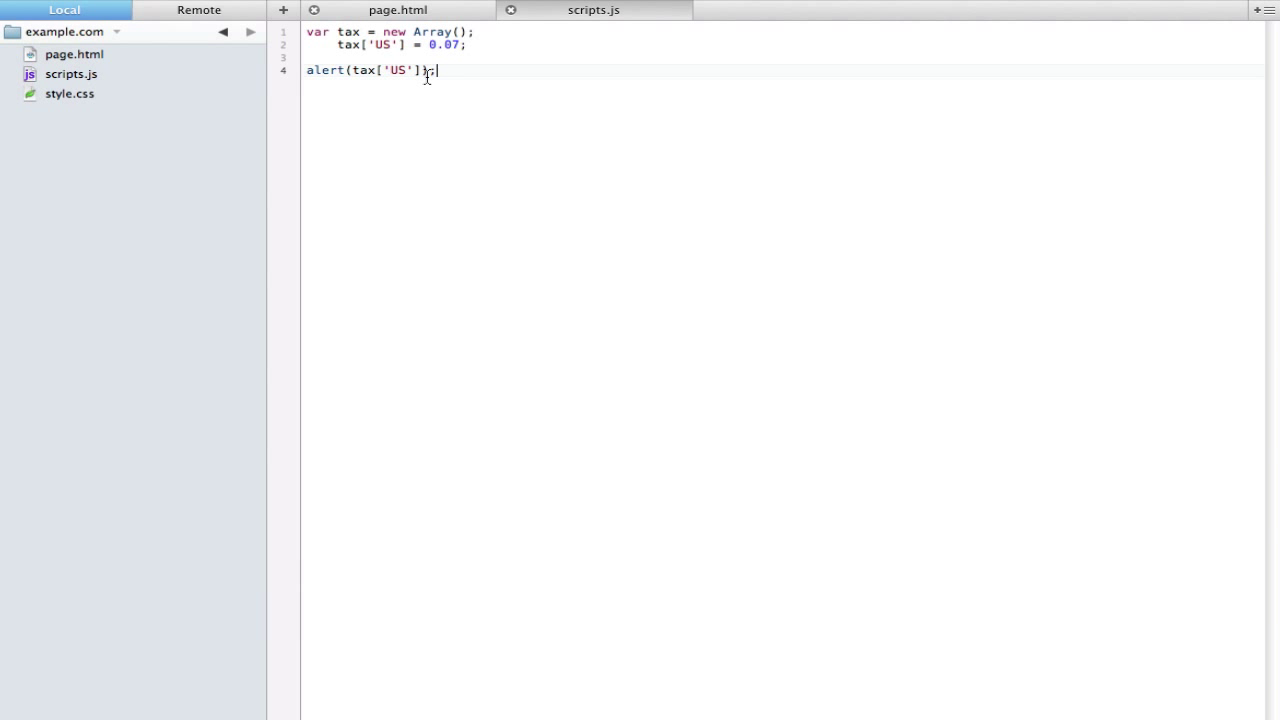
text(;)
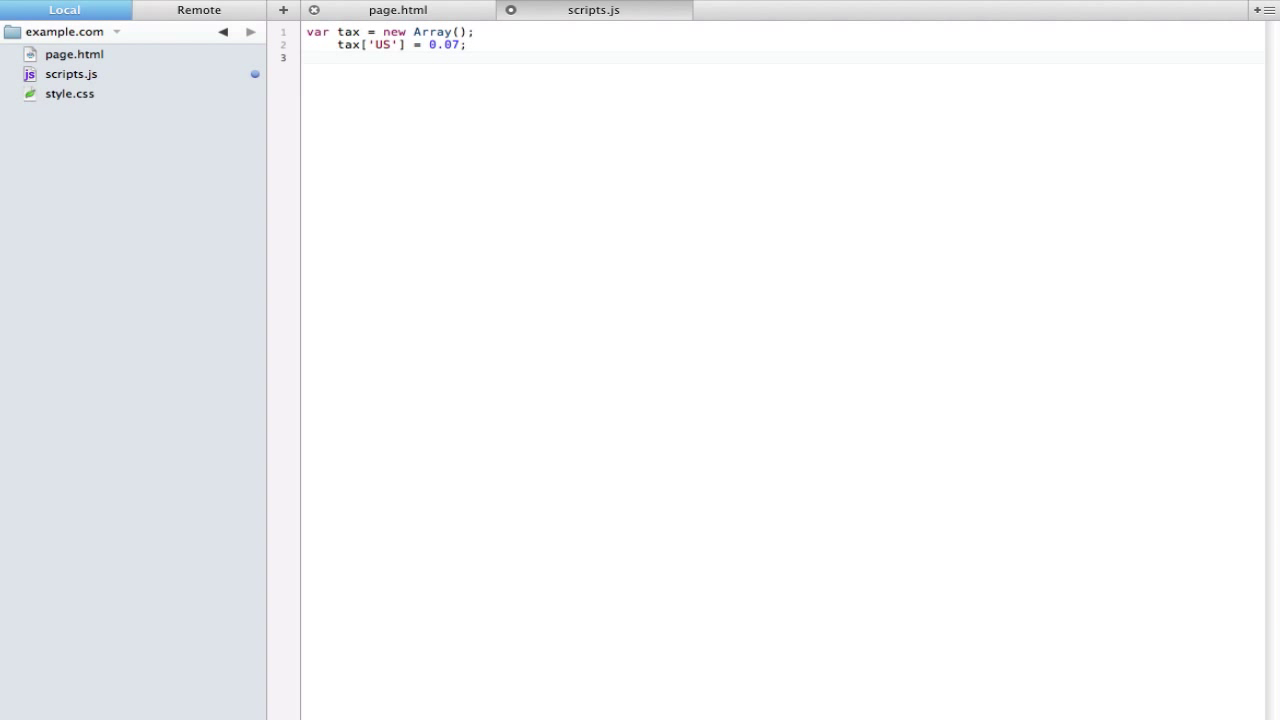
Add tax['Canada'] = 0.09; to the tax array
text(tax[')
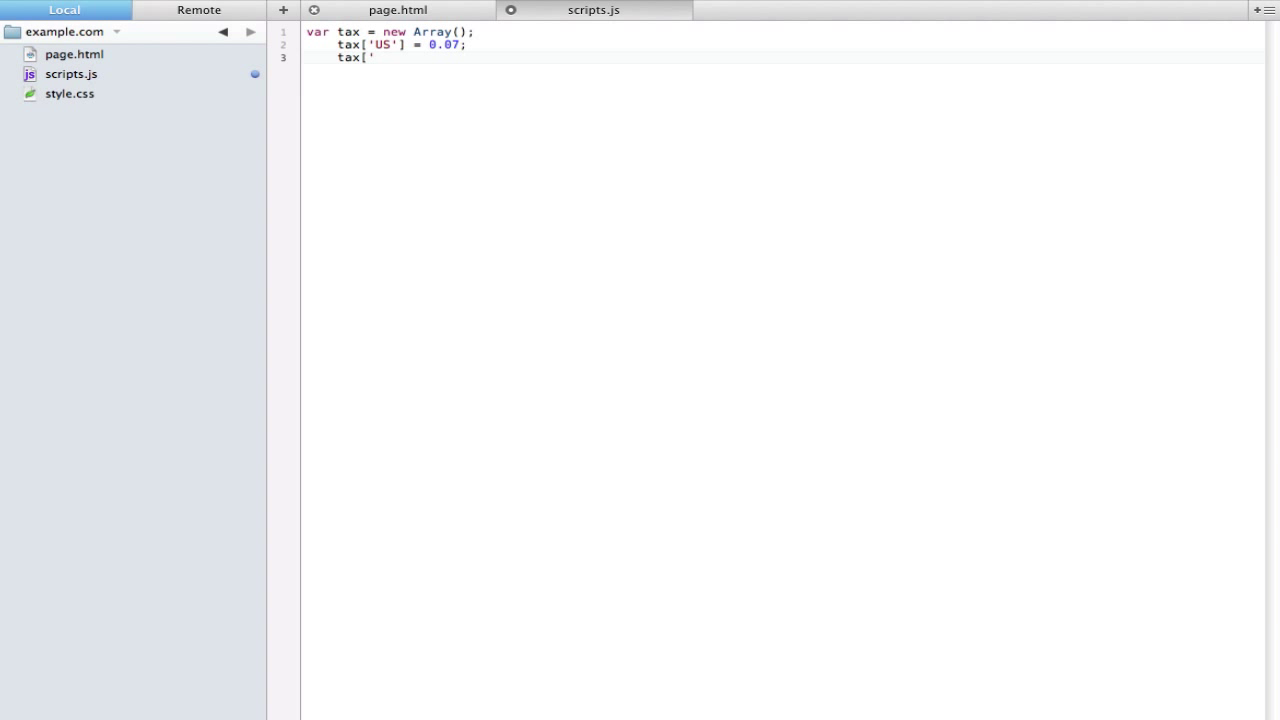
text(Canada'])
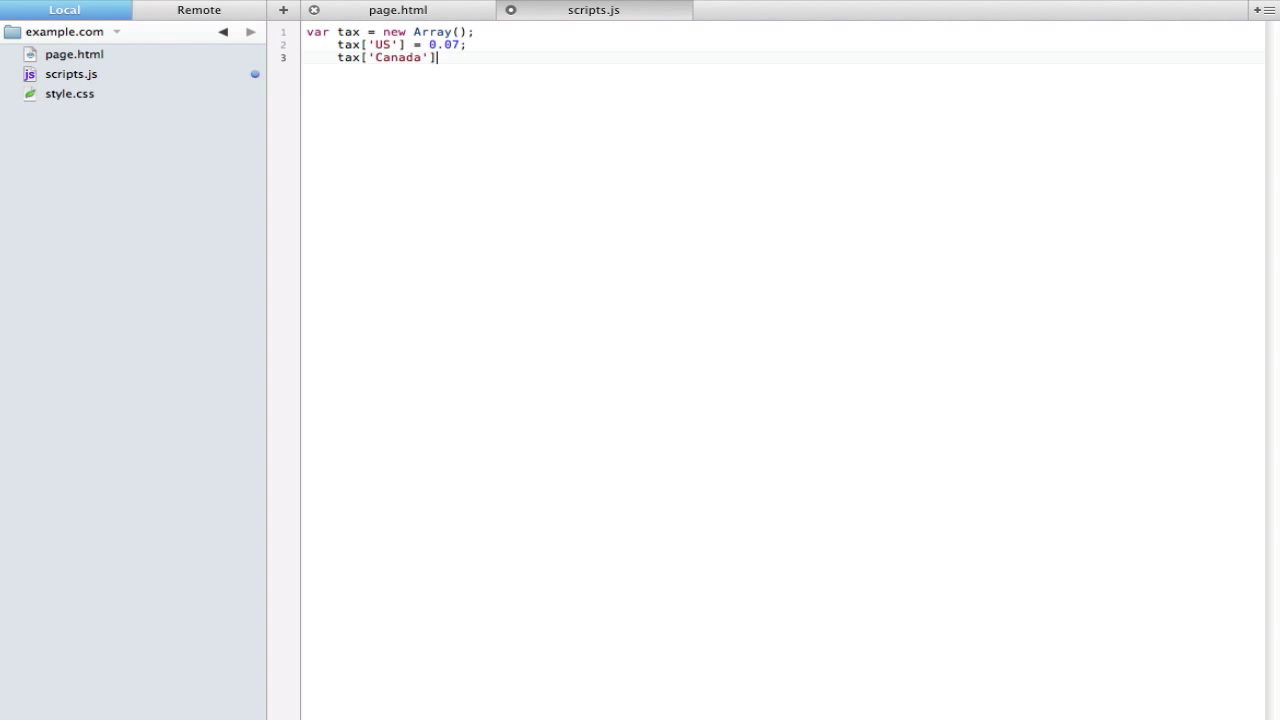
text(= 0)
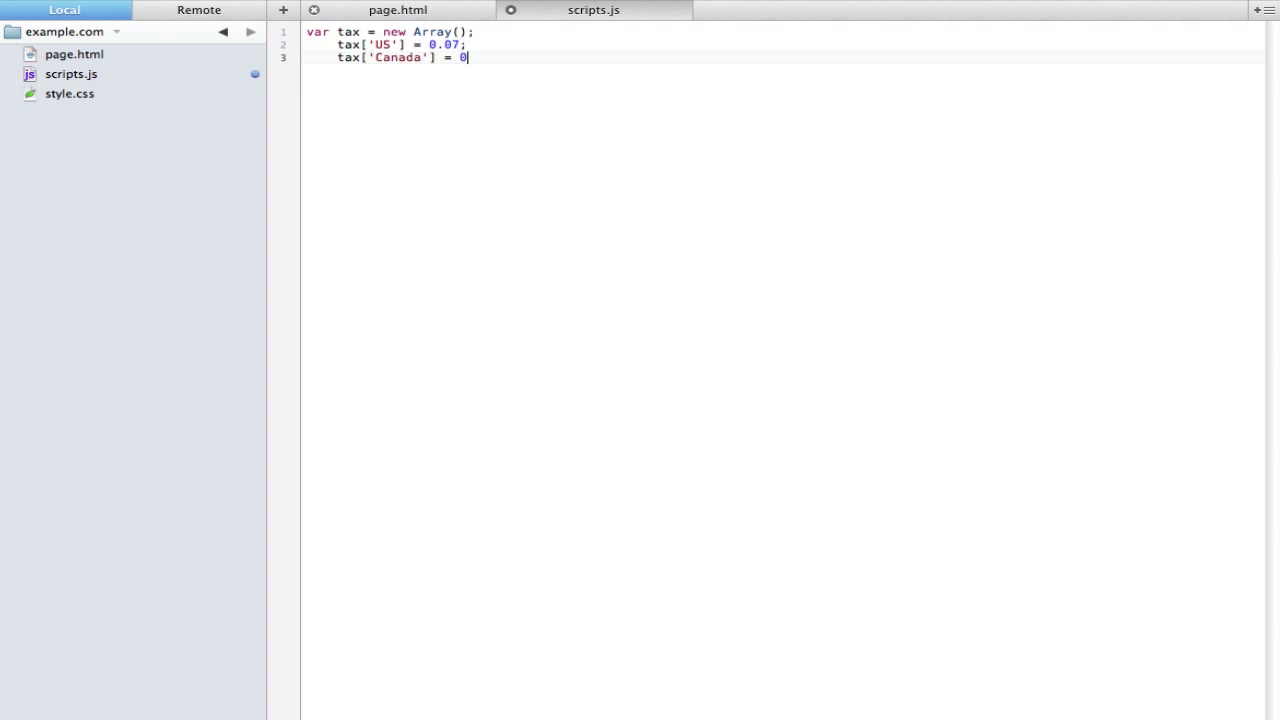
text(.09;)
text(tax[')
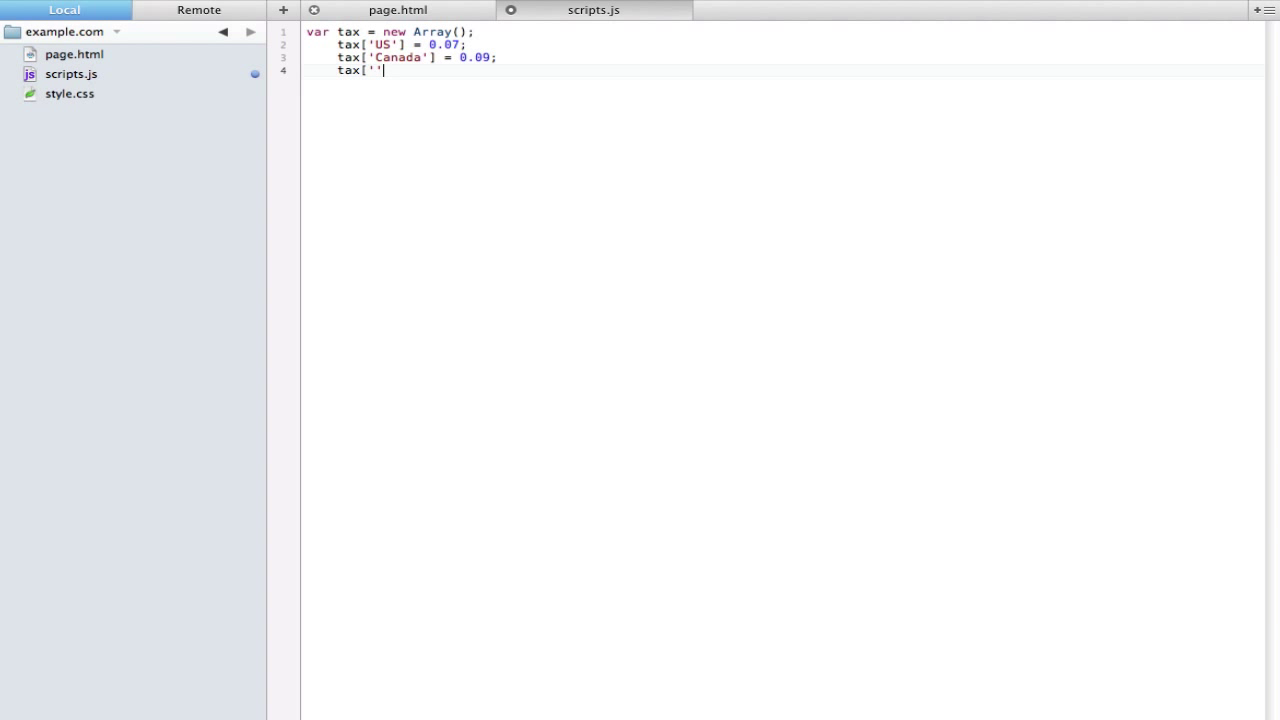
Add tax['Sweden'] = 0.11; and briefly type trial var taxUS/taxCanada lines
text(Sweden)
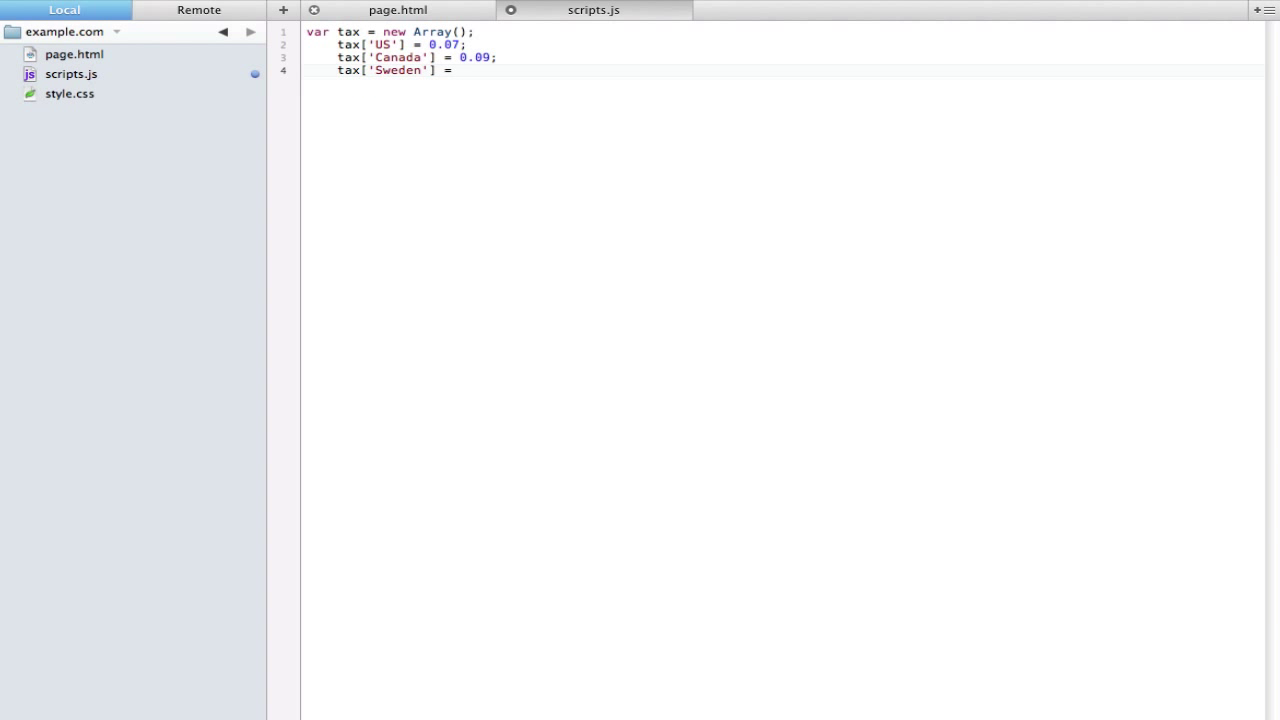
text(0.)
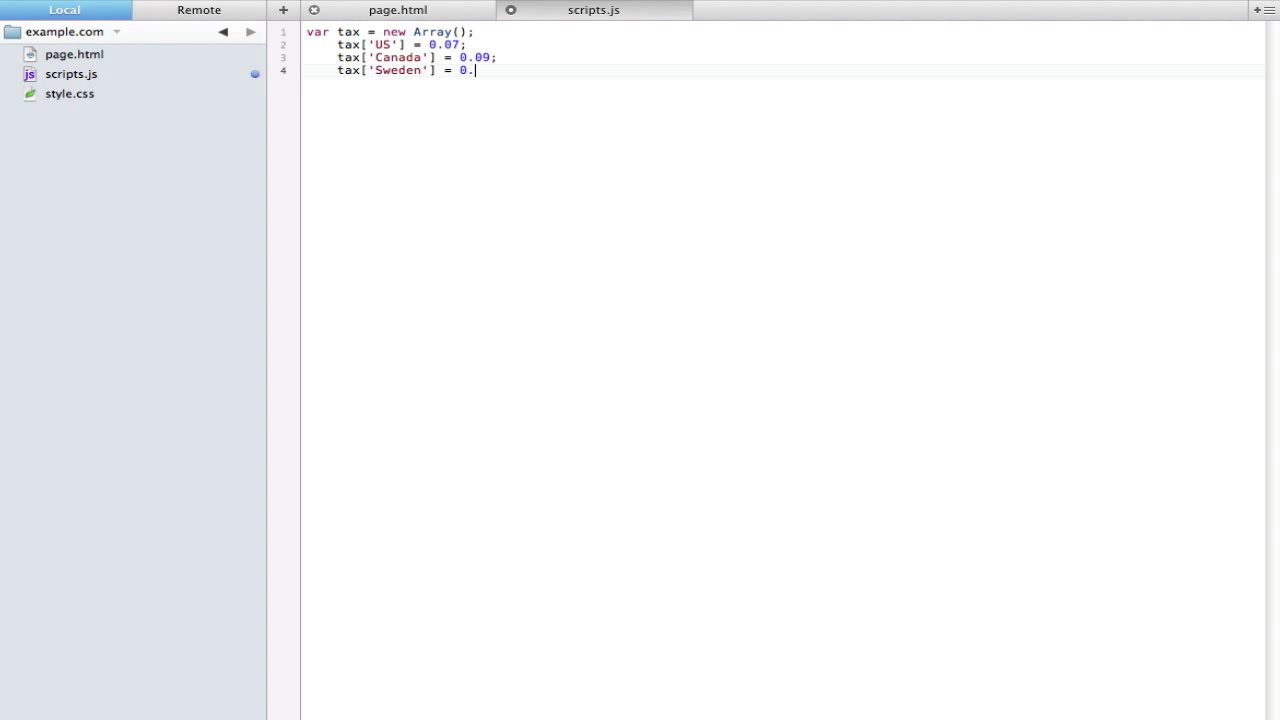
text(11;)
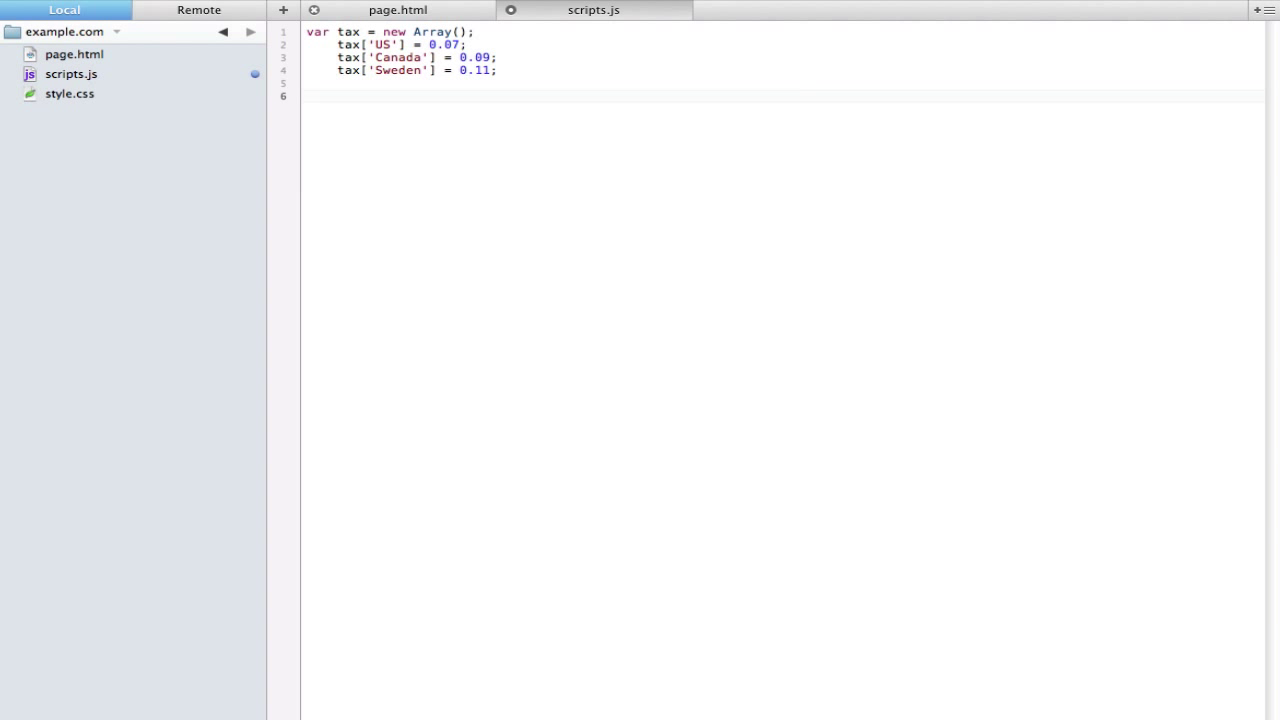
text(var taxUS)
text(var taxC)
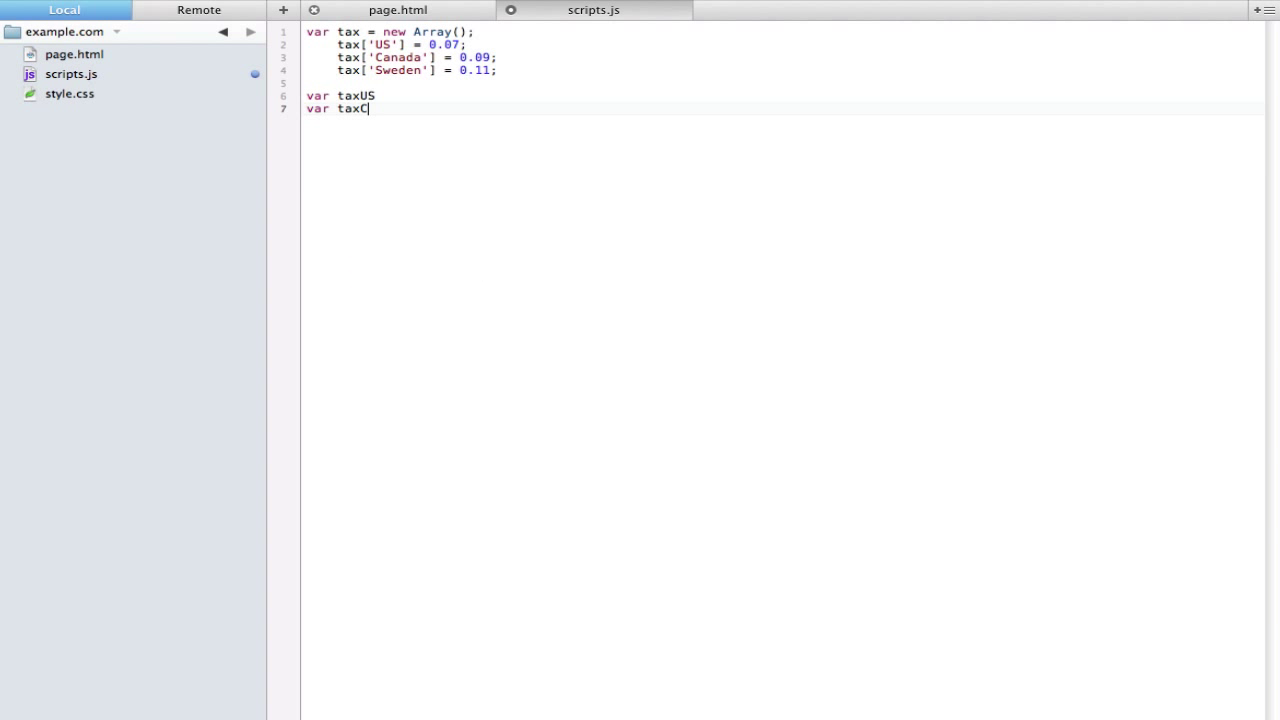
text(anada)
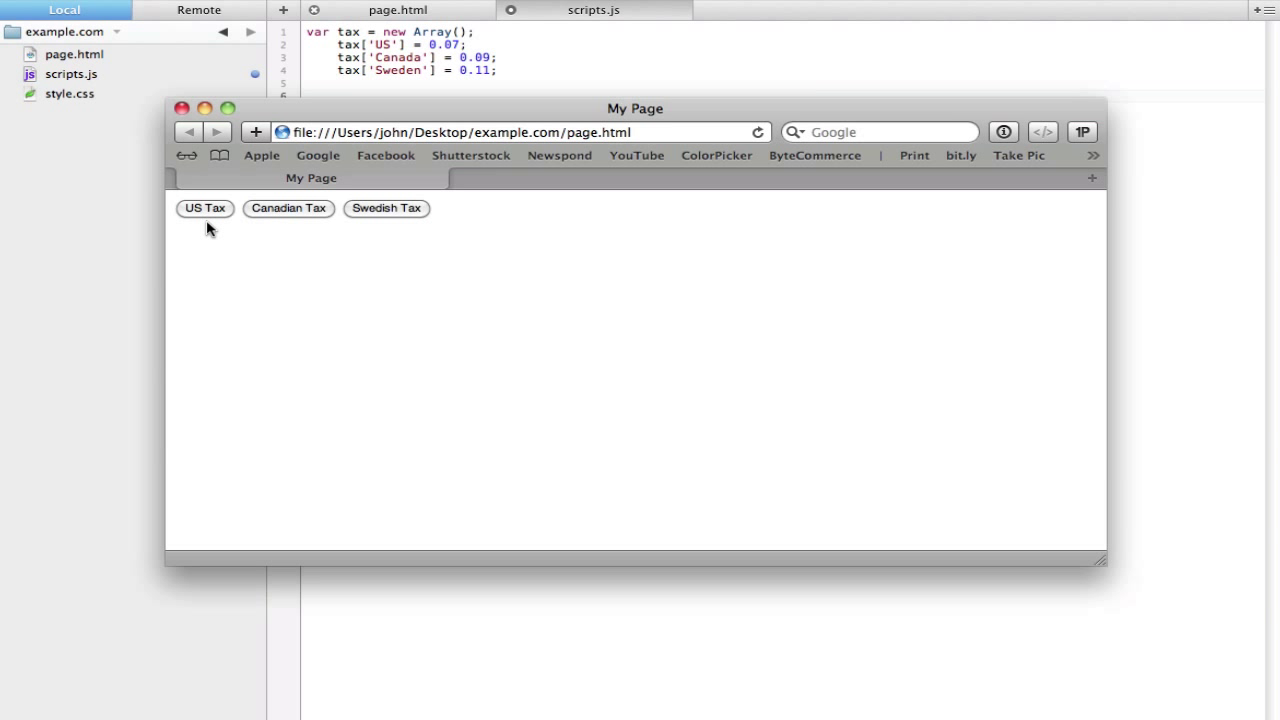
mouse_move(248, 224)
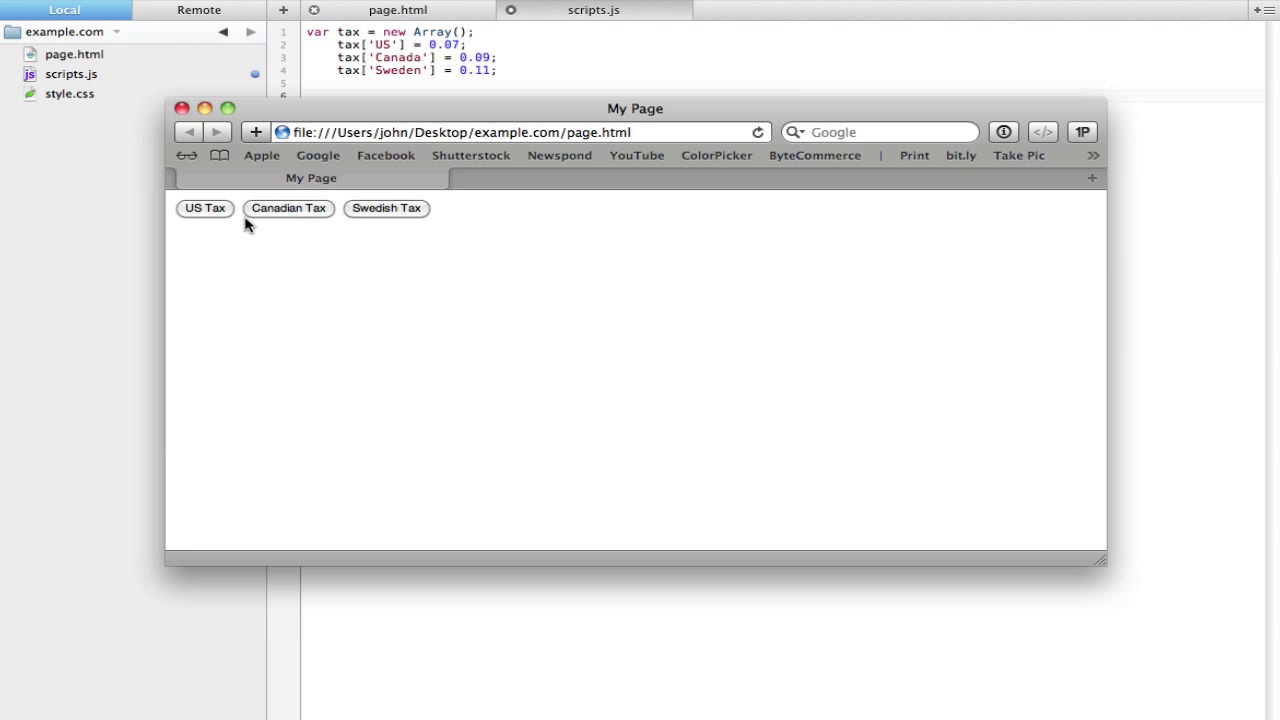
mouse_move(222, 210)
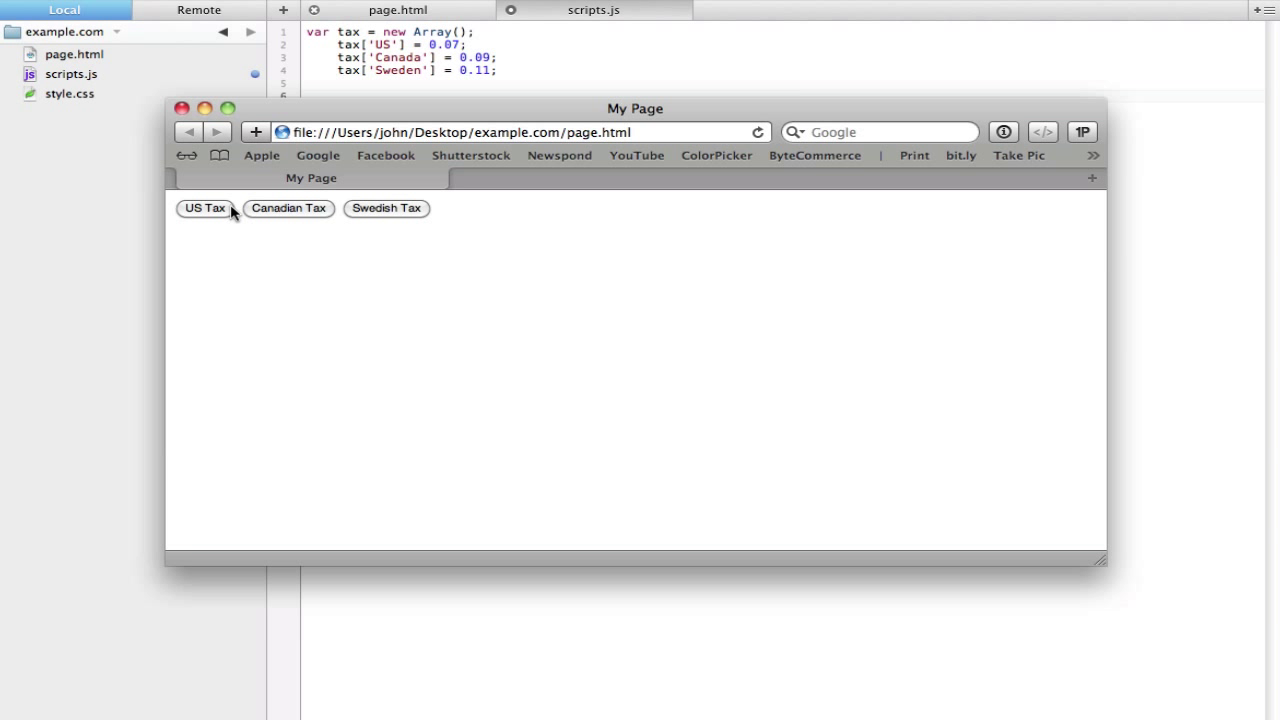
mouse_move(357, 78)
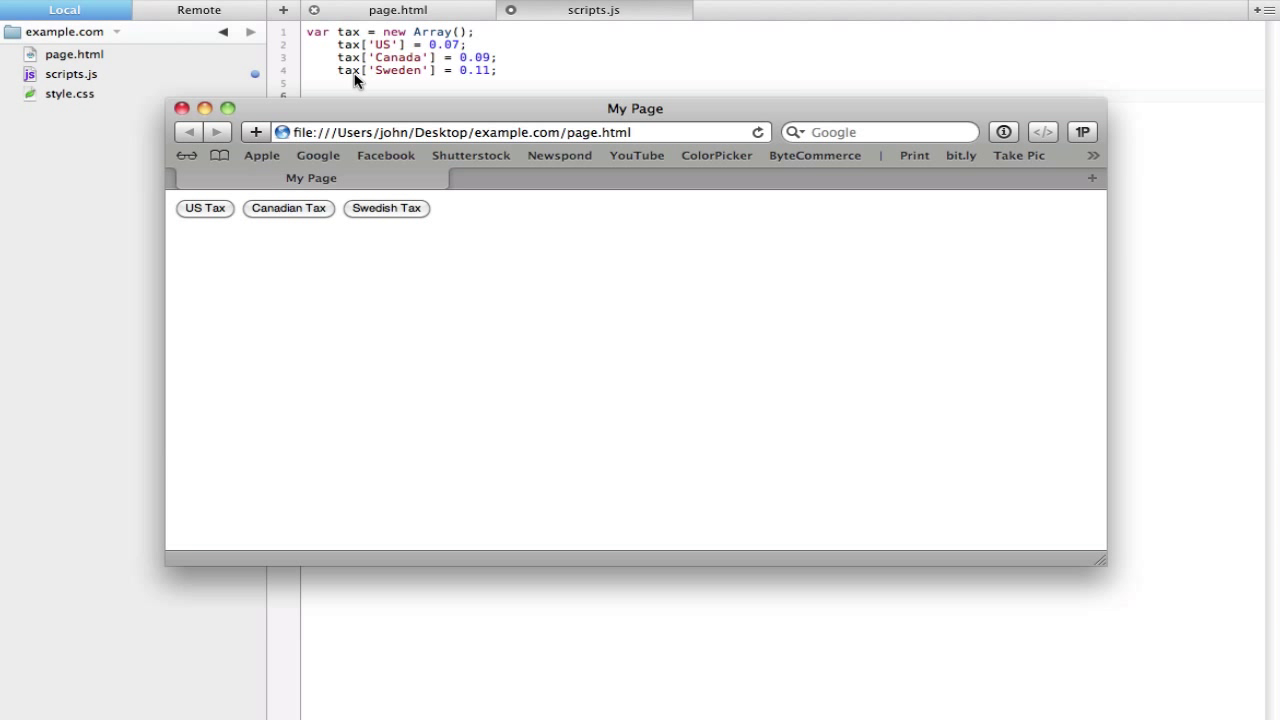
Return to the Coda editor to continue scripts.js below the tax array
click(397, 10)
text(func)
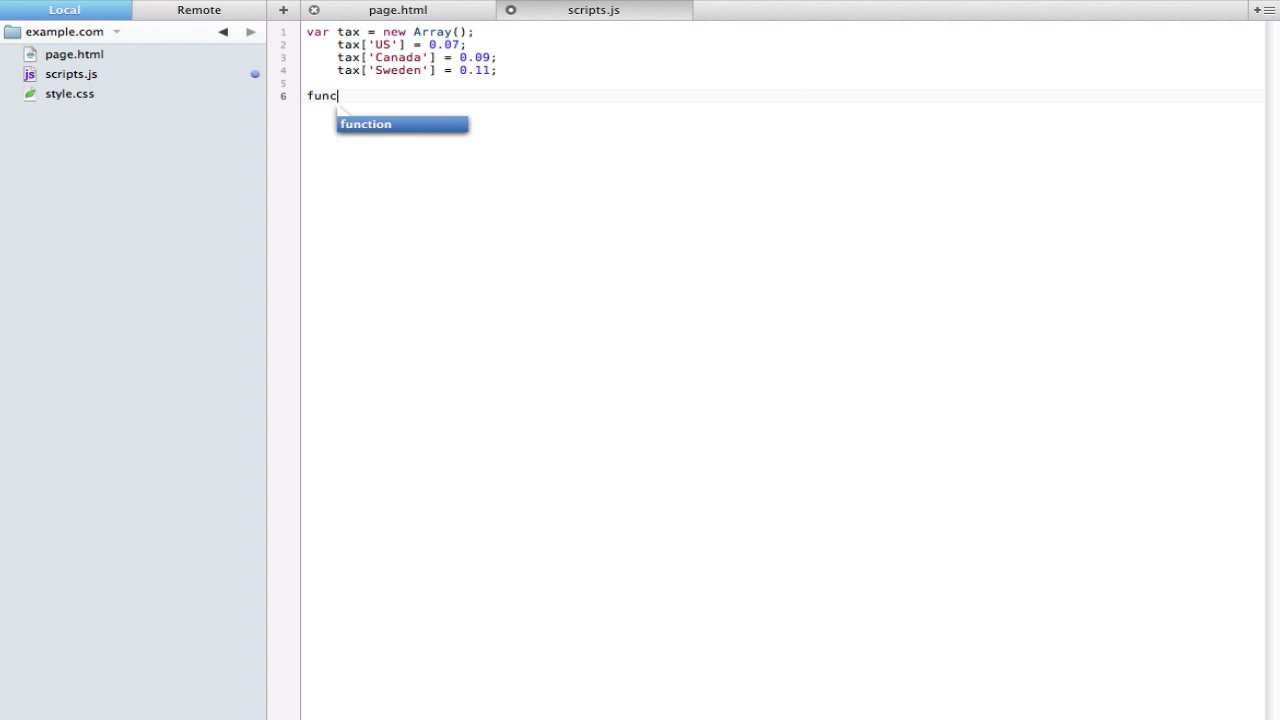
Write a calculateTax() function containing price*tax; below the tax array
text(tion calculate)
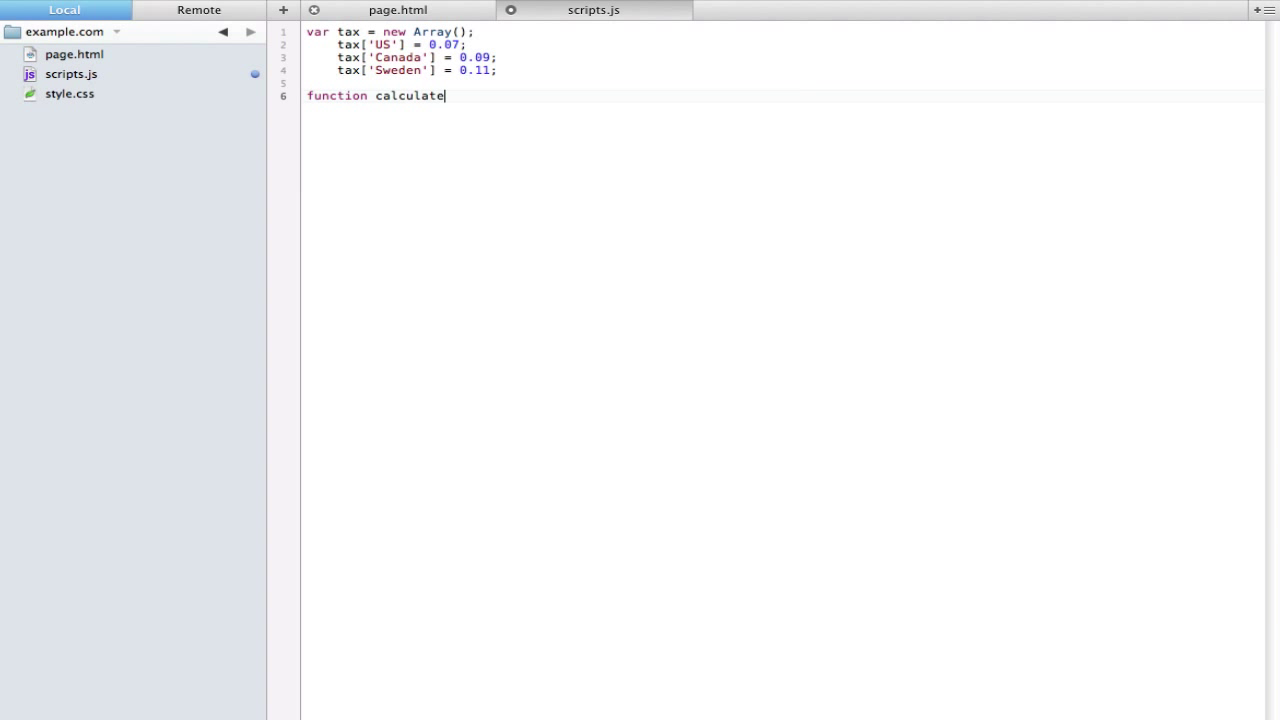
text(Tax() {)
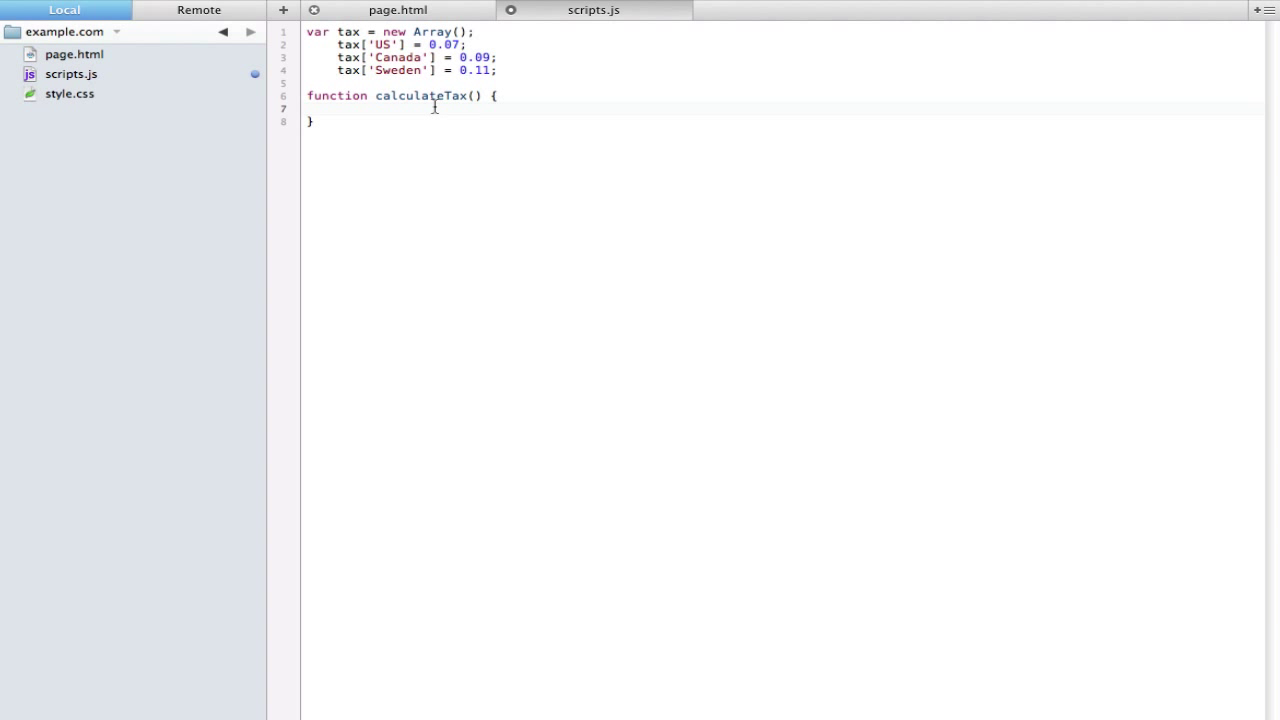
mouse_move(478, 95)
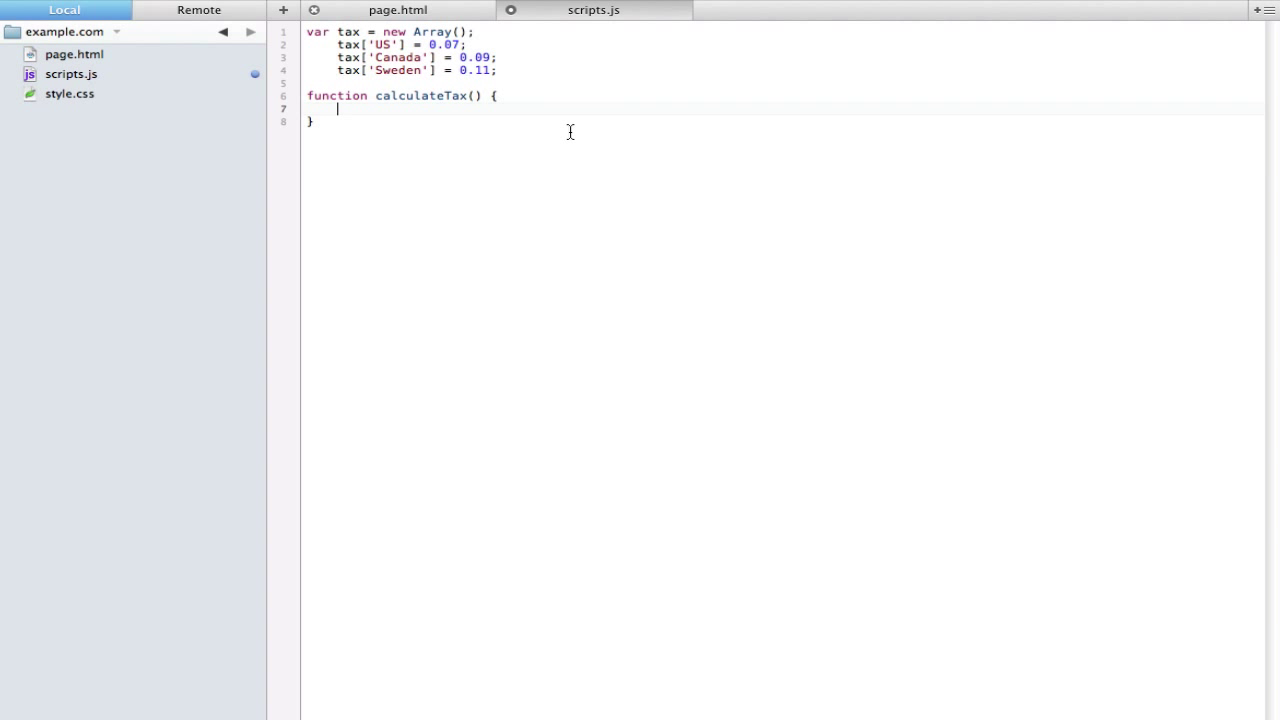
mouse_move(606, 107)
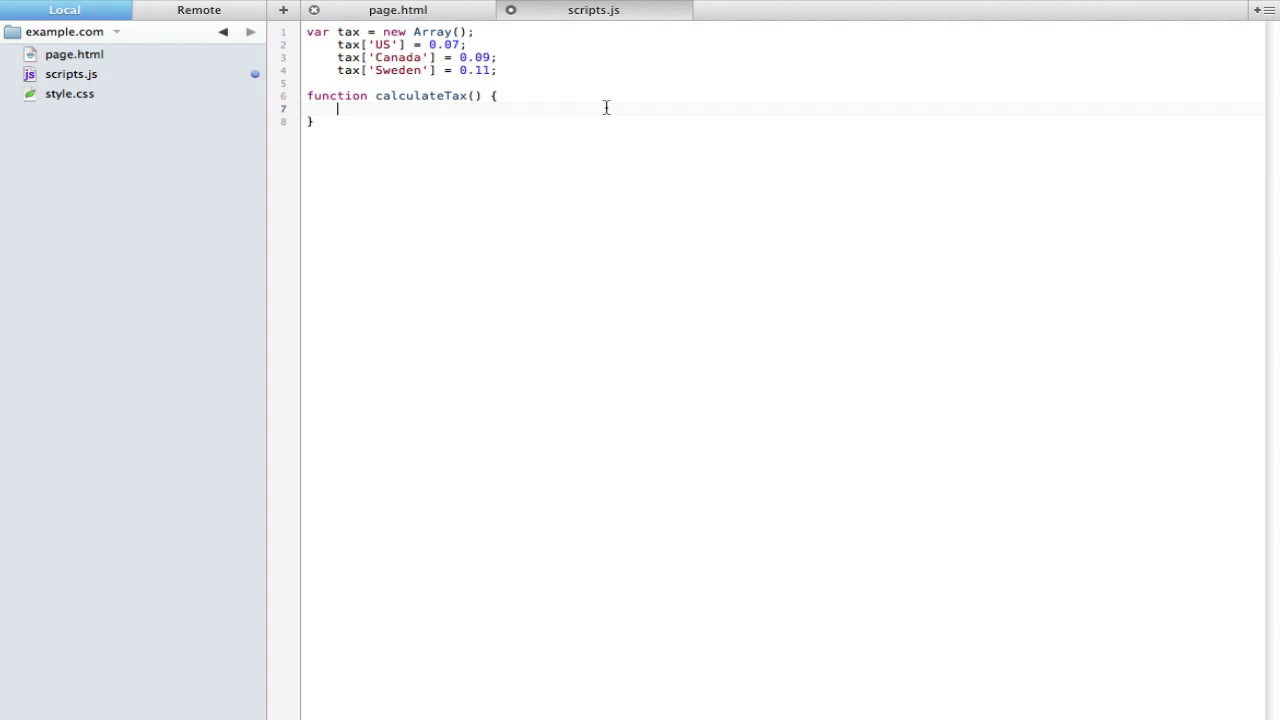
text(price)
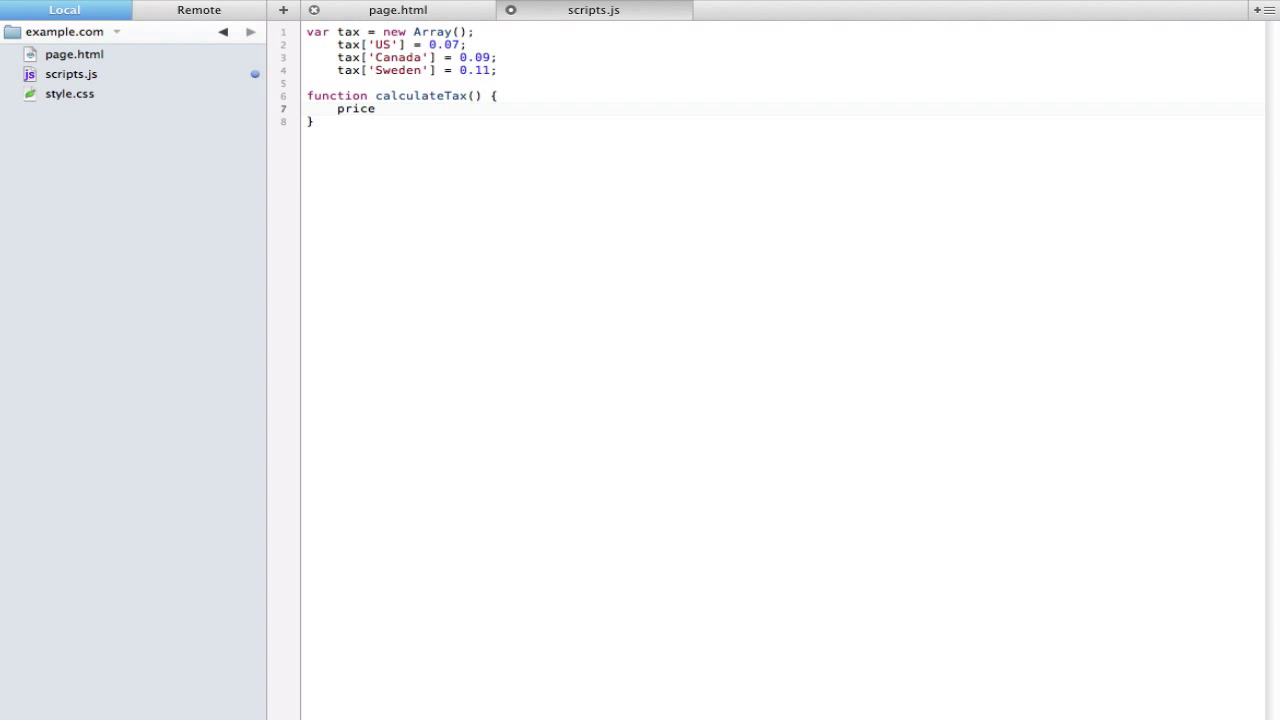
text(*)
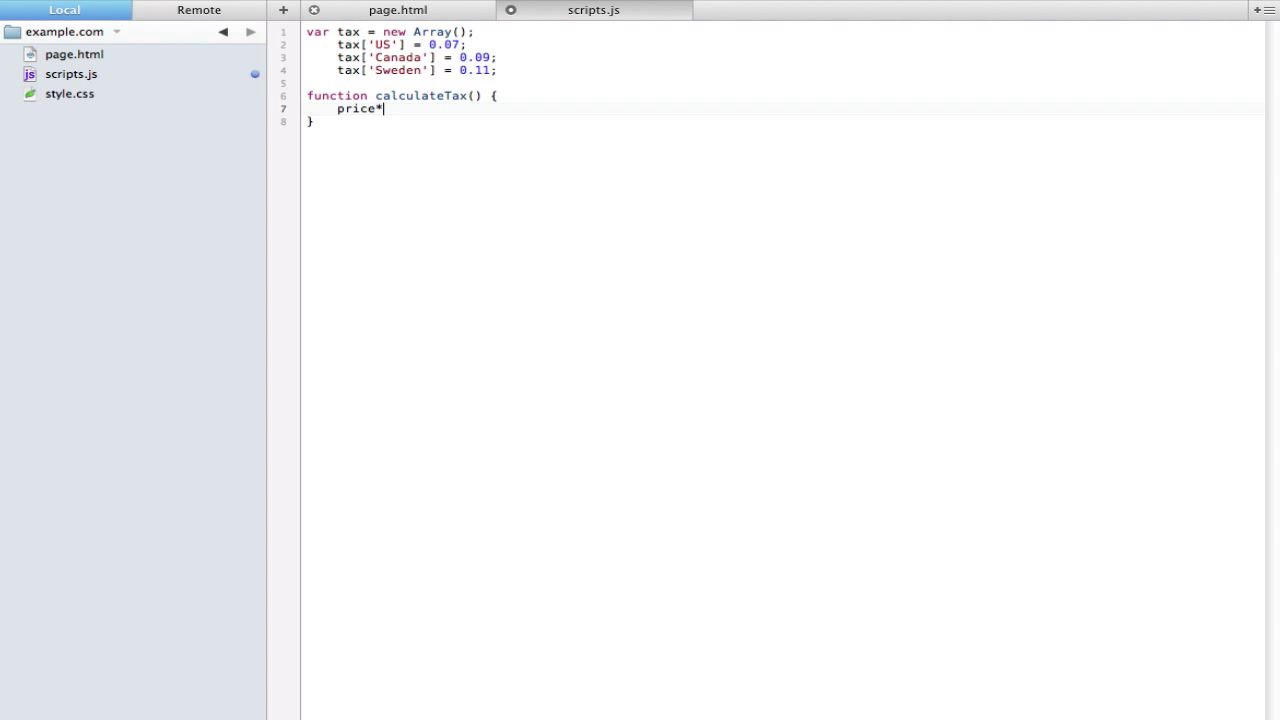
text(tax)
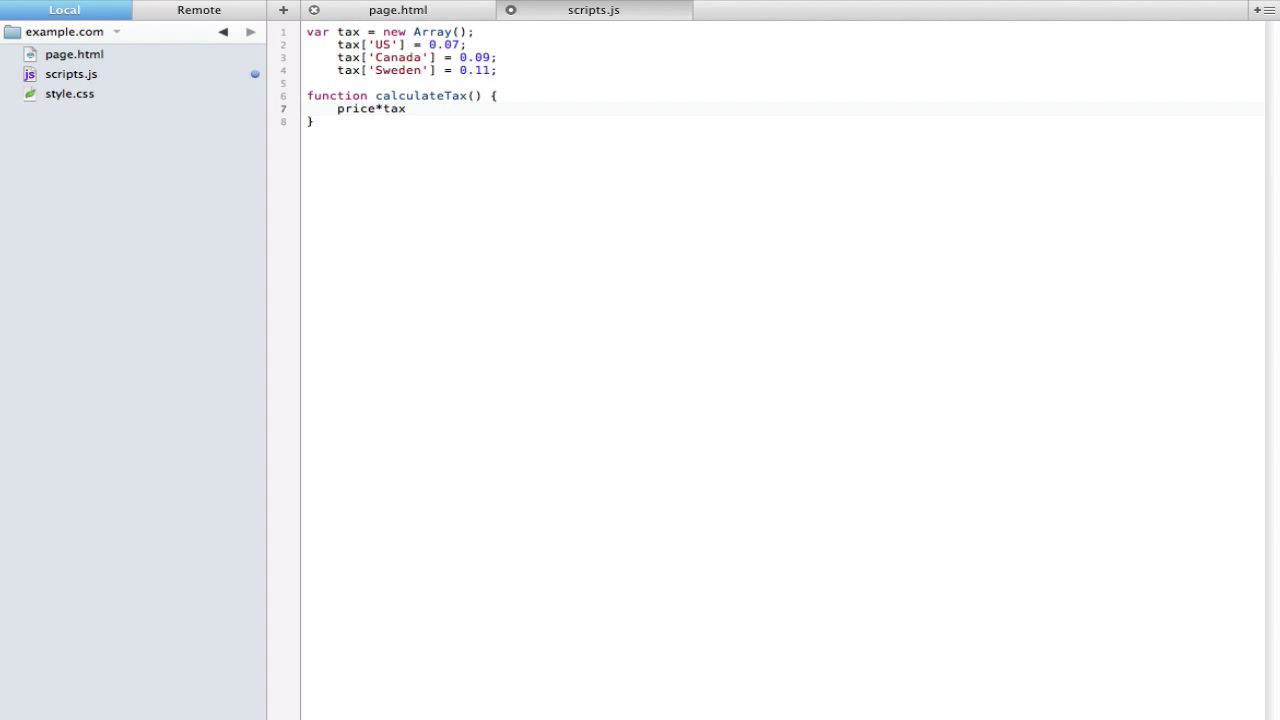
text(;)
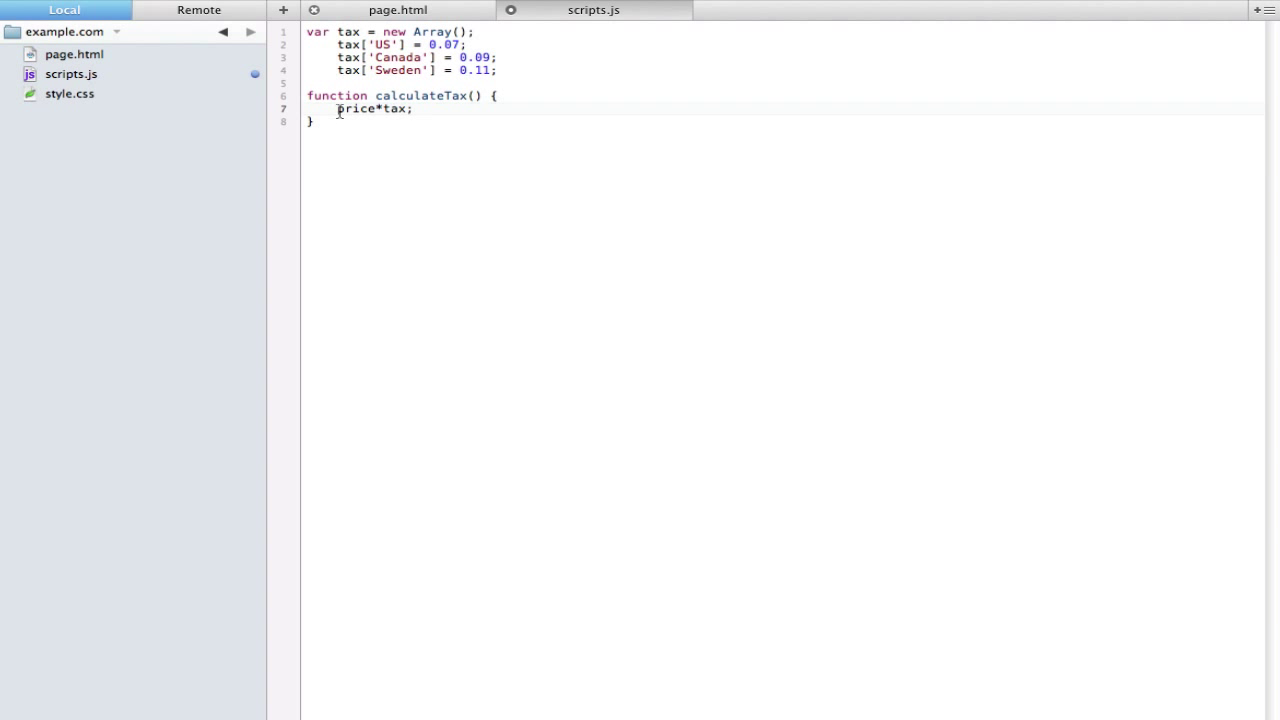
Add var price = 50; above the calculation and give the function a whichTax parameter
click(500, 95)
text(price)
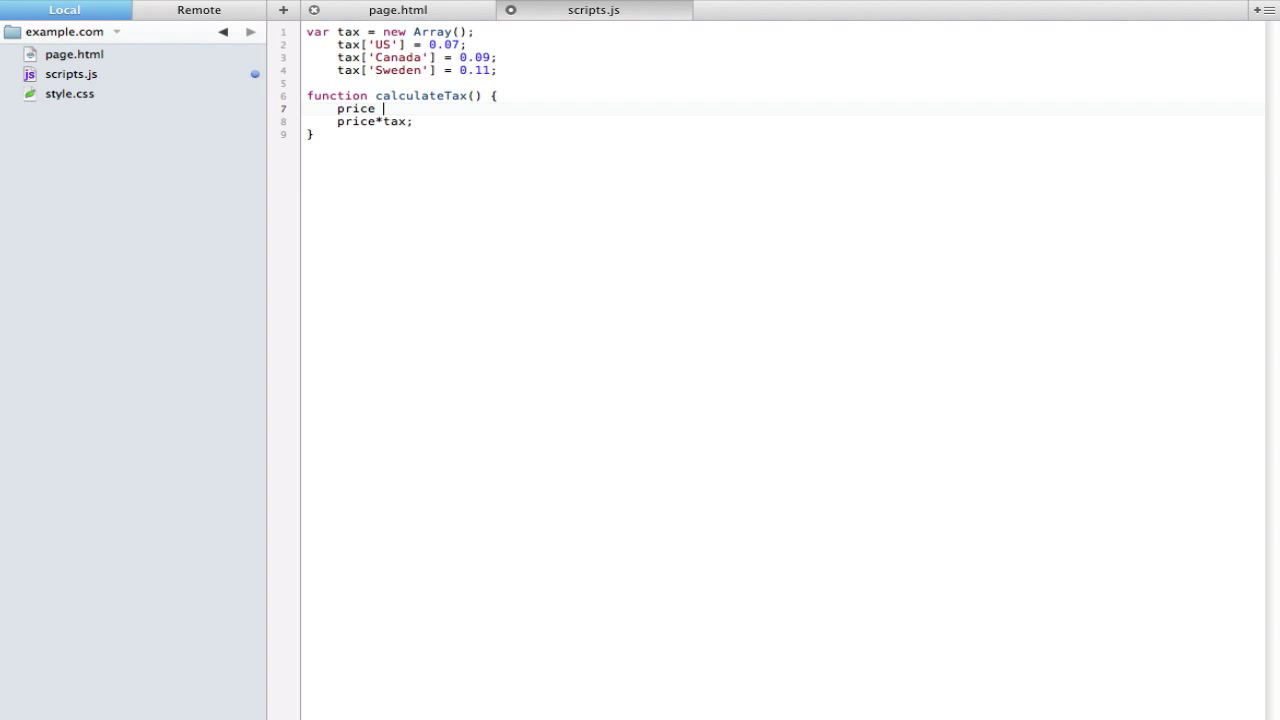
key(Backspace)
text(var )
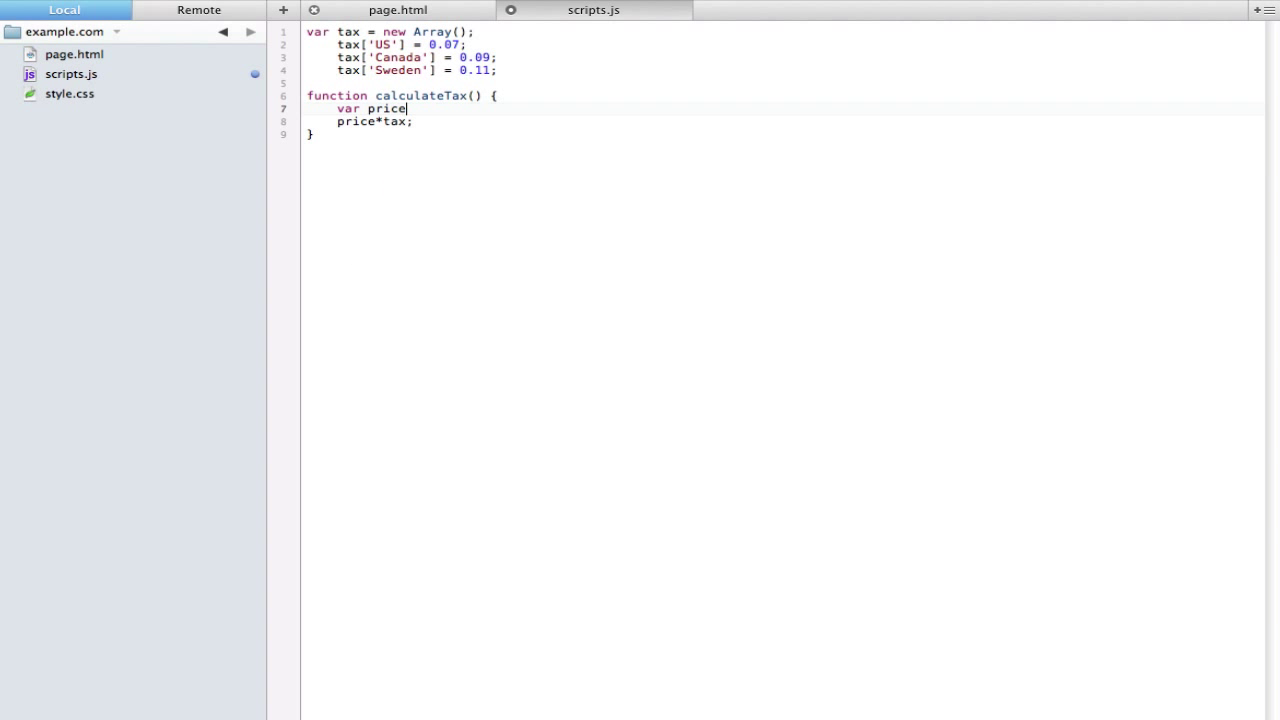
text(= 50;)
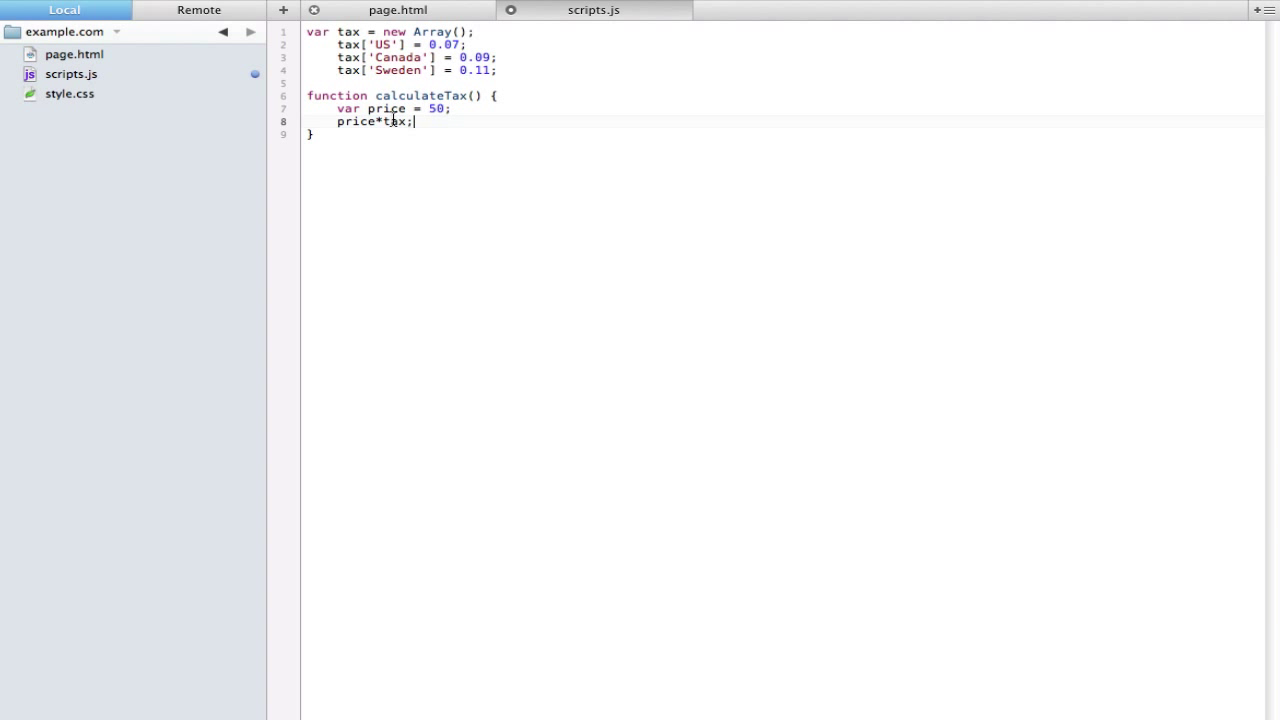
mouse_move(548, 18)
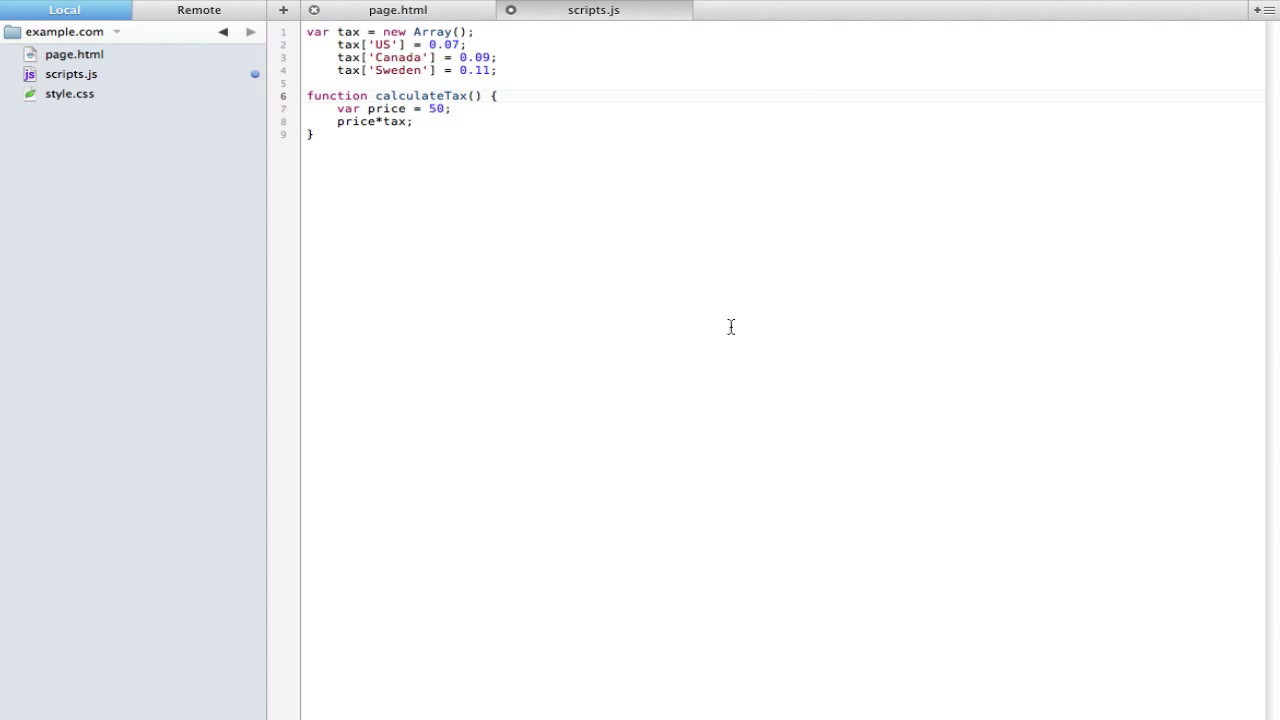
text(whichTax)
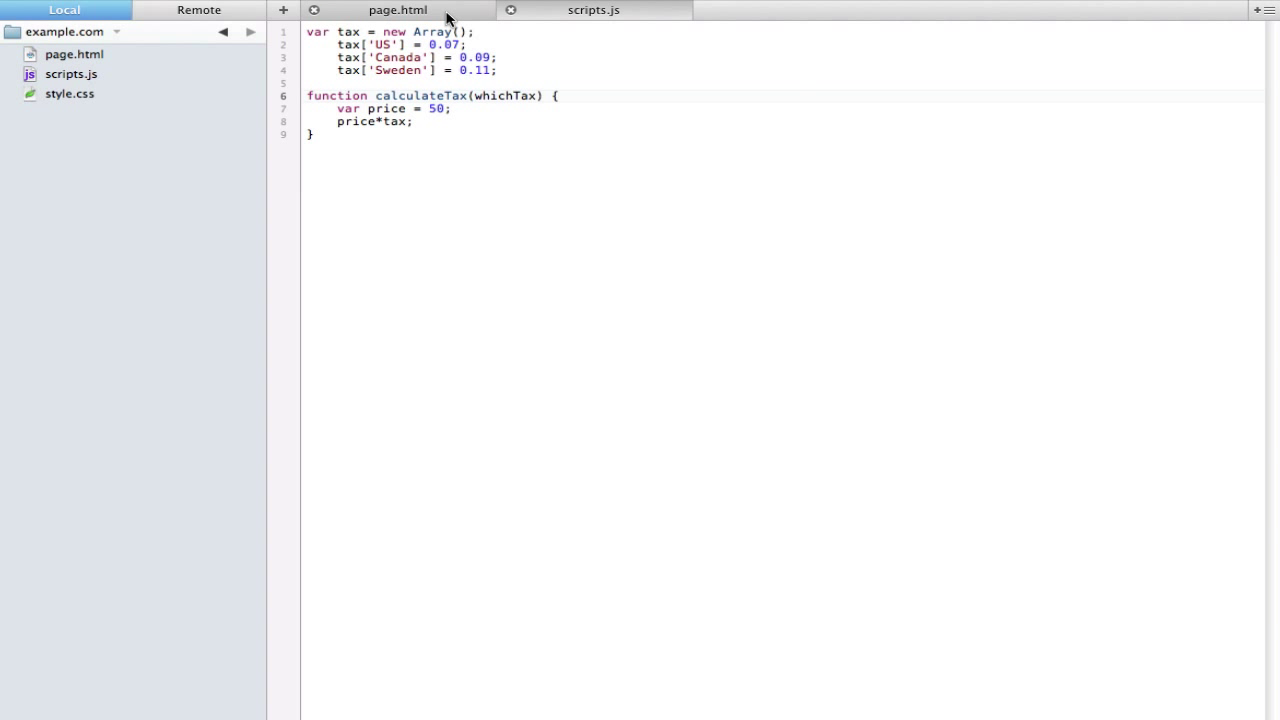
Give the US button onclick="calculateTax('US')" and start the Canada copy
click(397, 10)
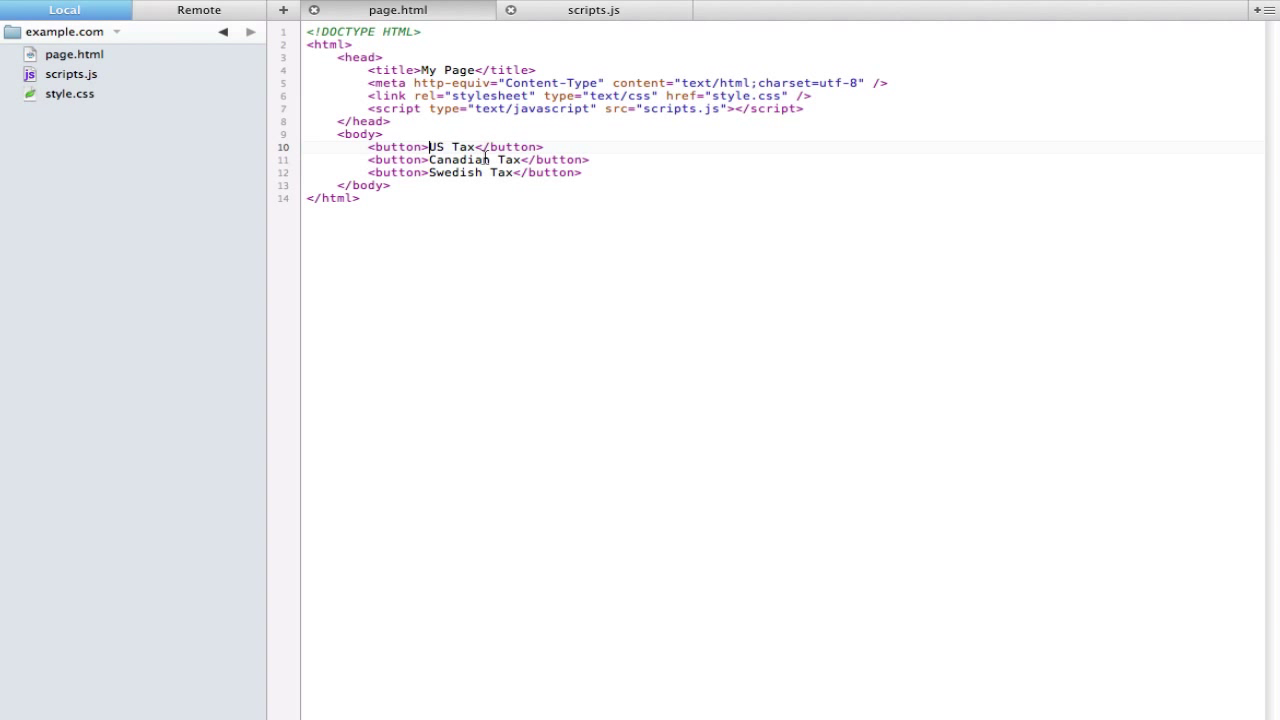
text(onclick="")
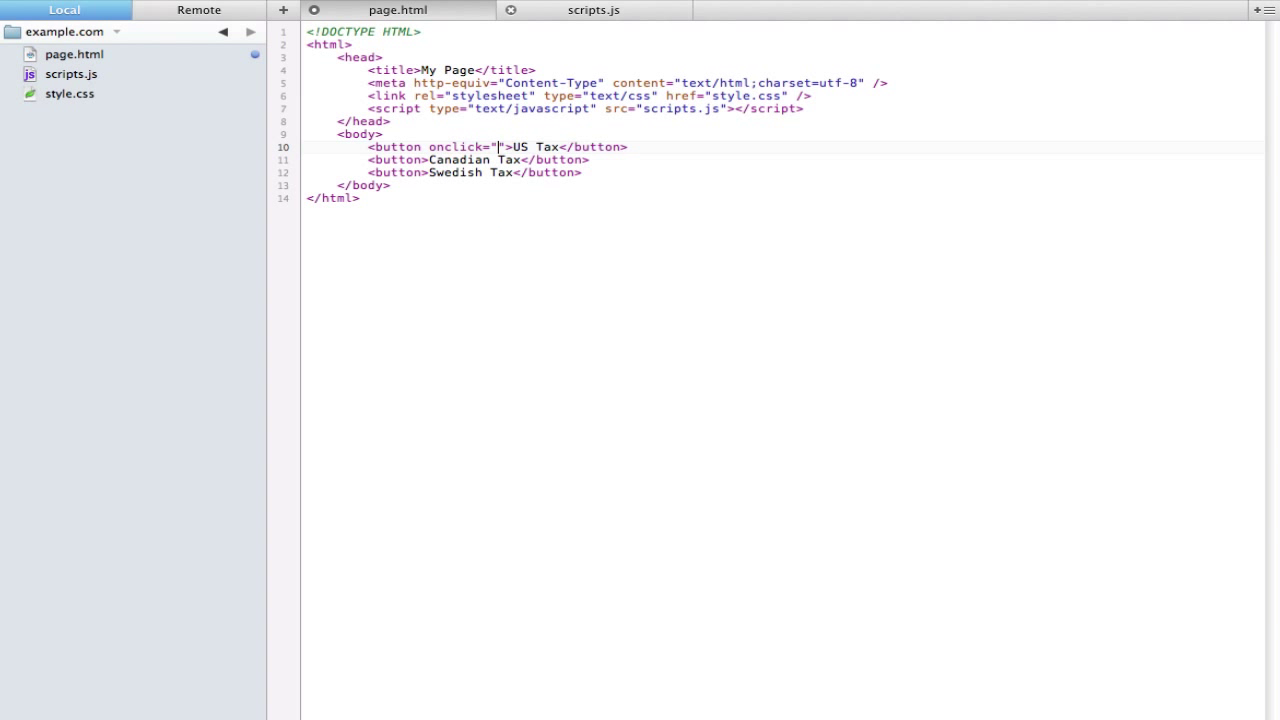
click(593, 10)
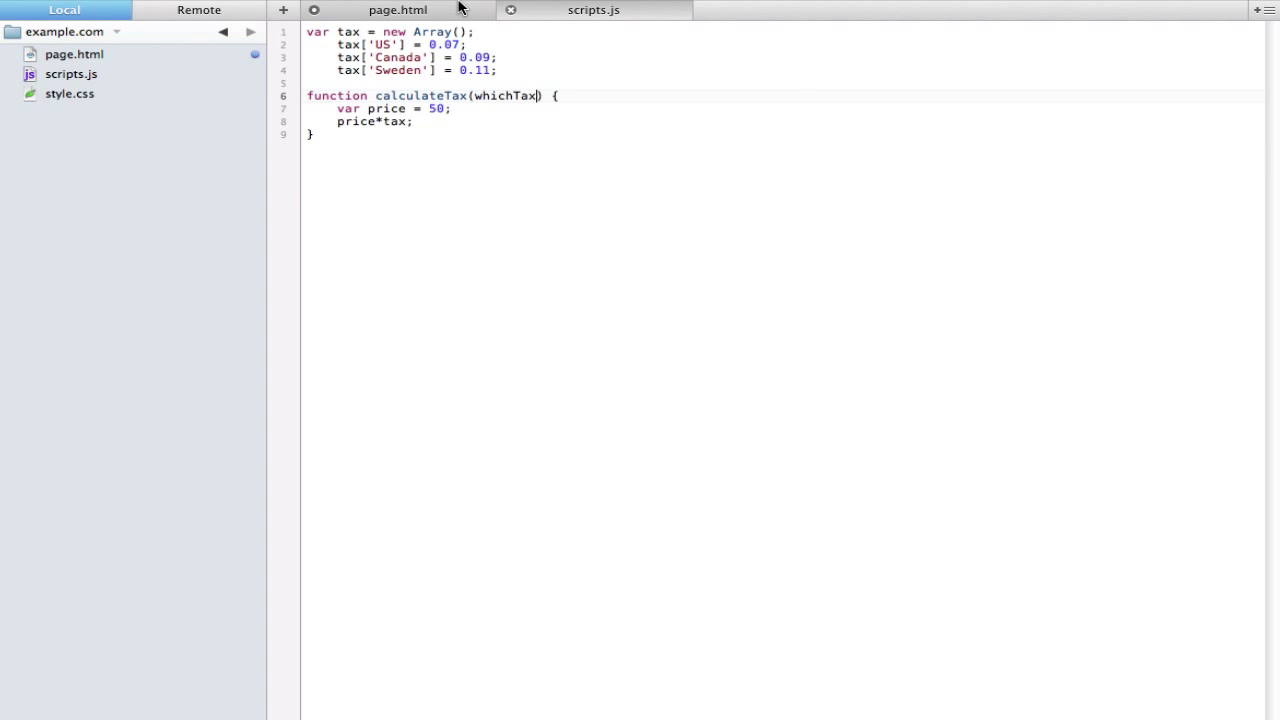
click(397, 10)
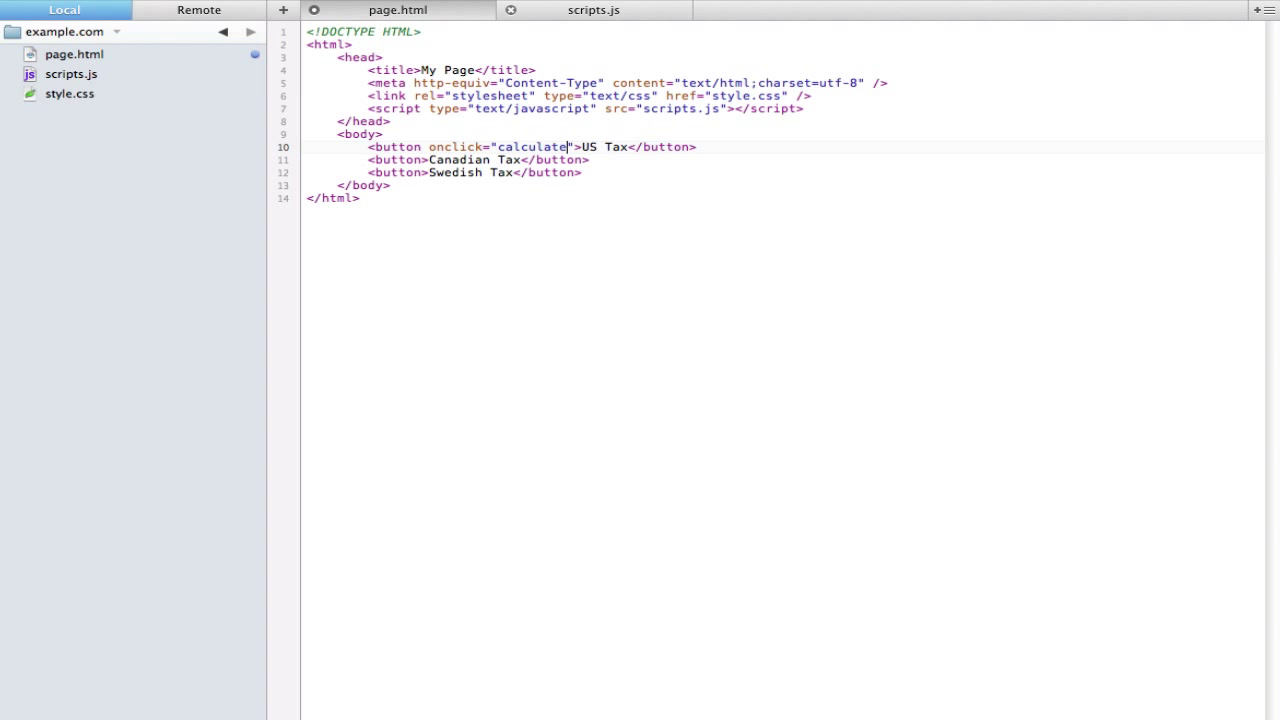
text(Tax())
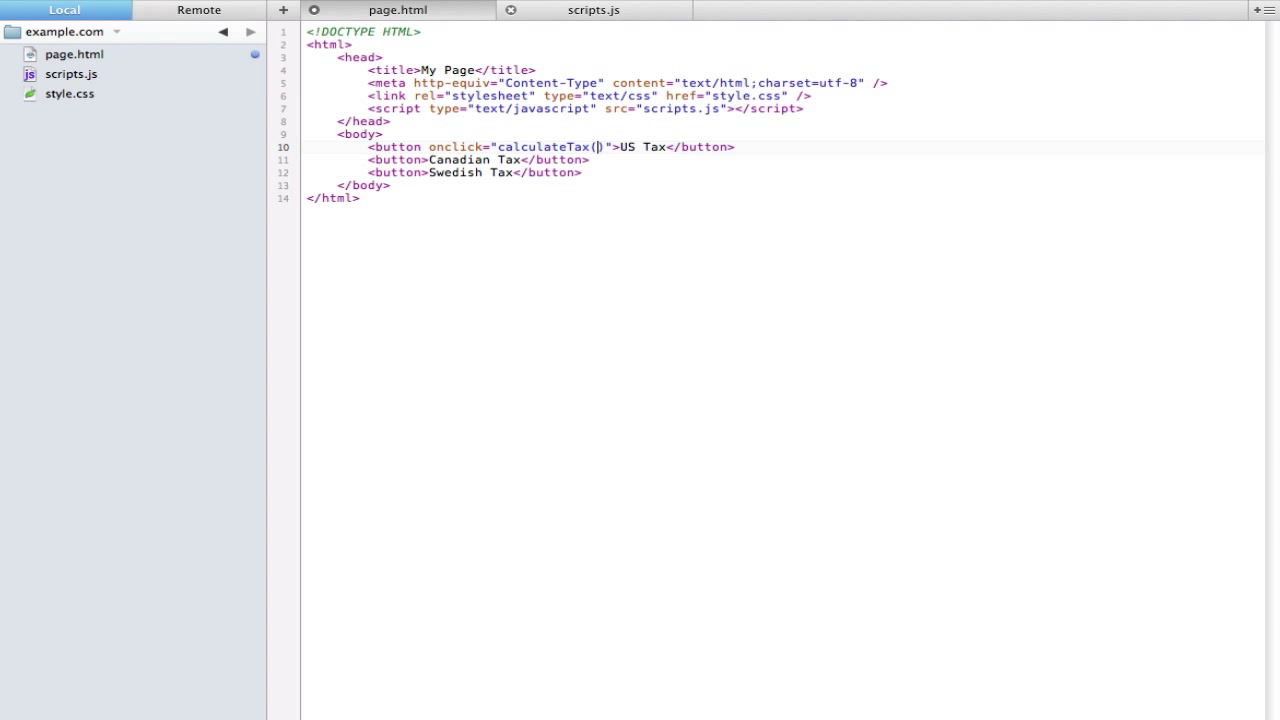
text('')
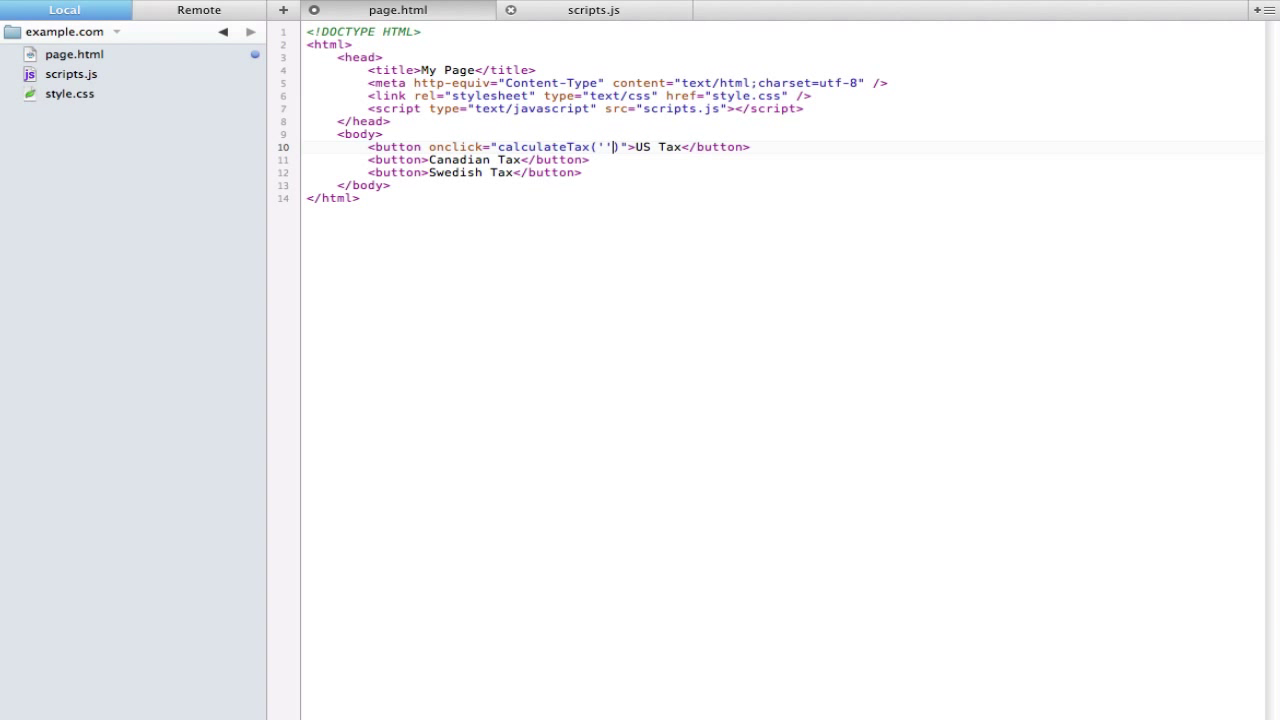
text(US)
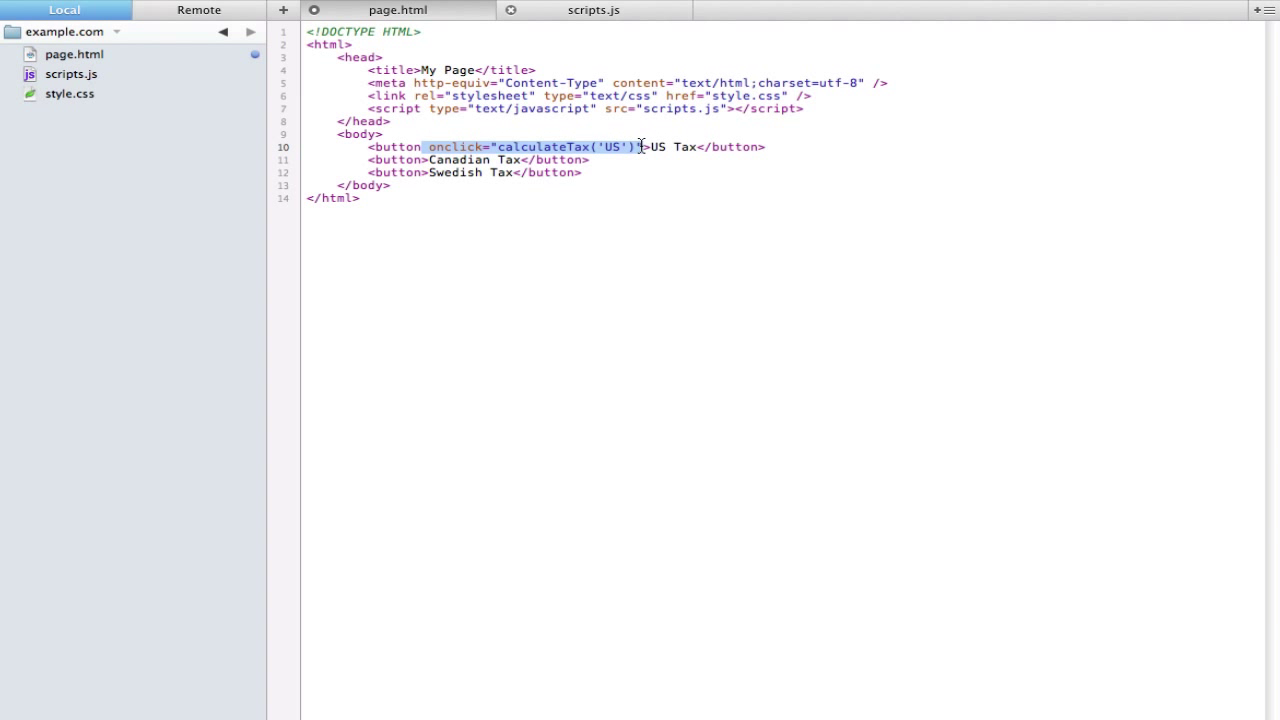
mouse_move(425, 160)
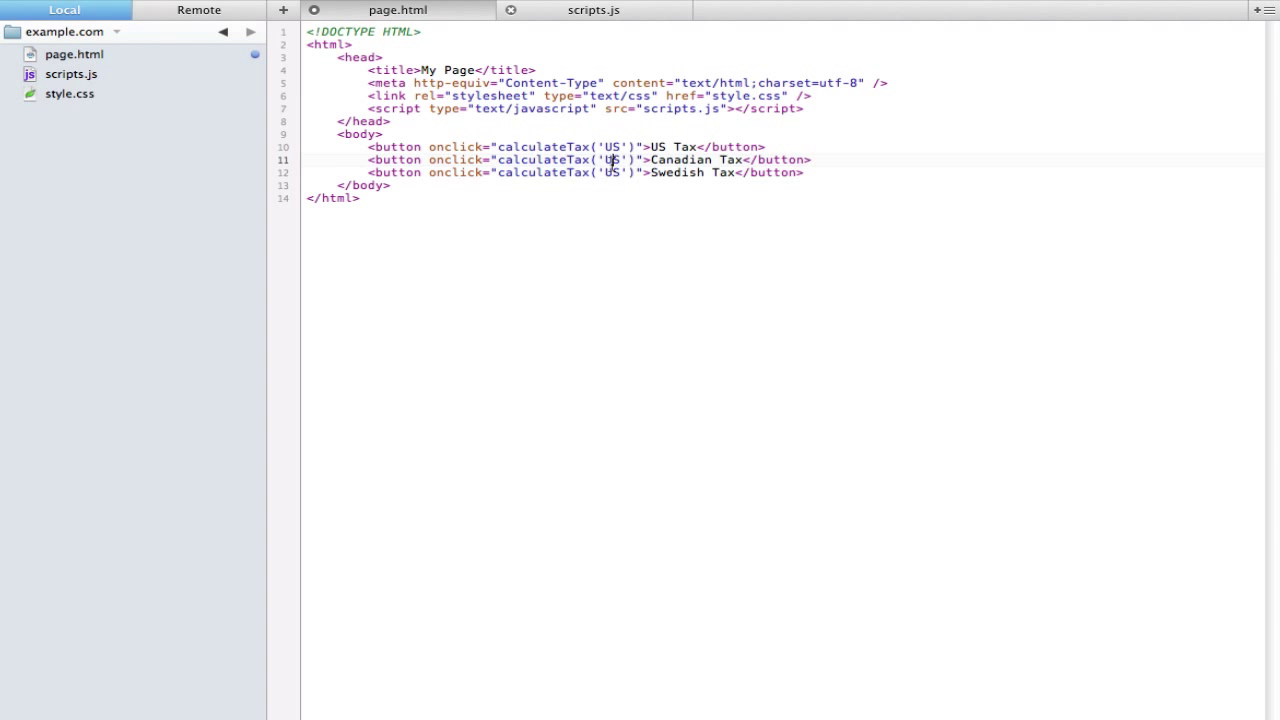
text(Canada)
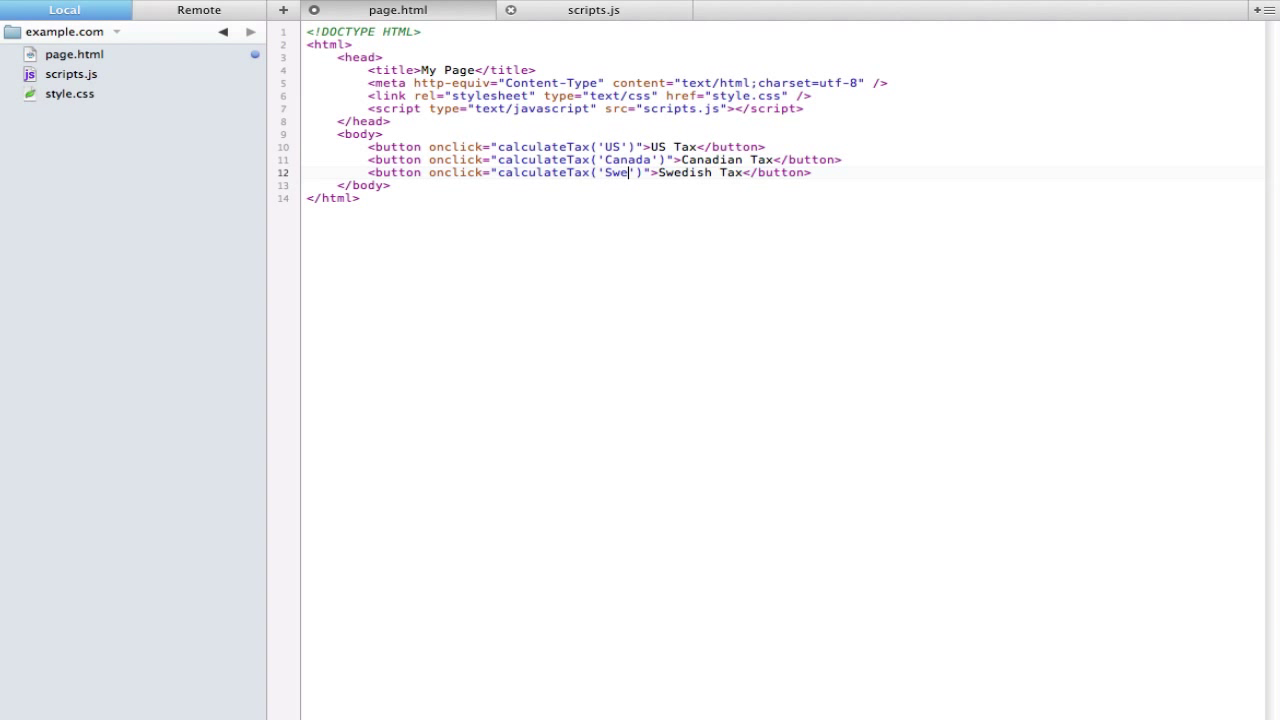
Retype the calculateTax parameter as whichTax in scripts.js
click(593, 10)
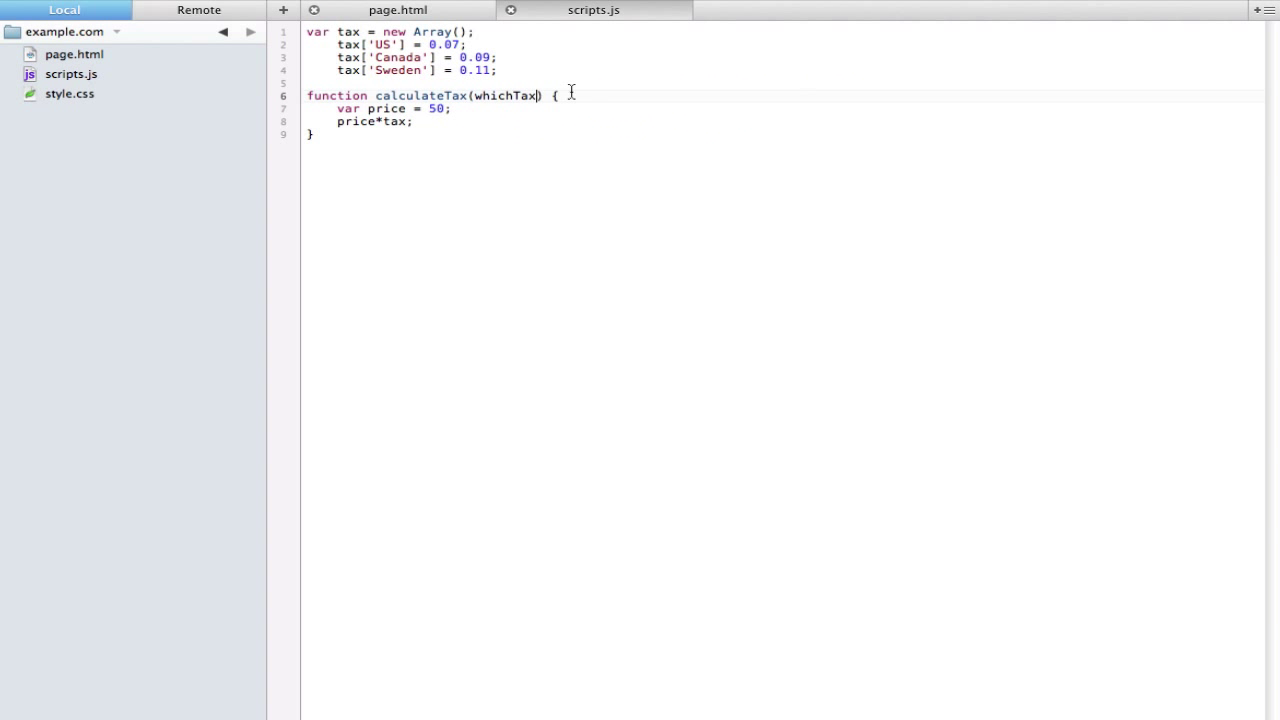
double_click(505, 95)
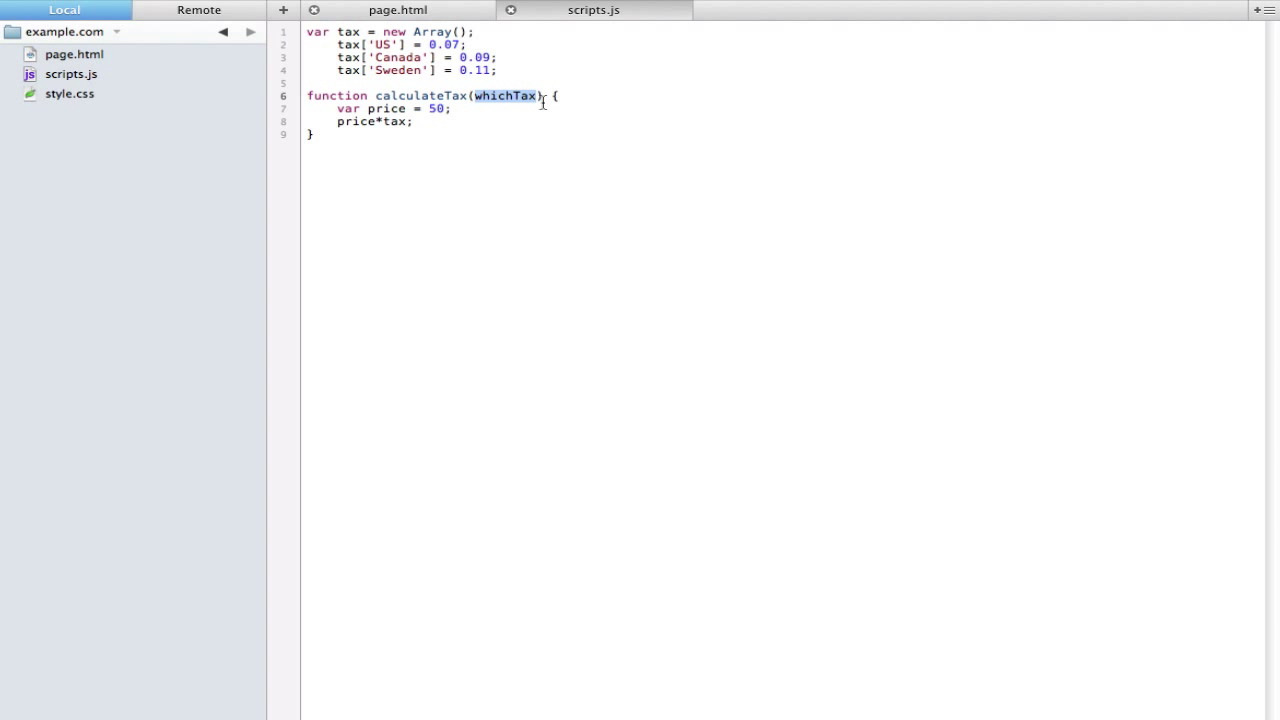
text('')
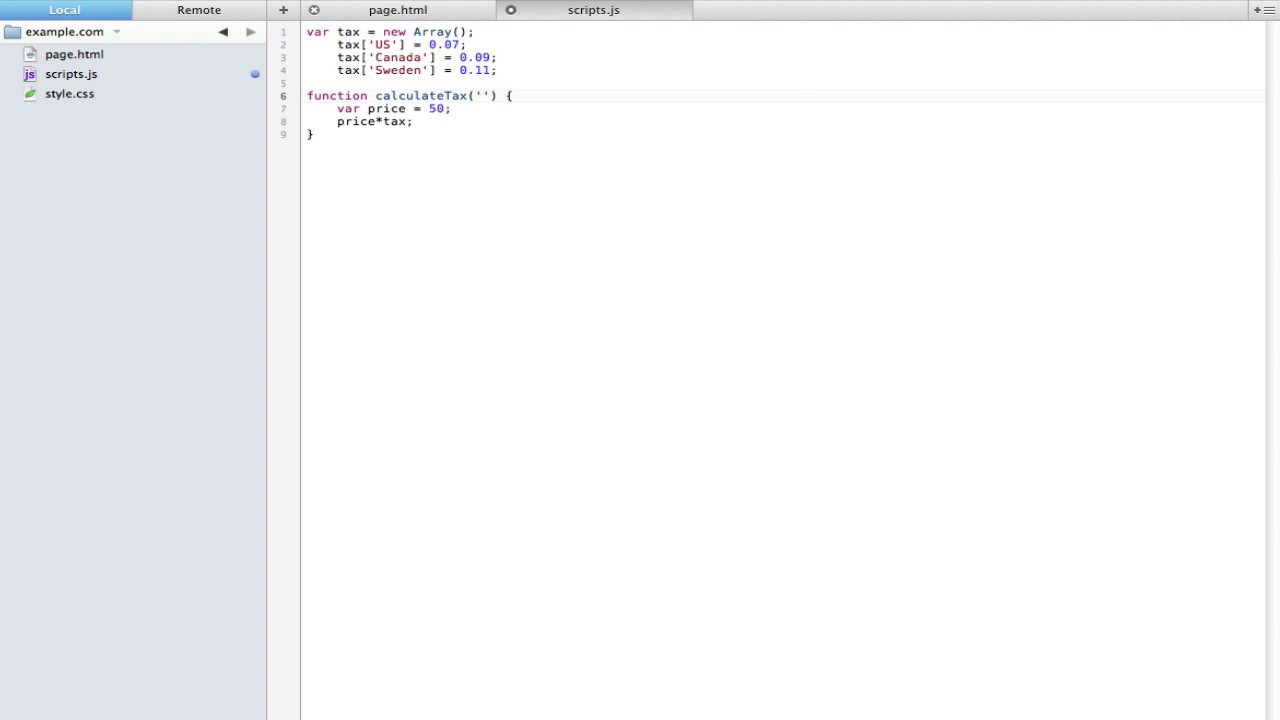
text(whichTax)
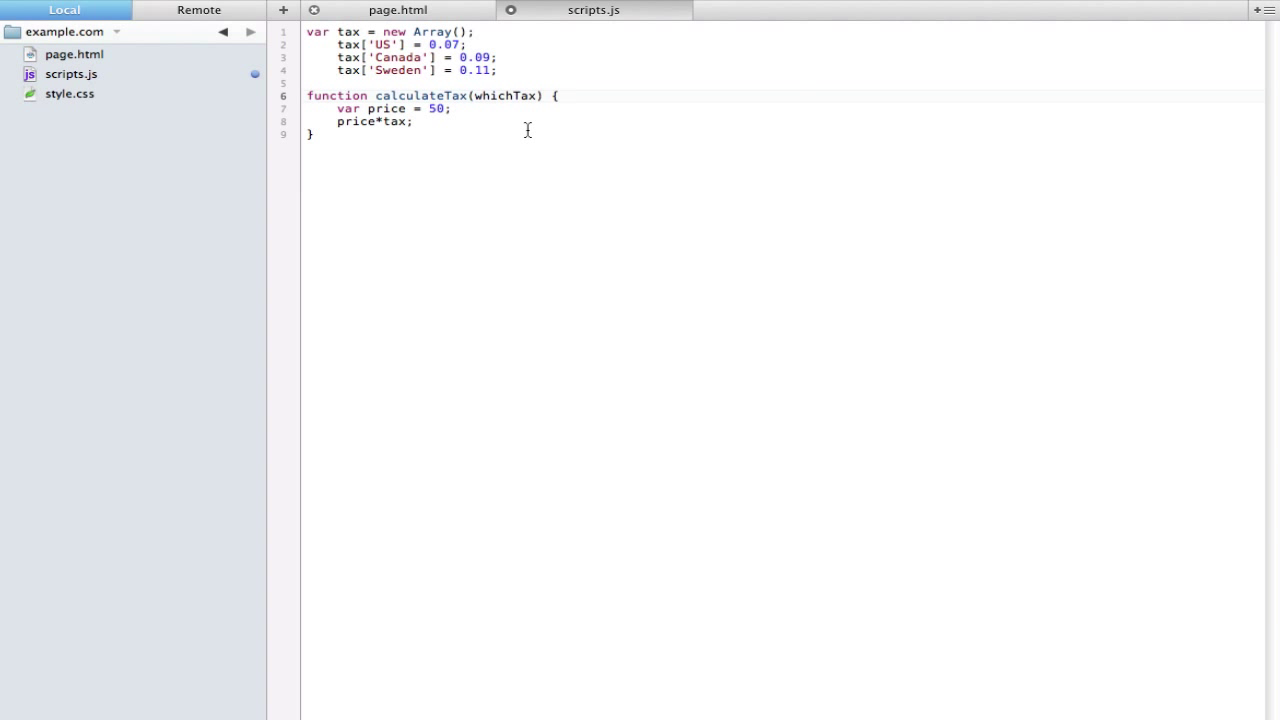
Change the calculation to price*tax[whichtax], briefly comparing against page.html
click(410, 121)
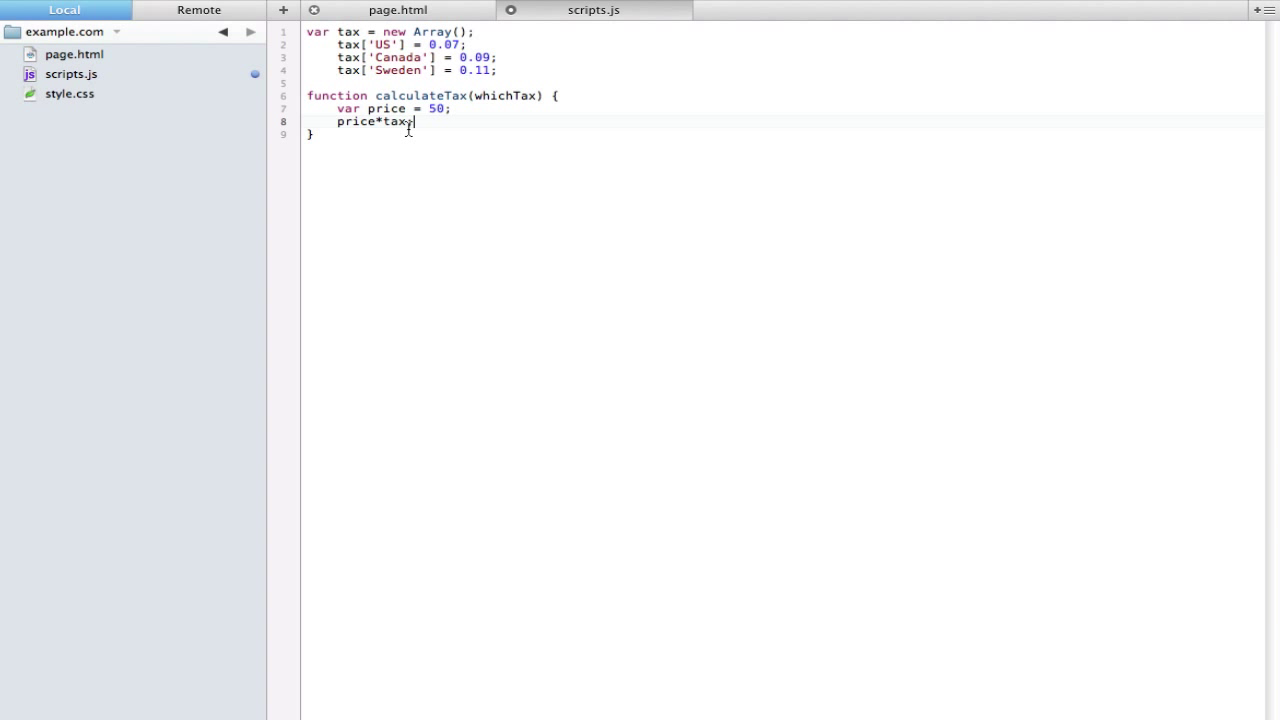
text([which)
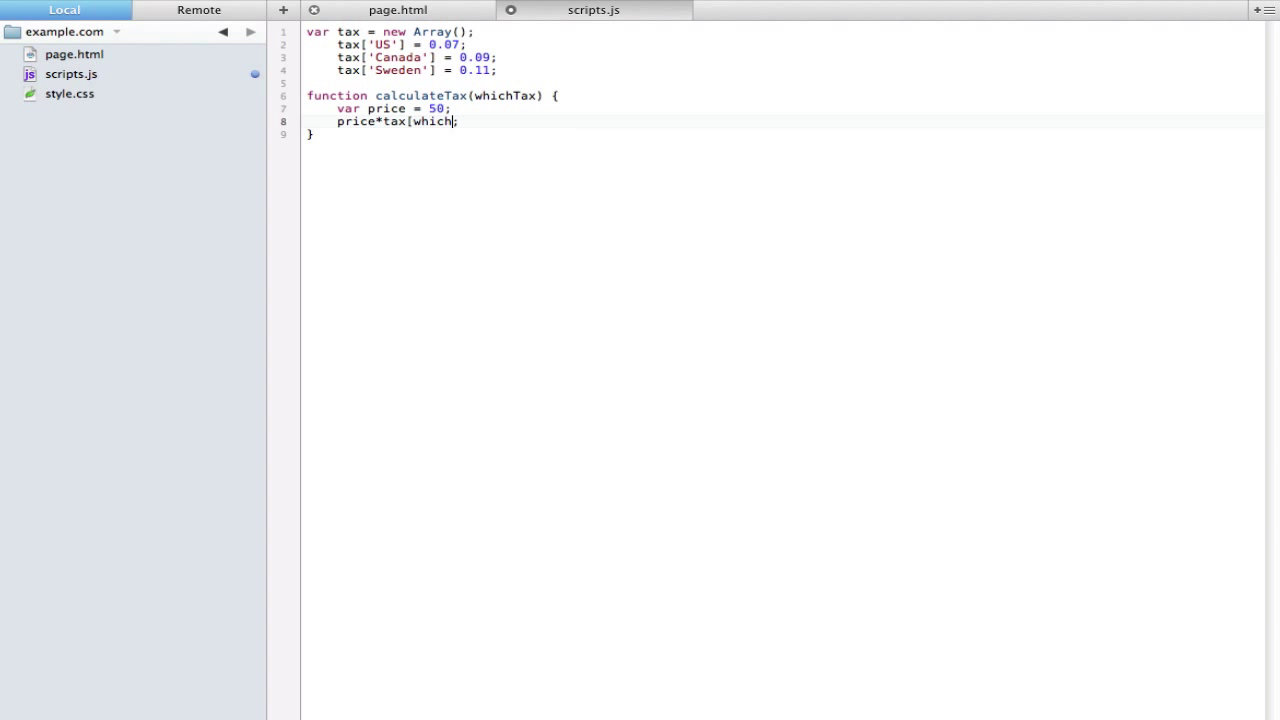
text(tax])
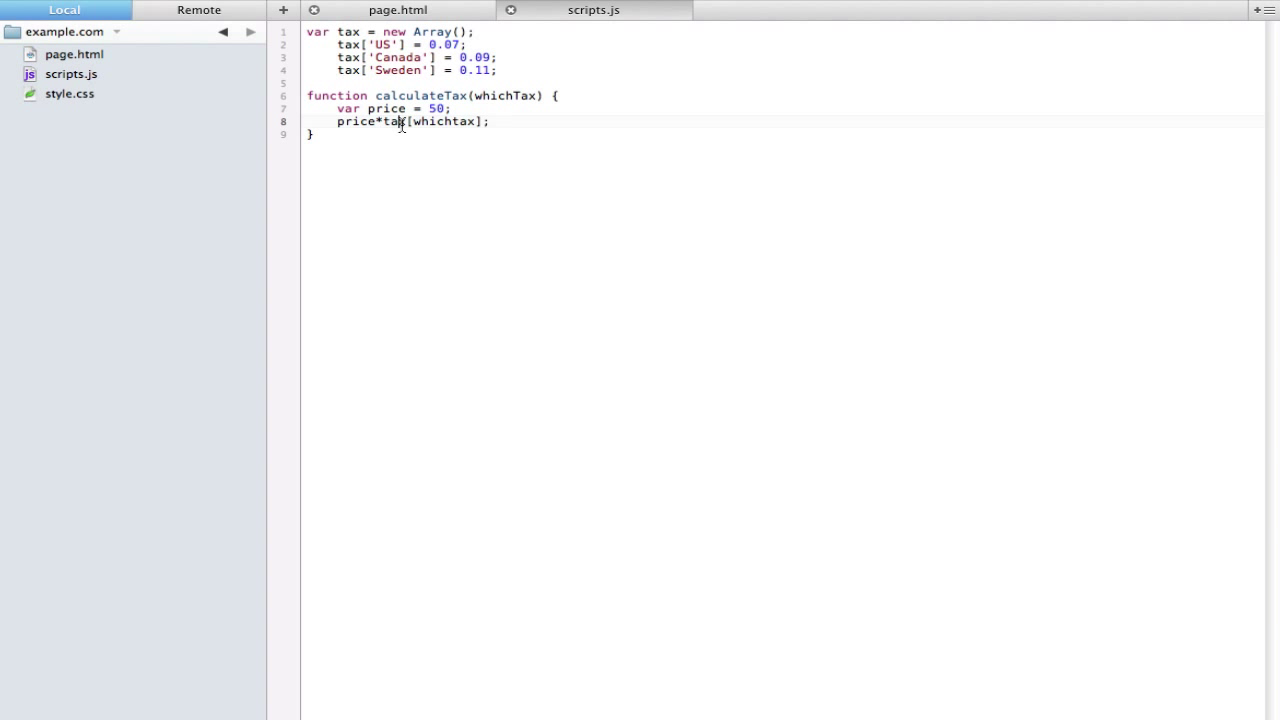
double_click(444, 121)
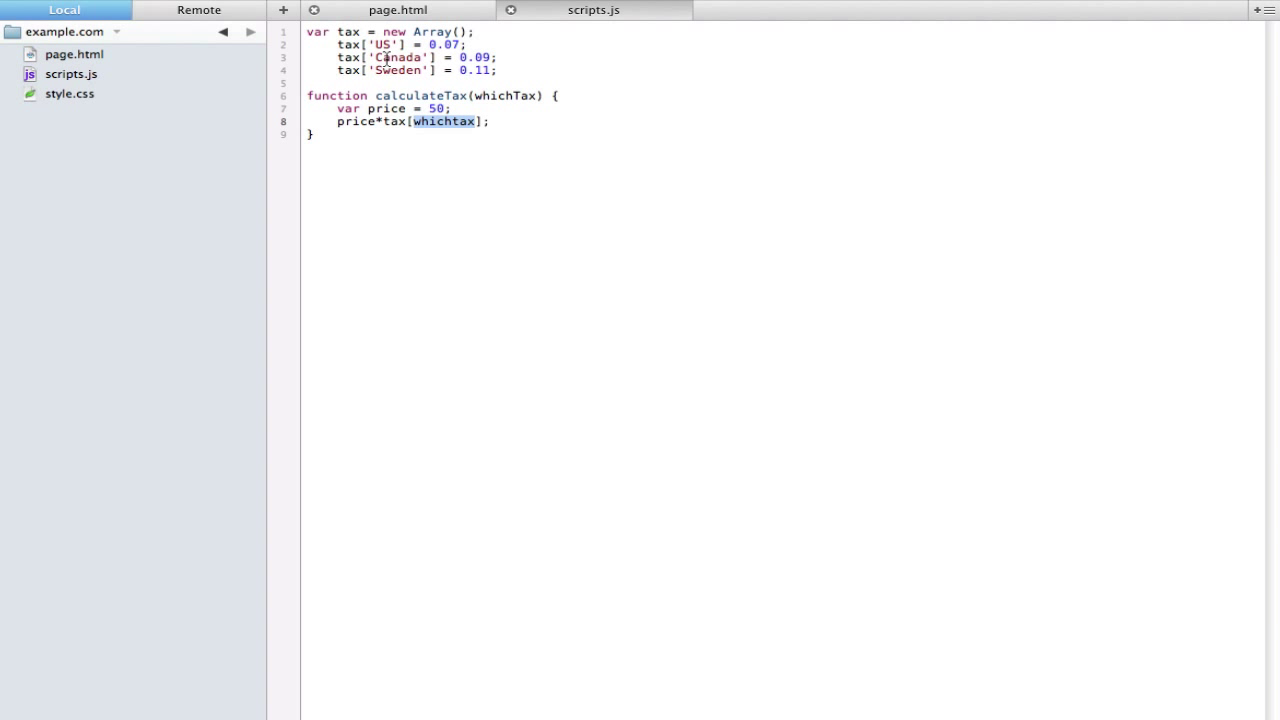
click(450, 121)
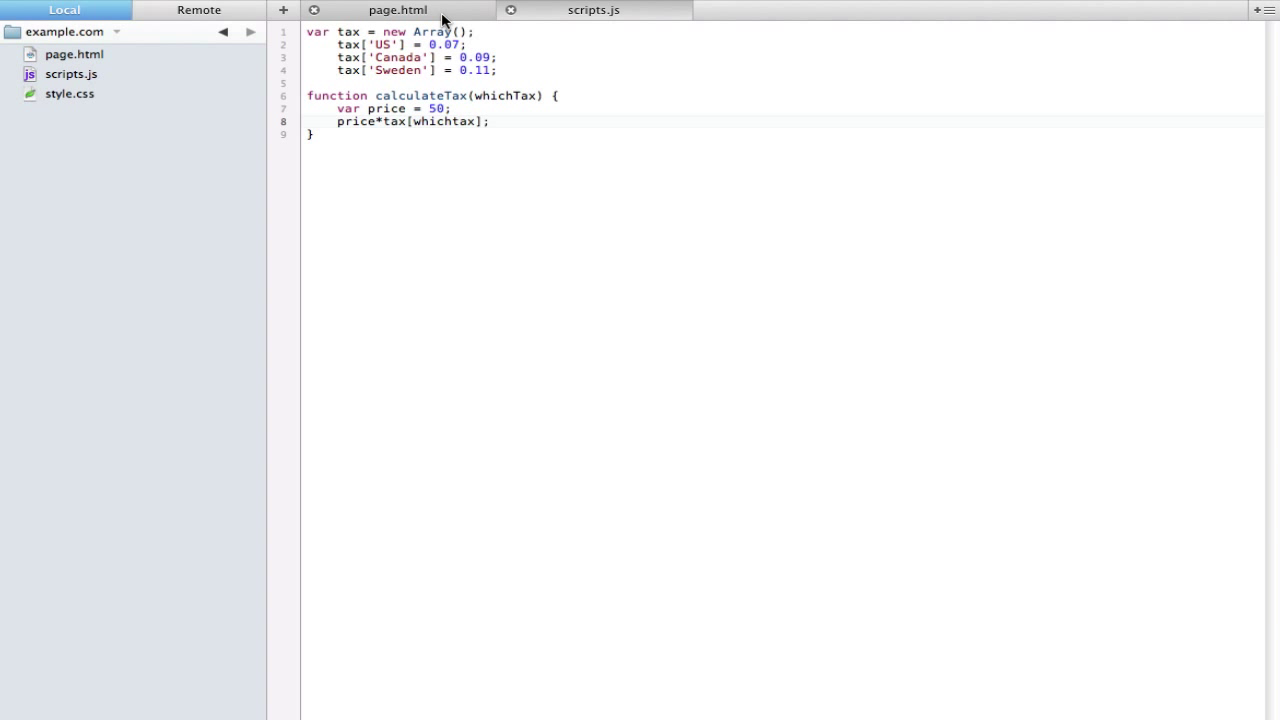
click(397, 9)
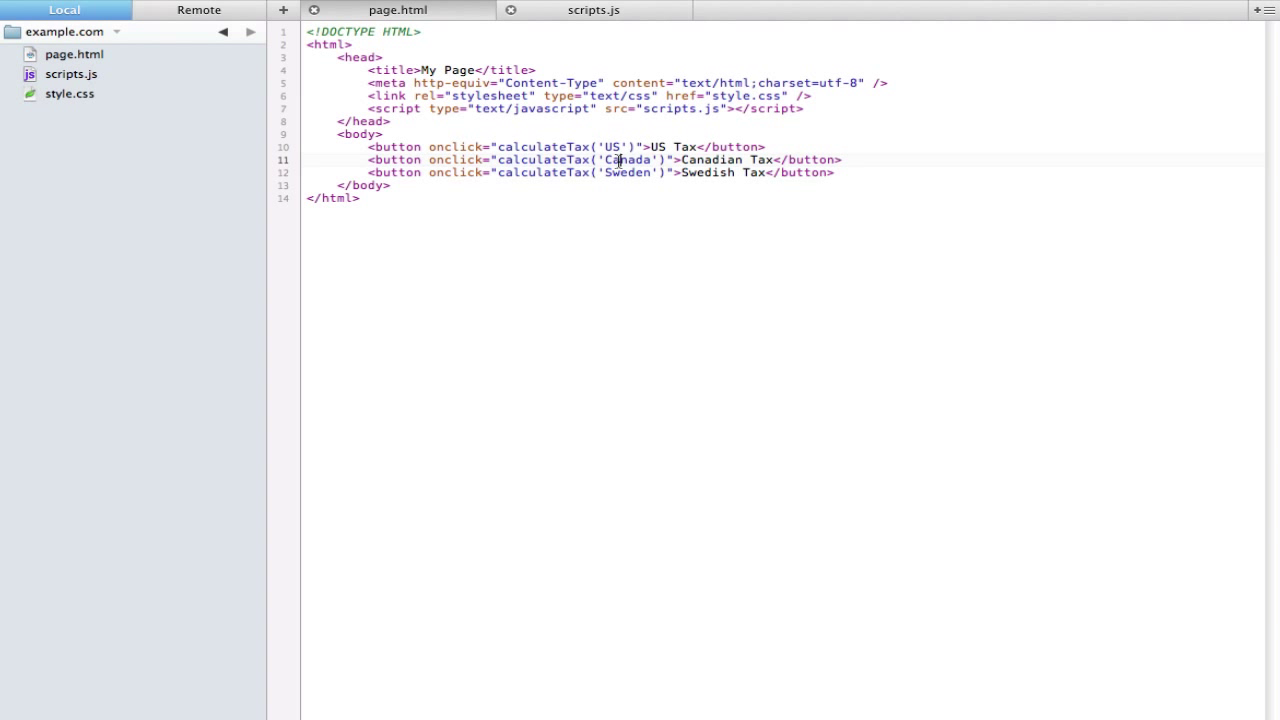
click(593, 10)
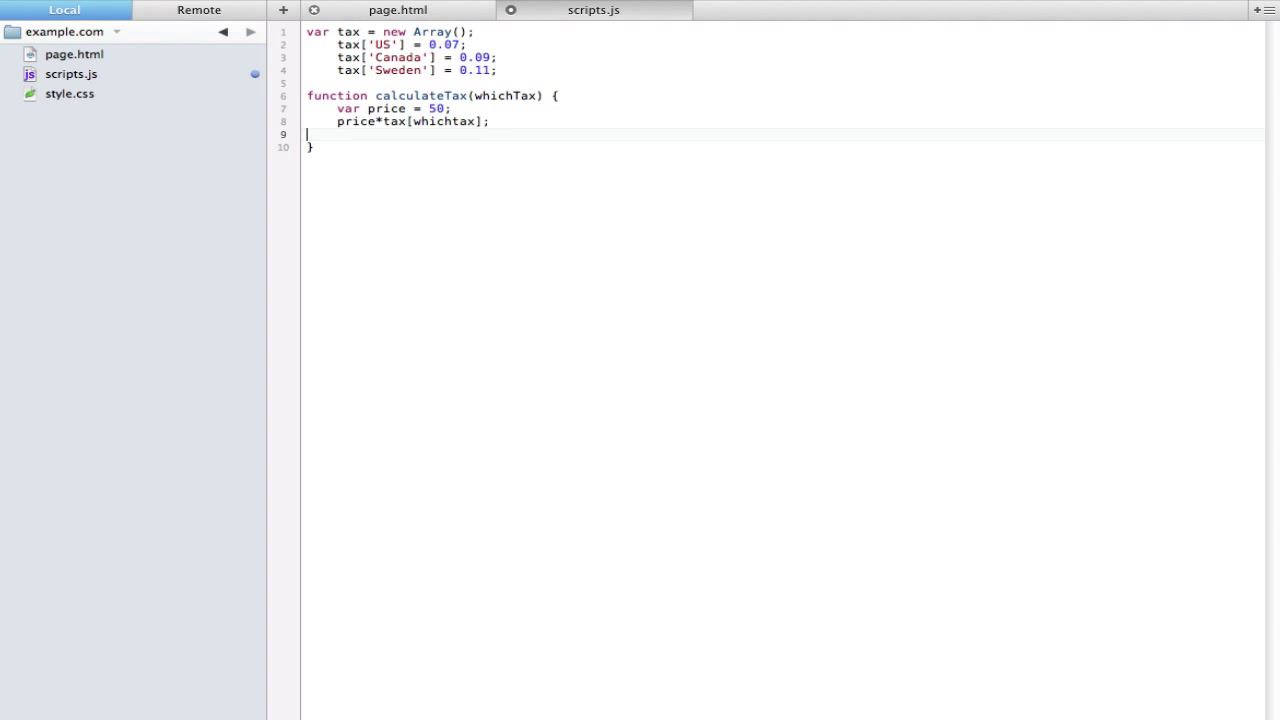
Prefix the calculation with var finalprice = and add alert(finalprice); below it
key(Backspace)
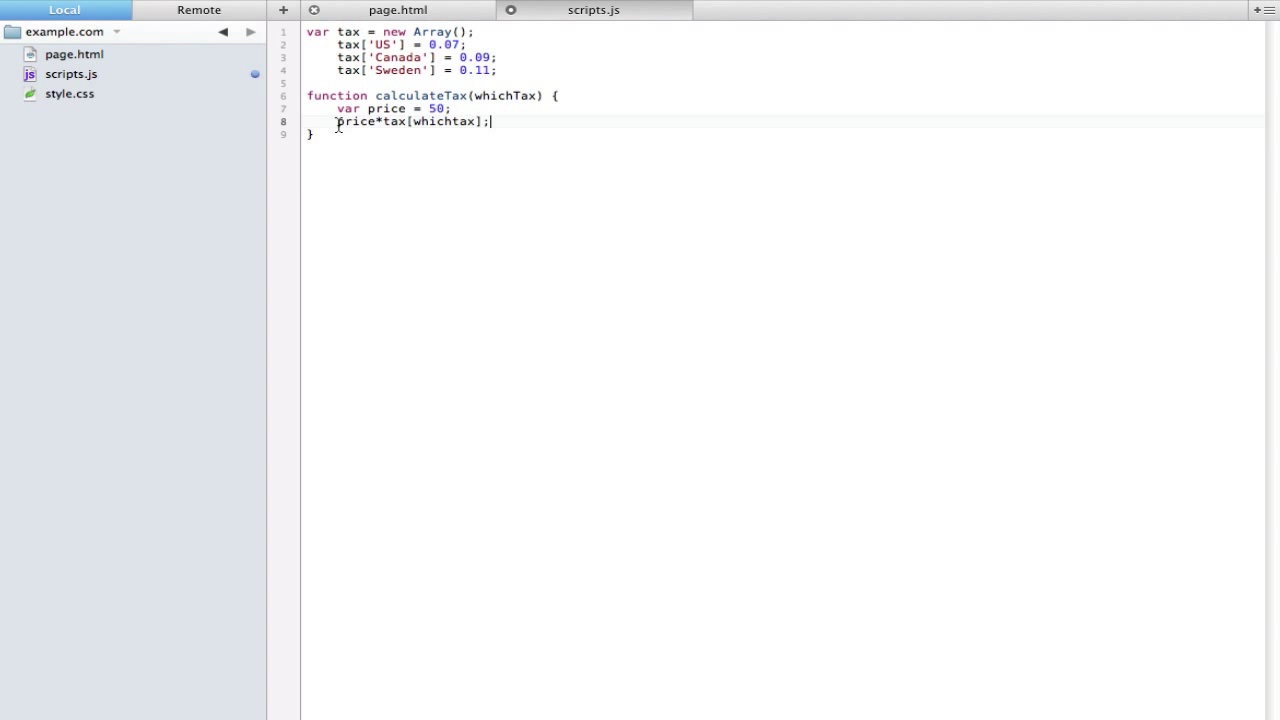
text(var)
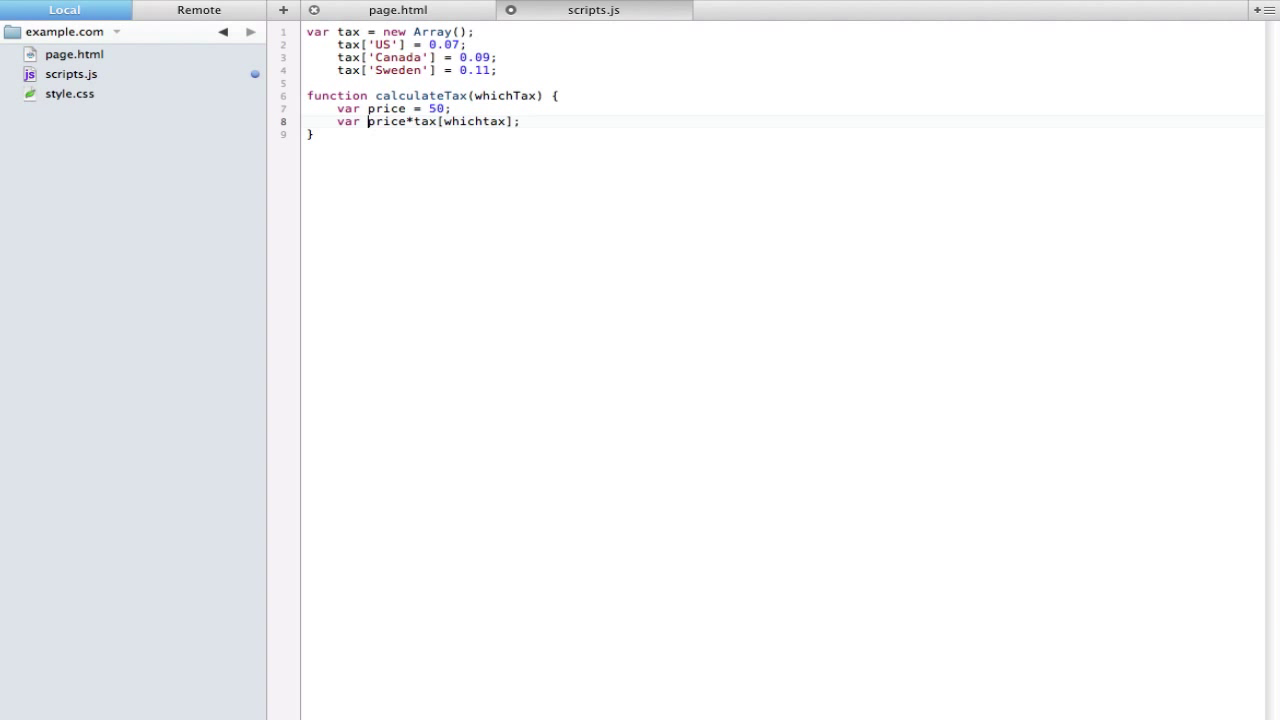
text(finalprice =)
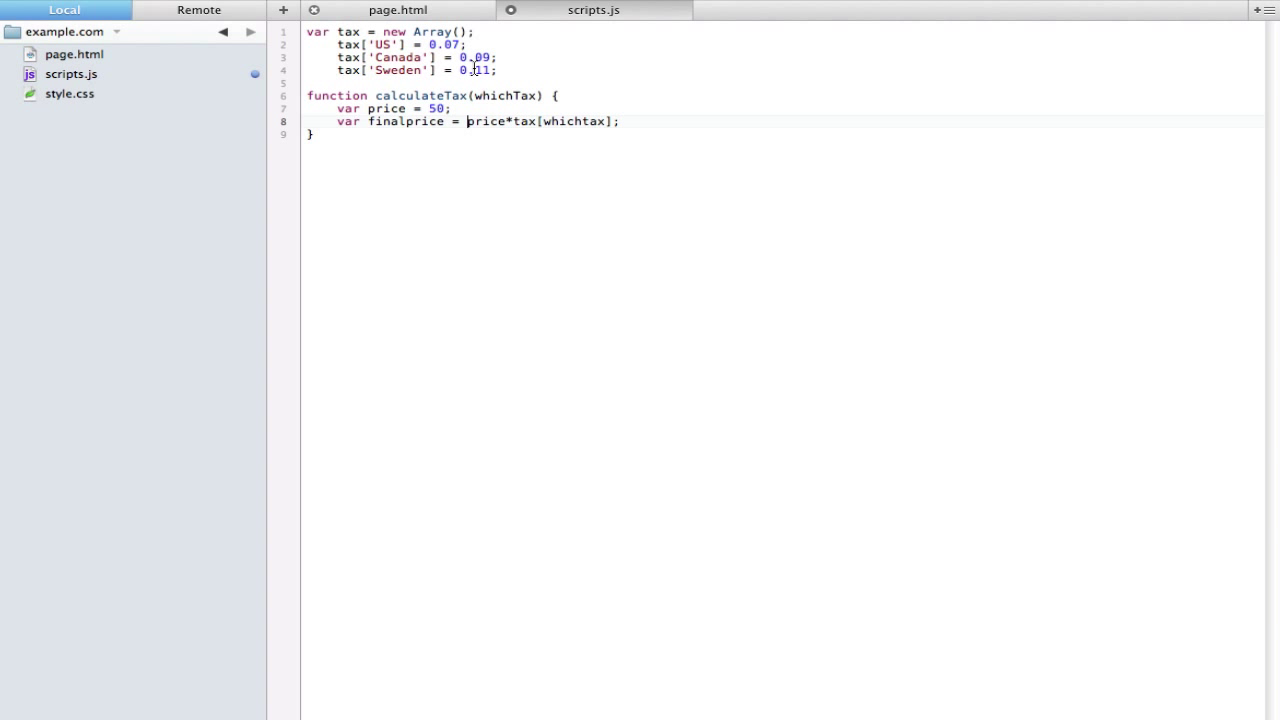
text(alert()
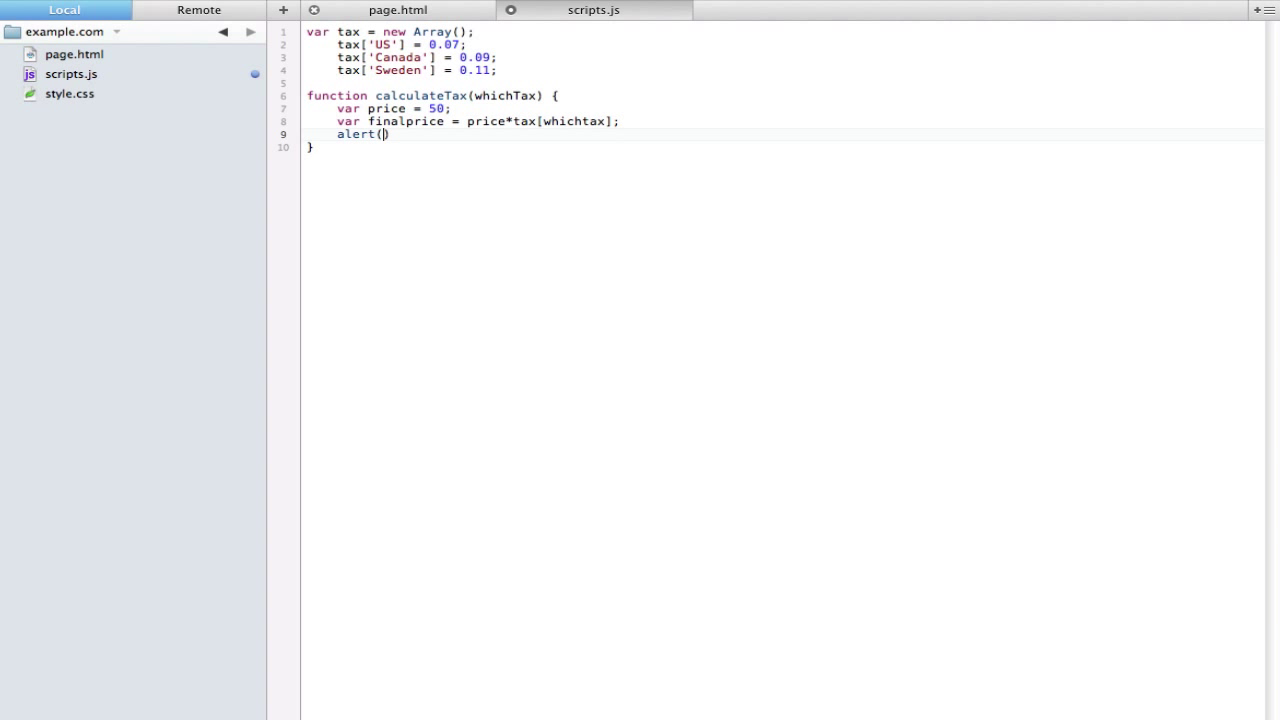
text(finalprice)
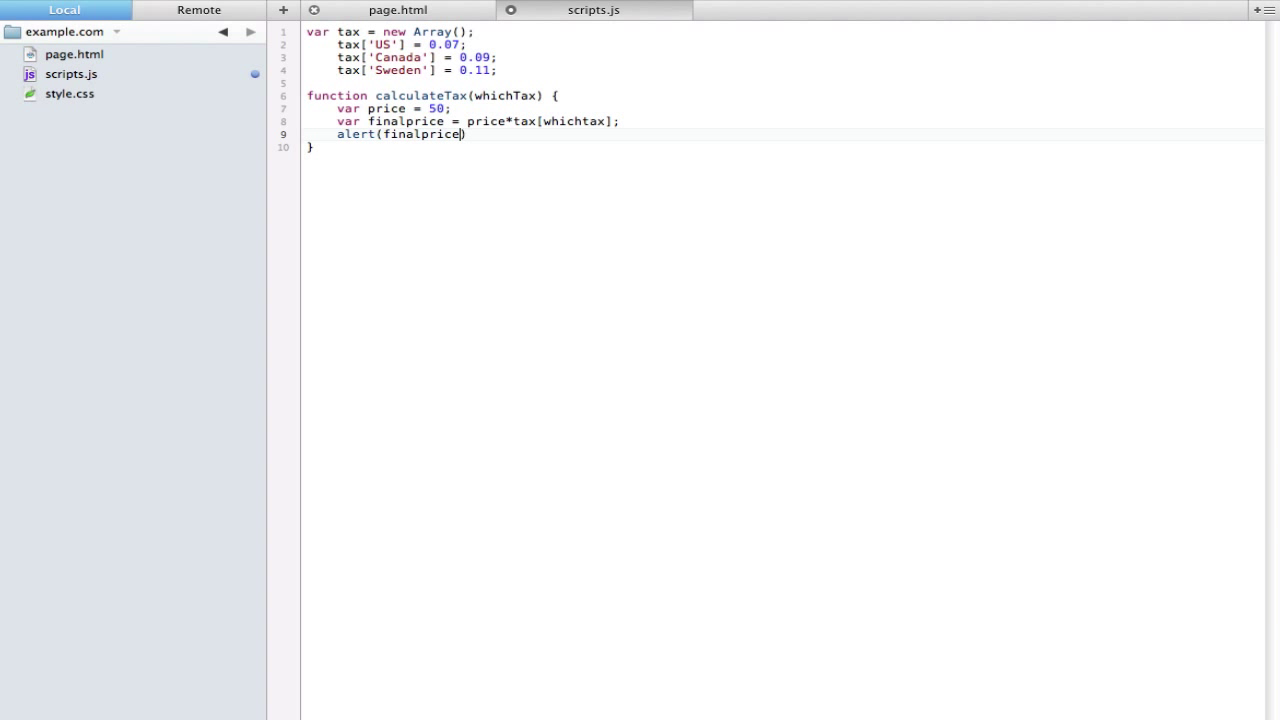
text(;)
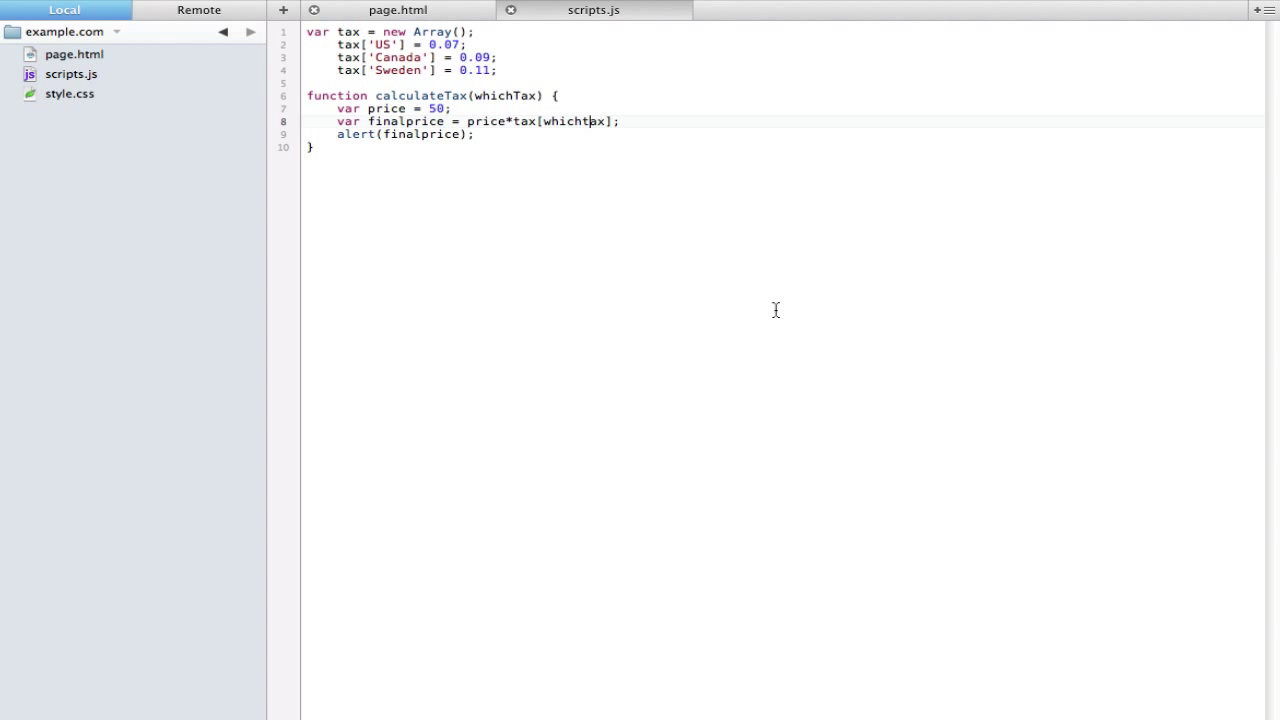
mouse_move(602, 43)
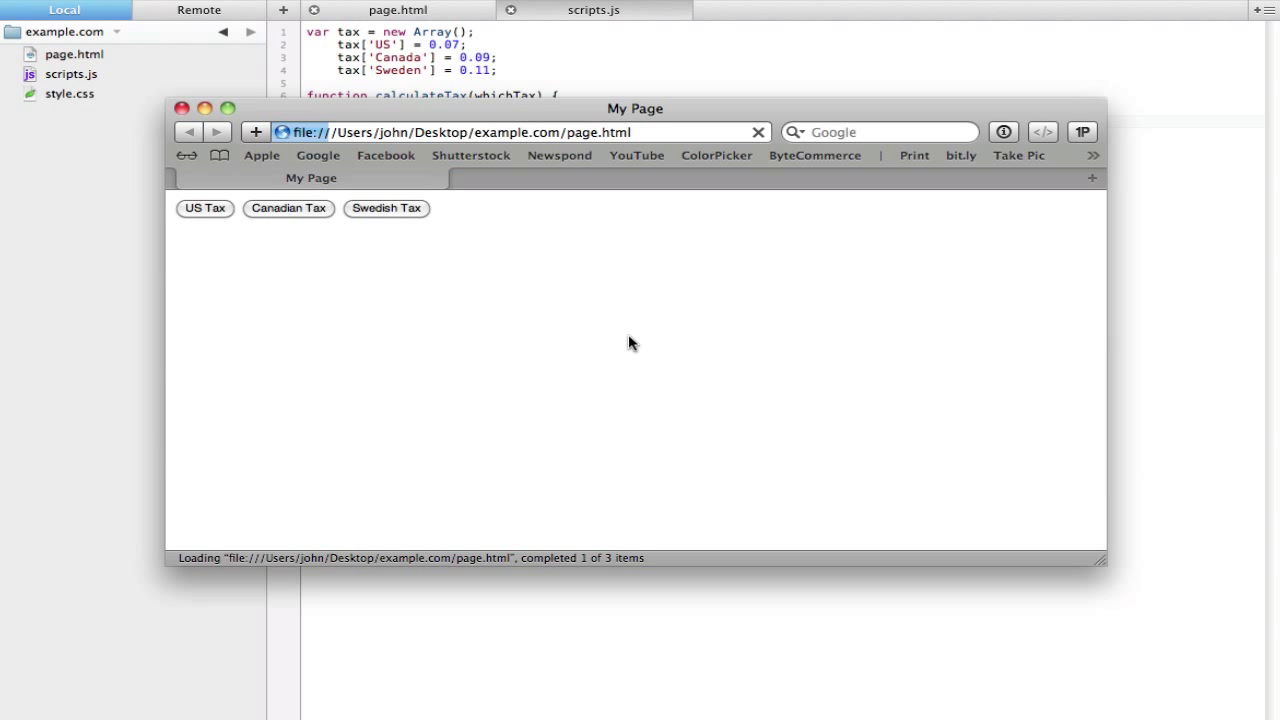
Press Swedish Tax in Safari and dismiss the 5.5 alert
click(205, 208)
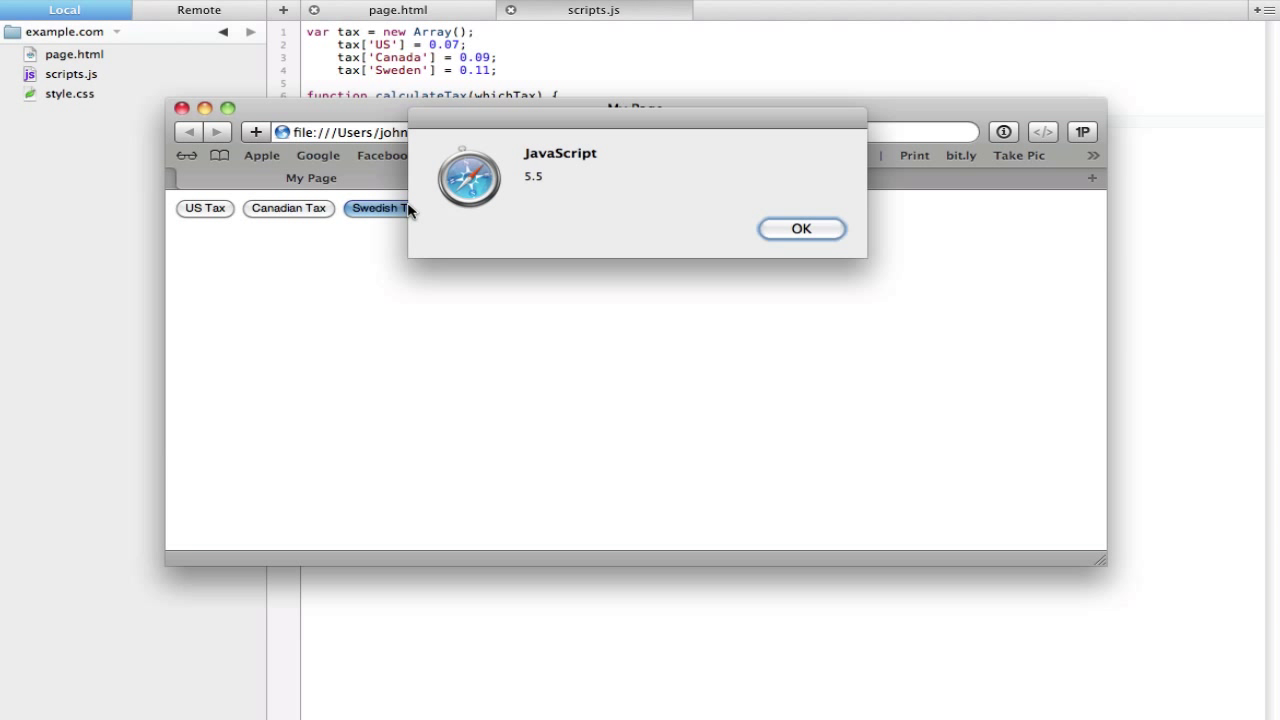
click(801, 228)
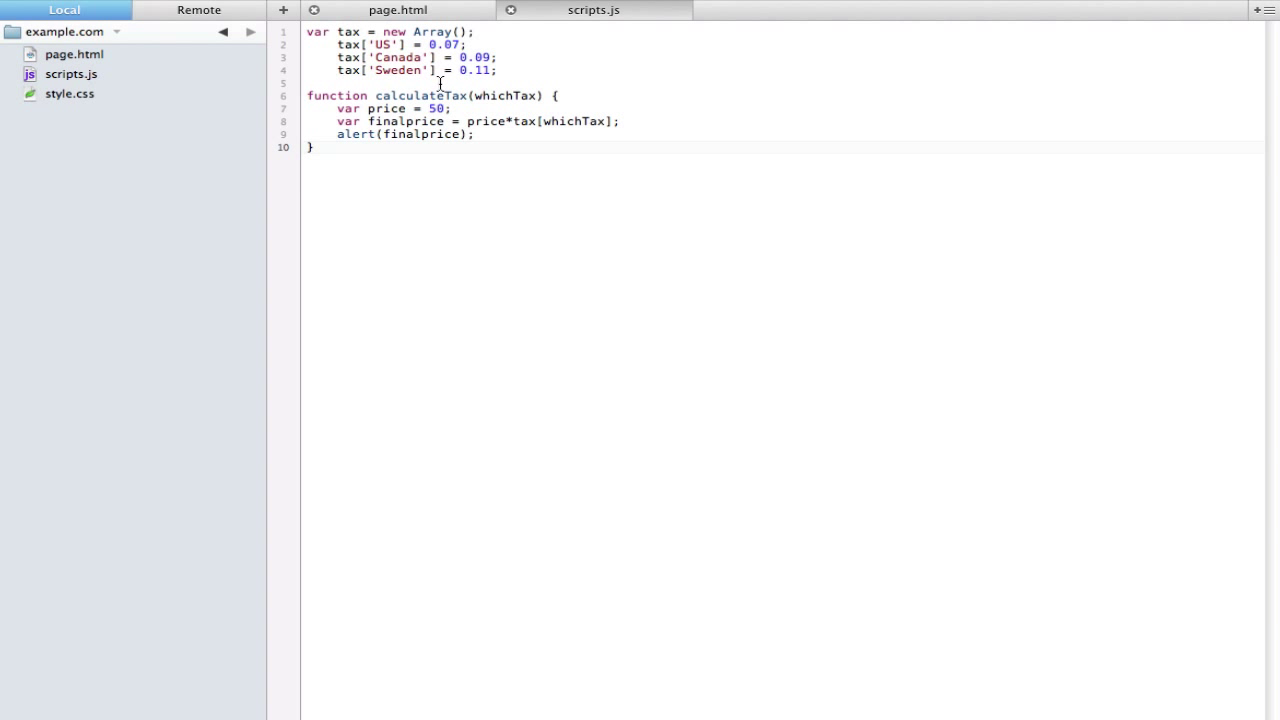
click(397, 10)
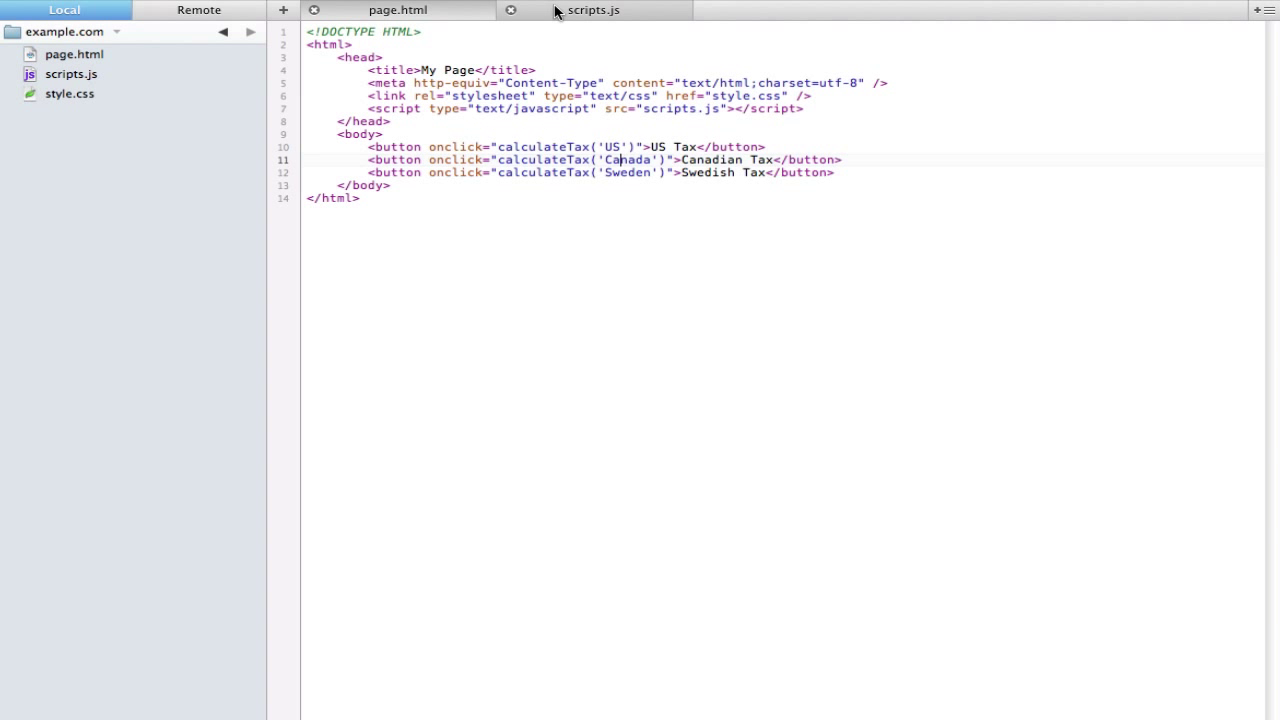
click(593, 10)
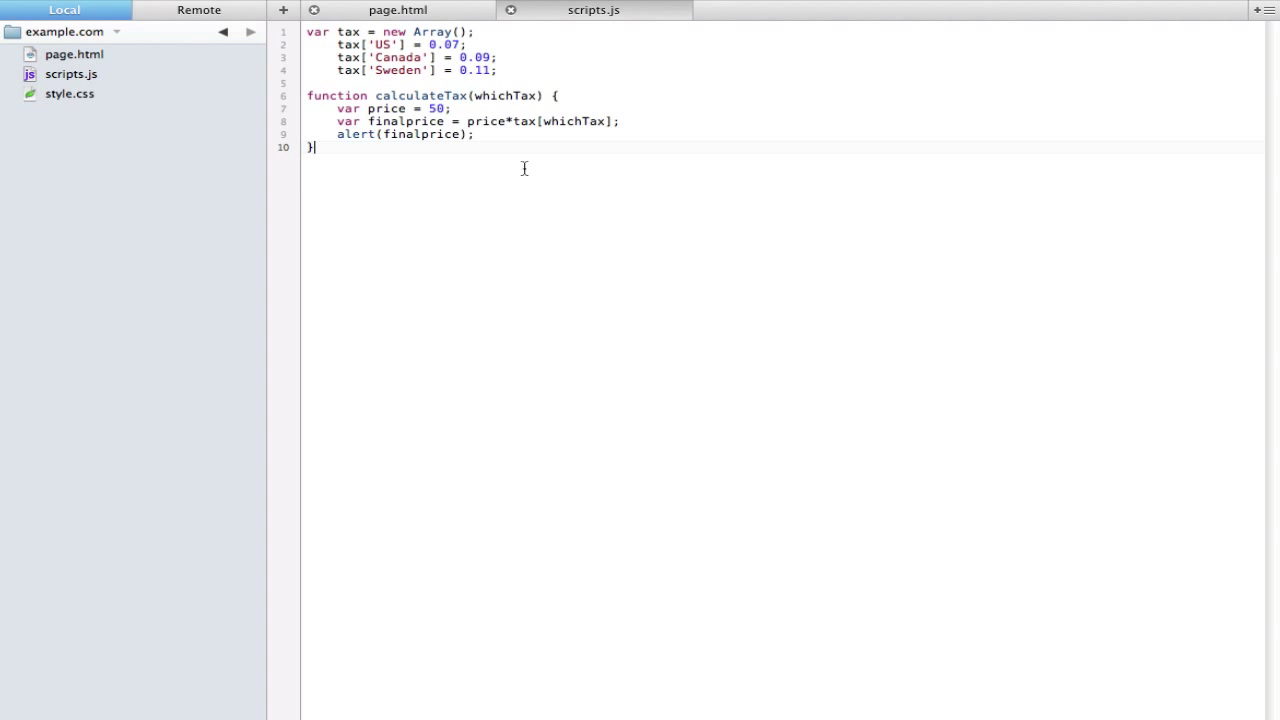